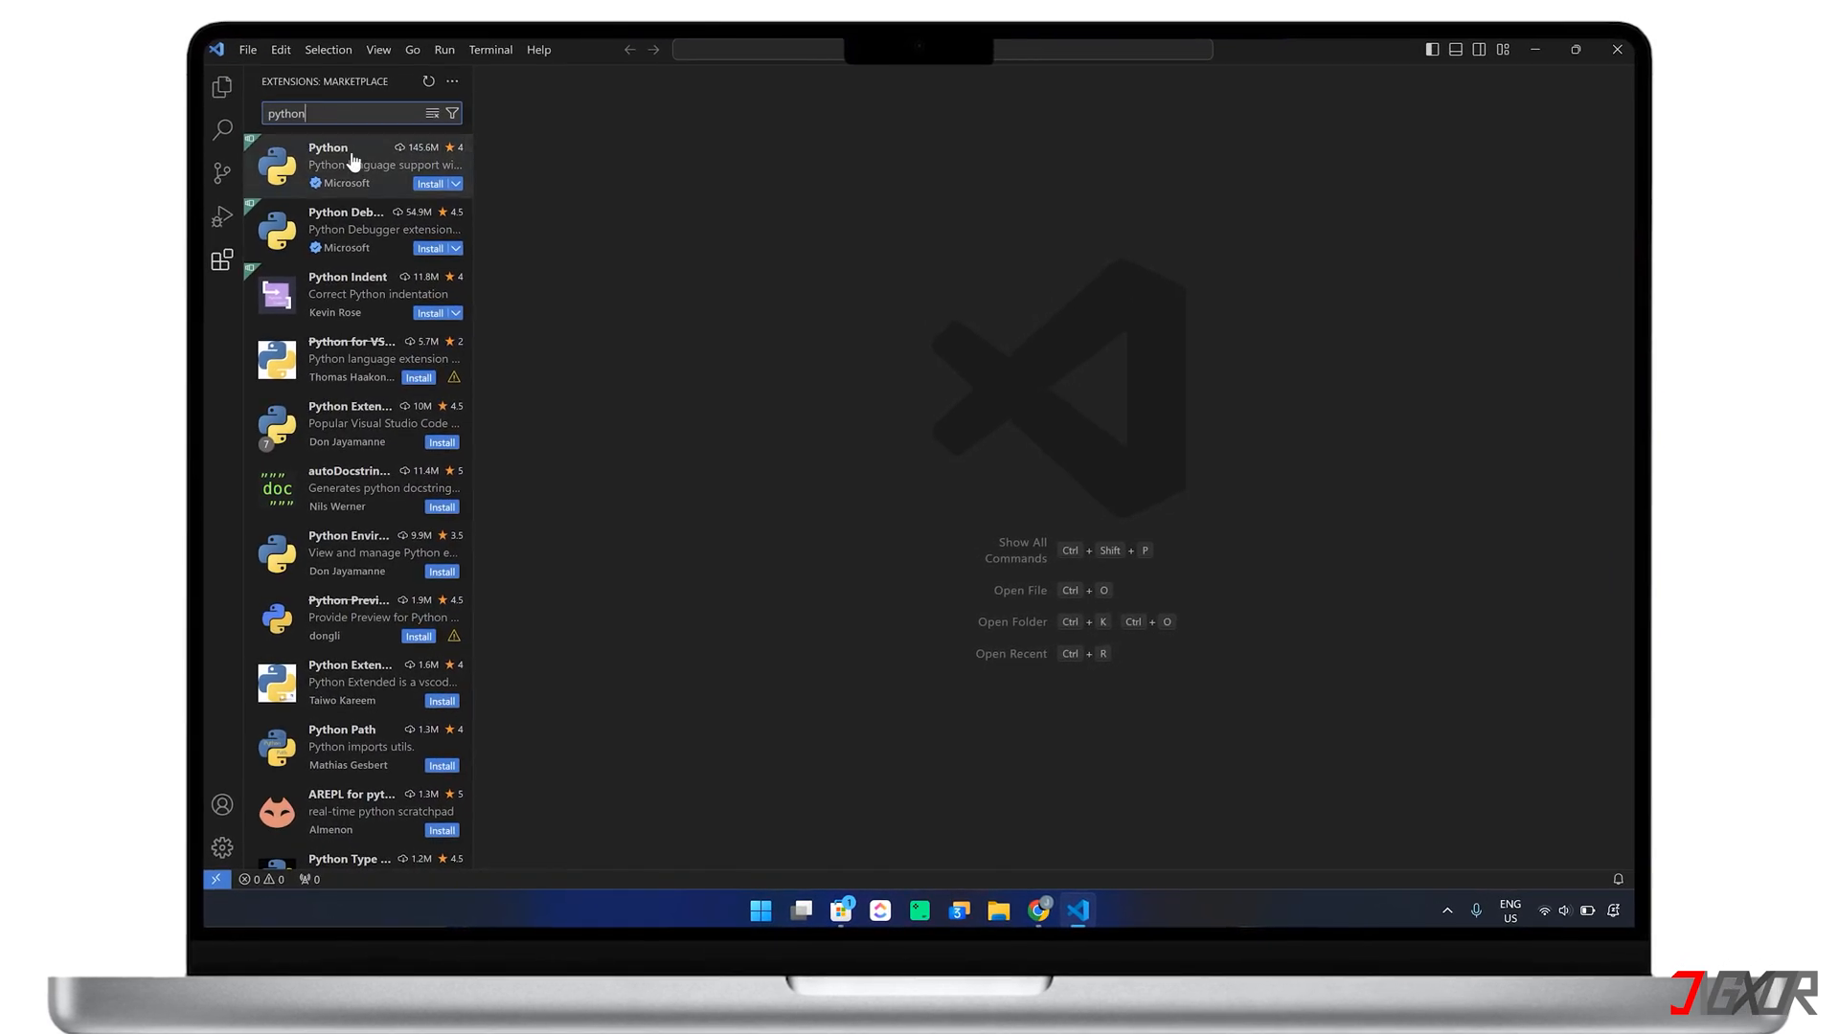
- Review the Python extension, then write str_message = "Hello World" and print(str_message) in hello_world.py
click(352, 165)
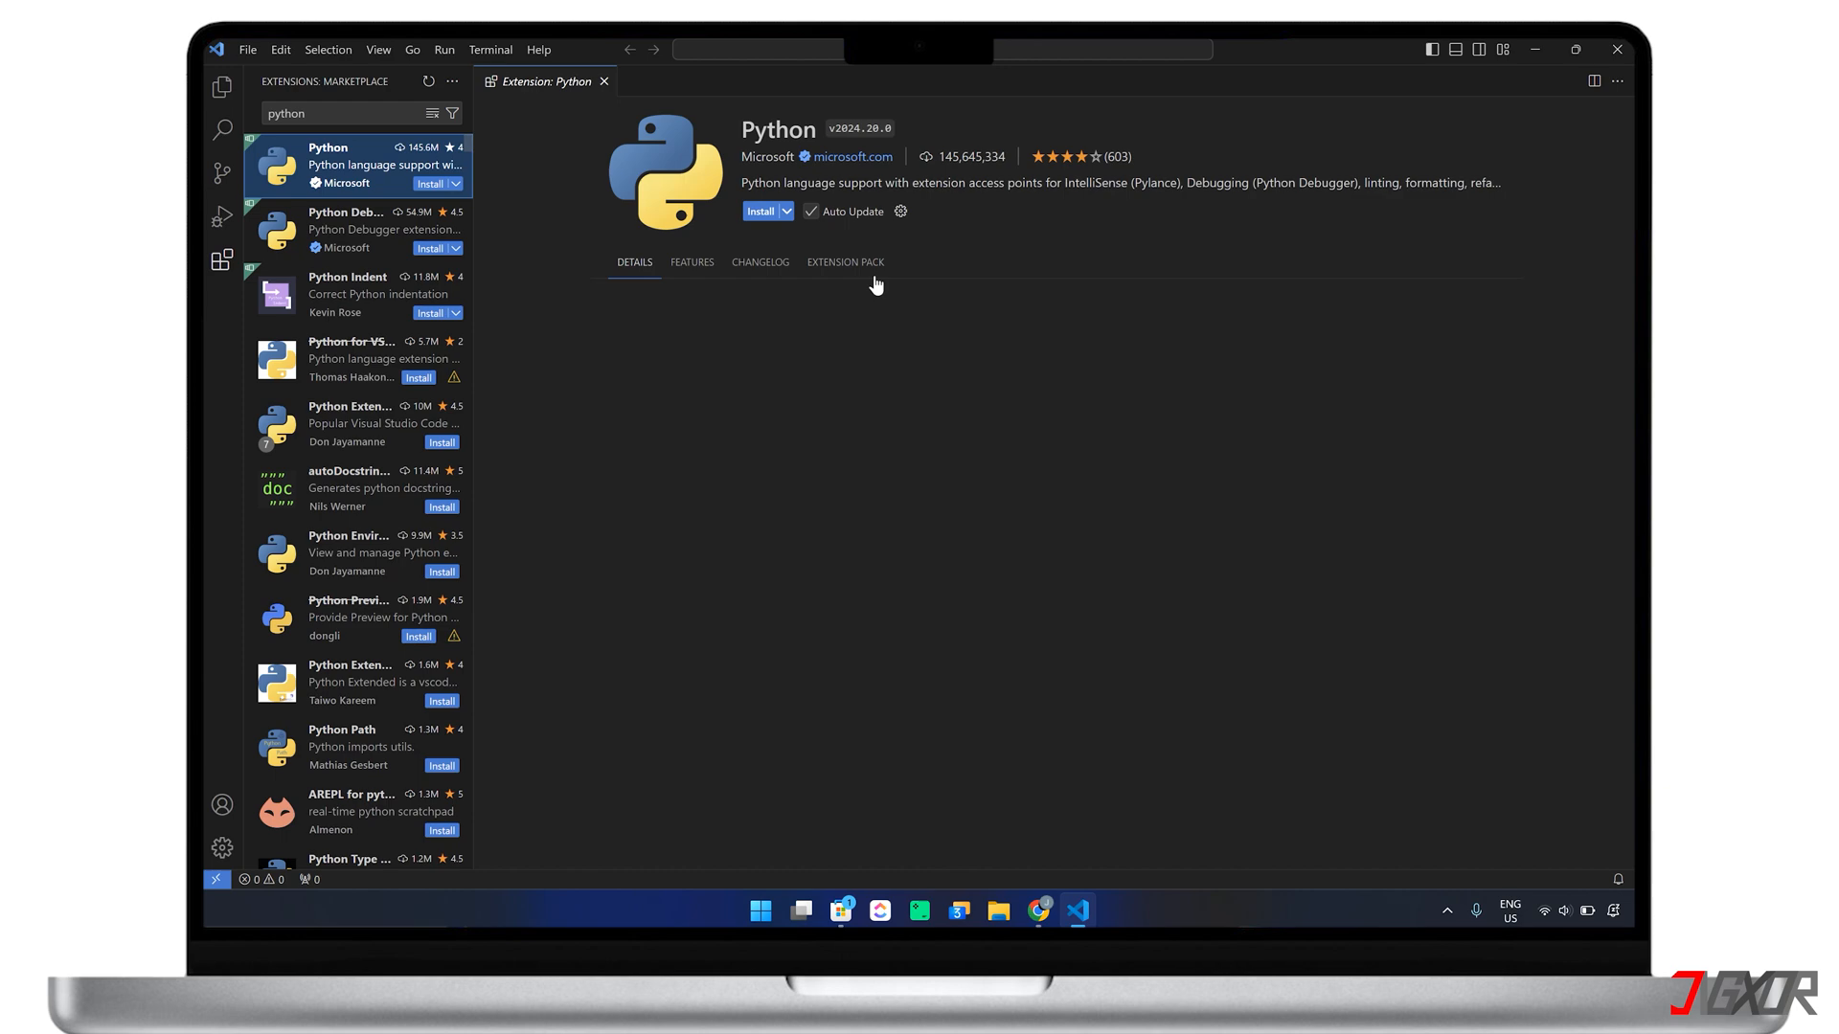
click(760, 211)
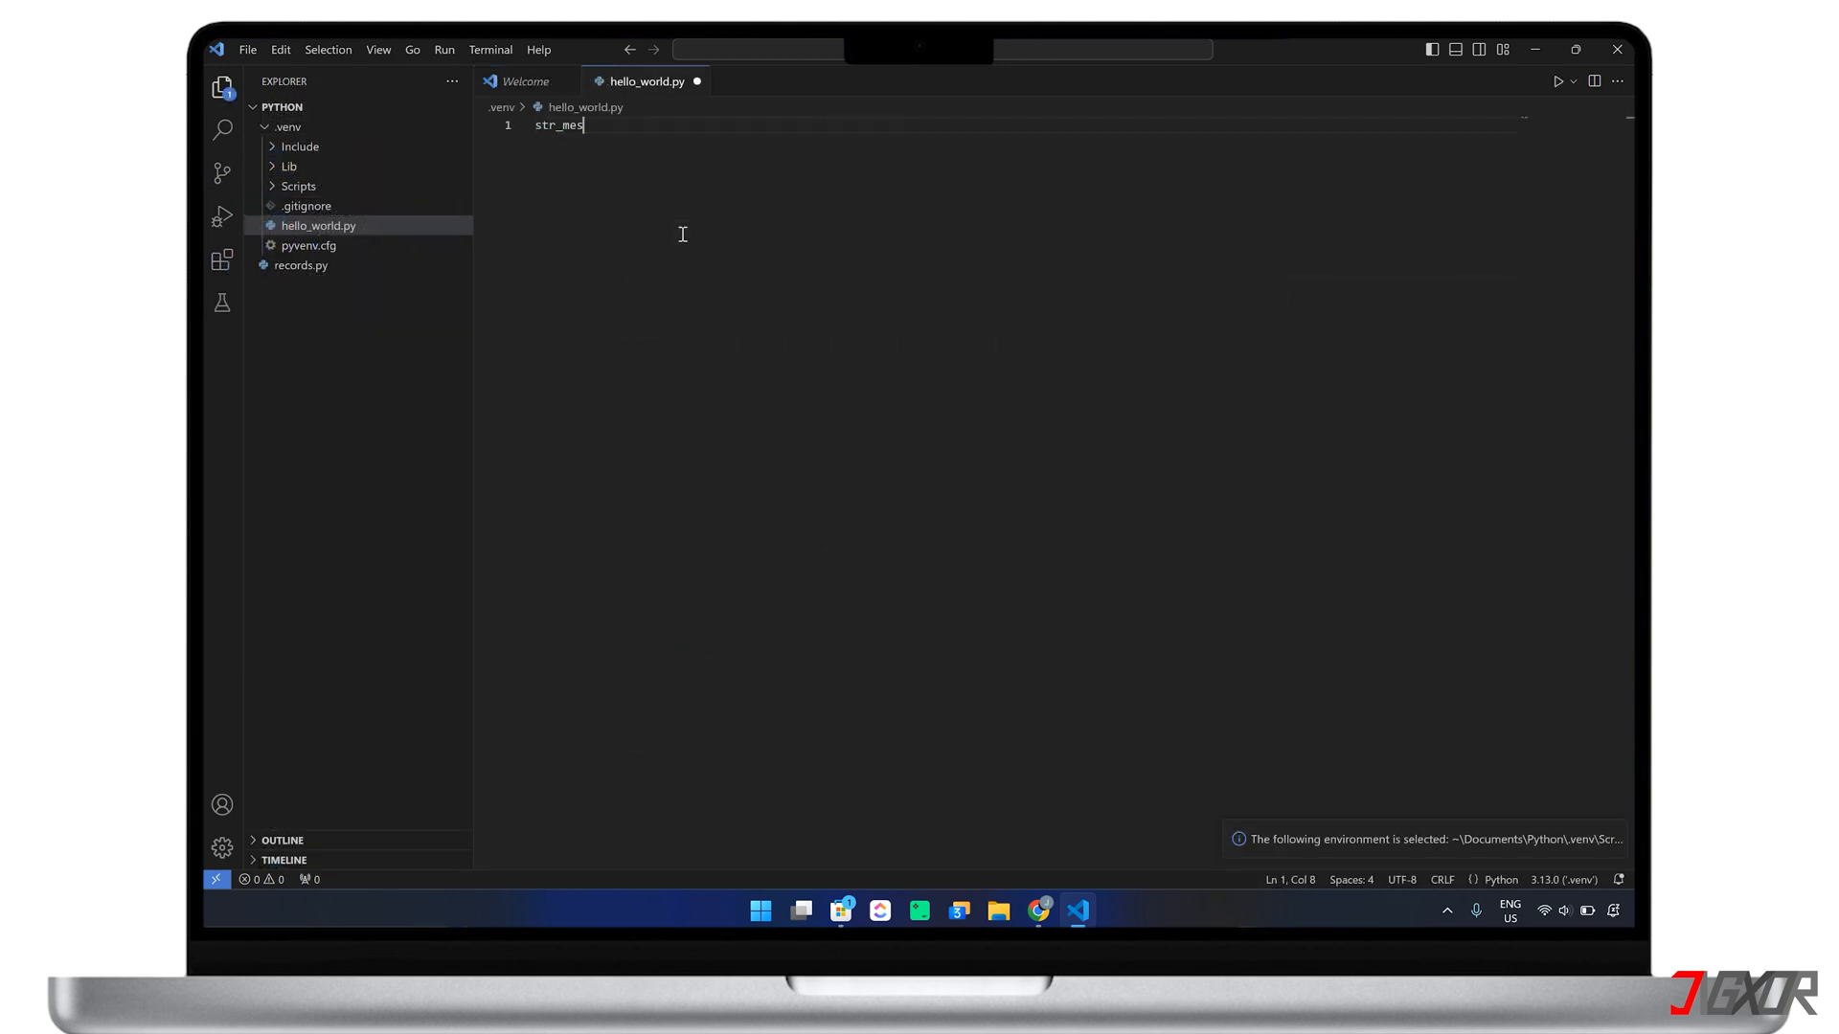
text(sage = "Hello Worl)
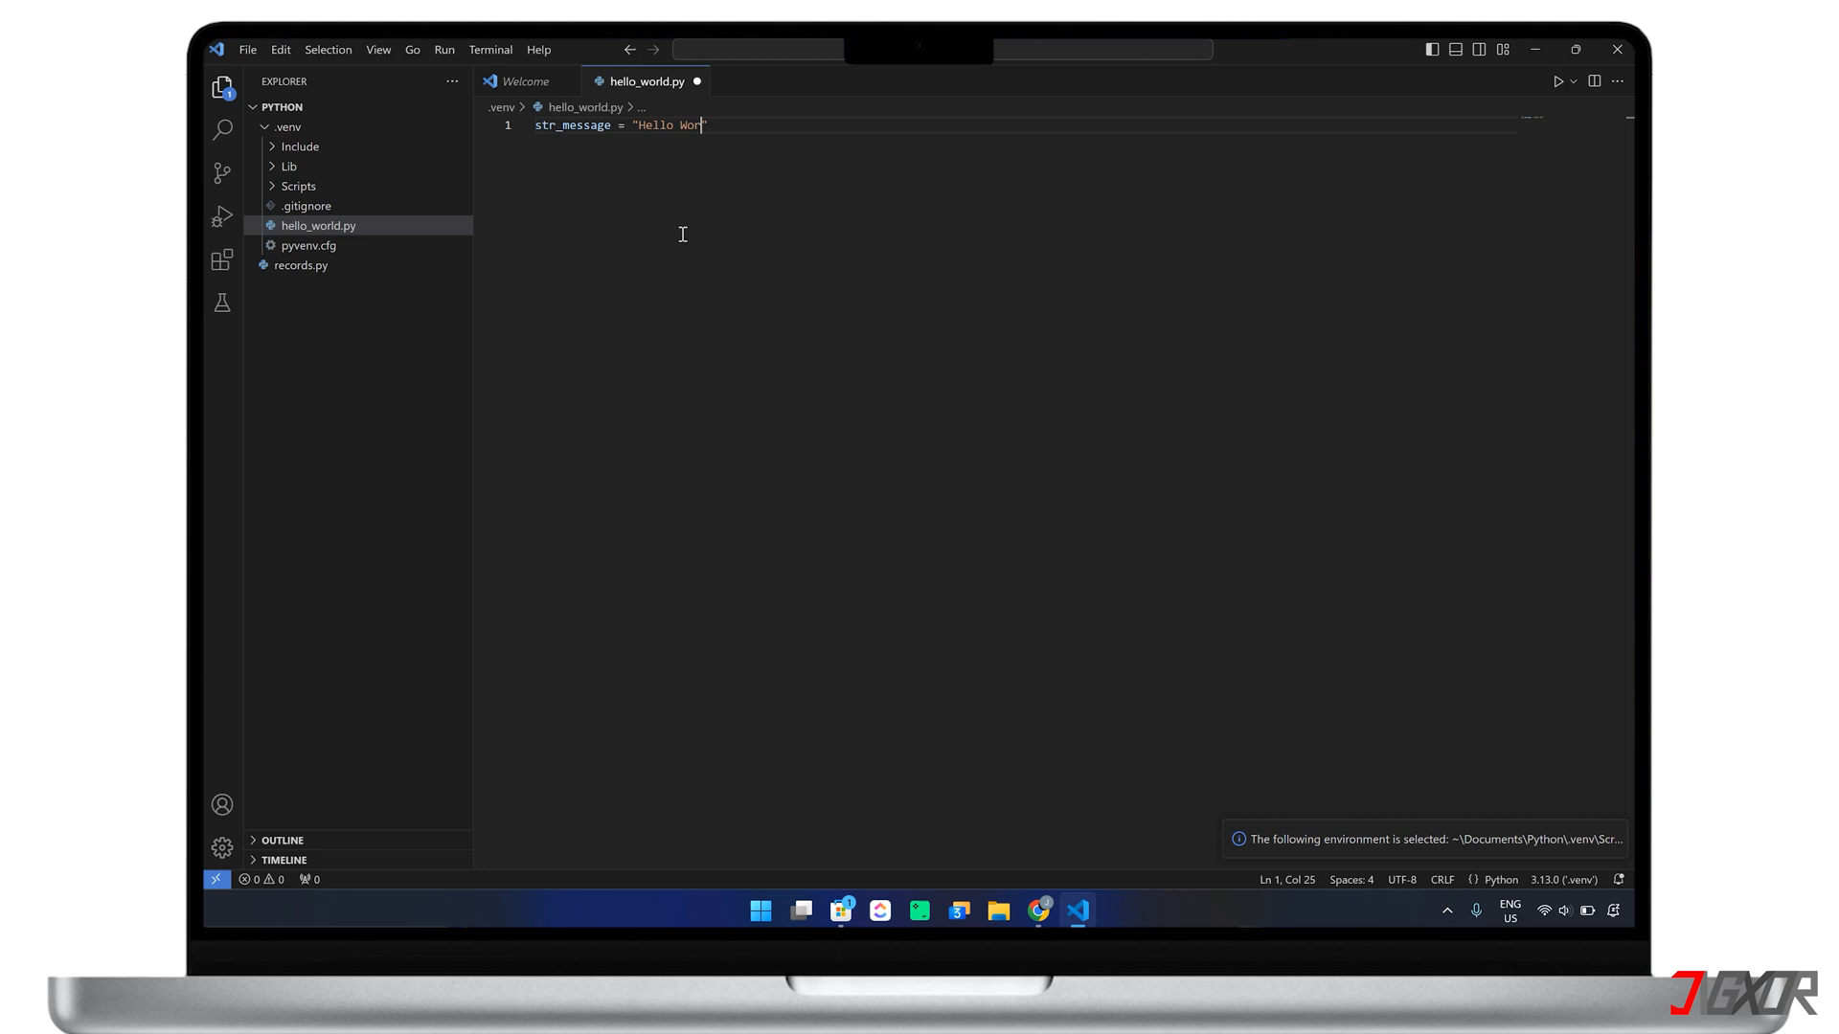
text(print(str_message)
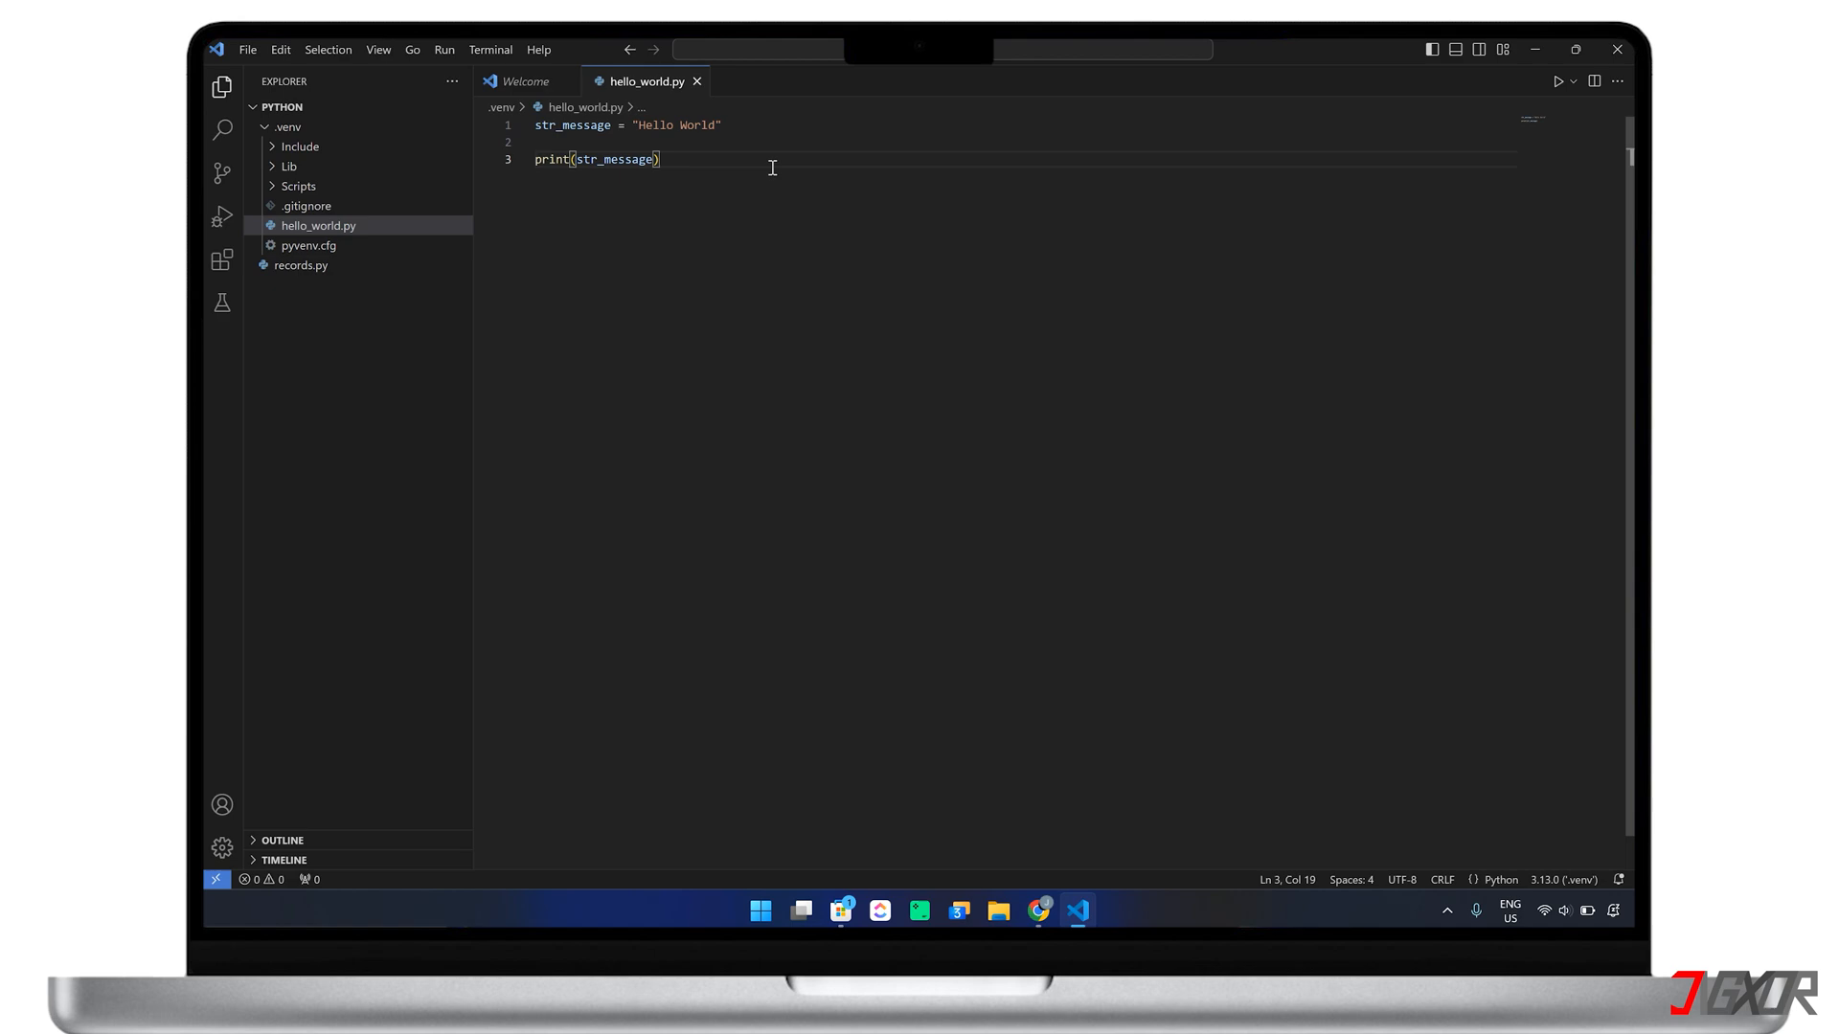
- Run hello_world.py so the terminal prints Hello World
click(1557, 80)
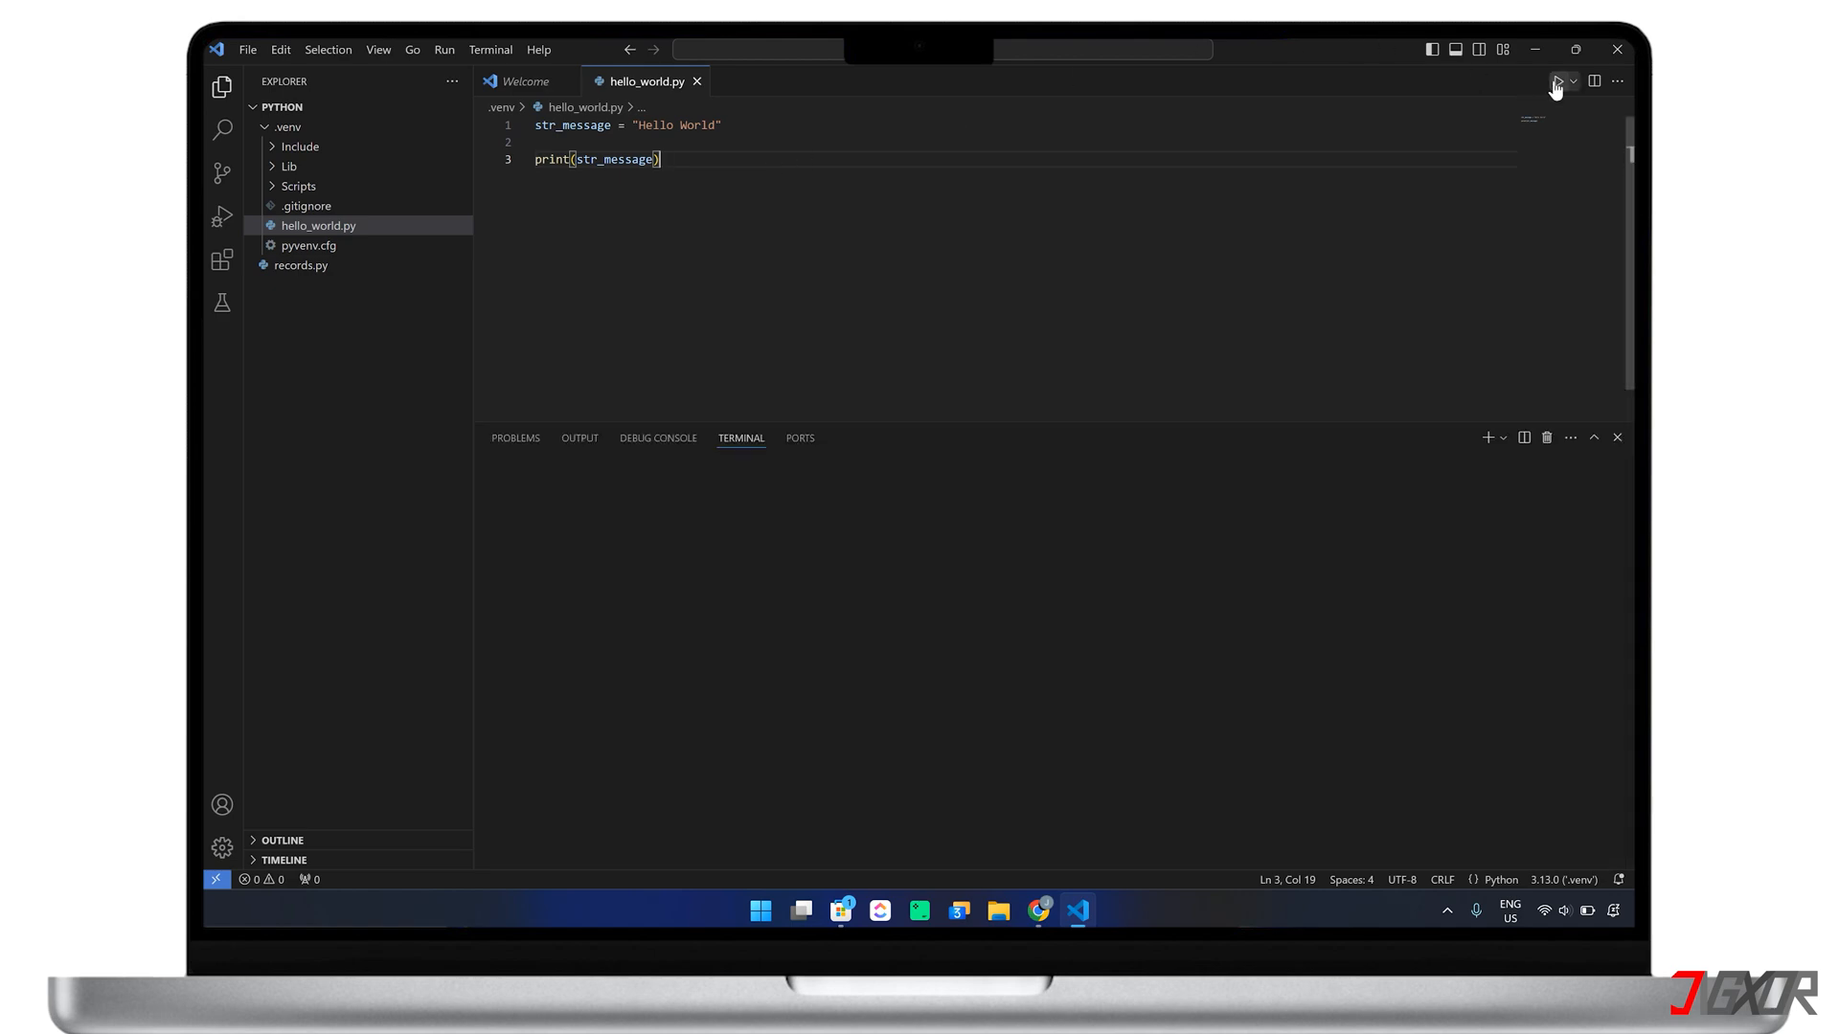
click(1555, 80)
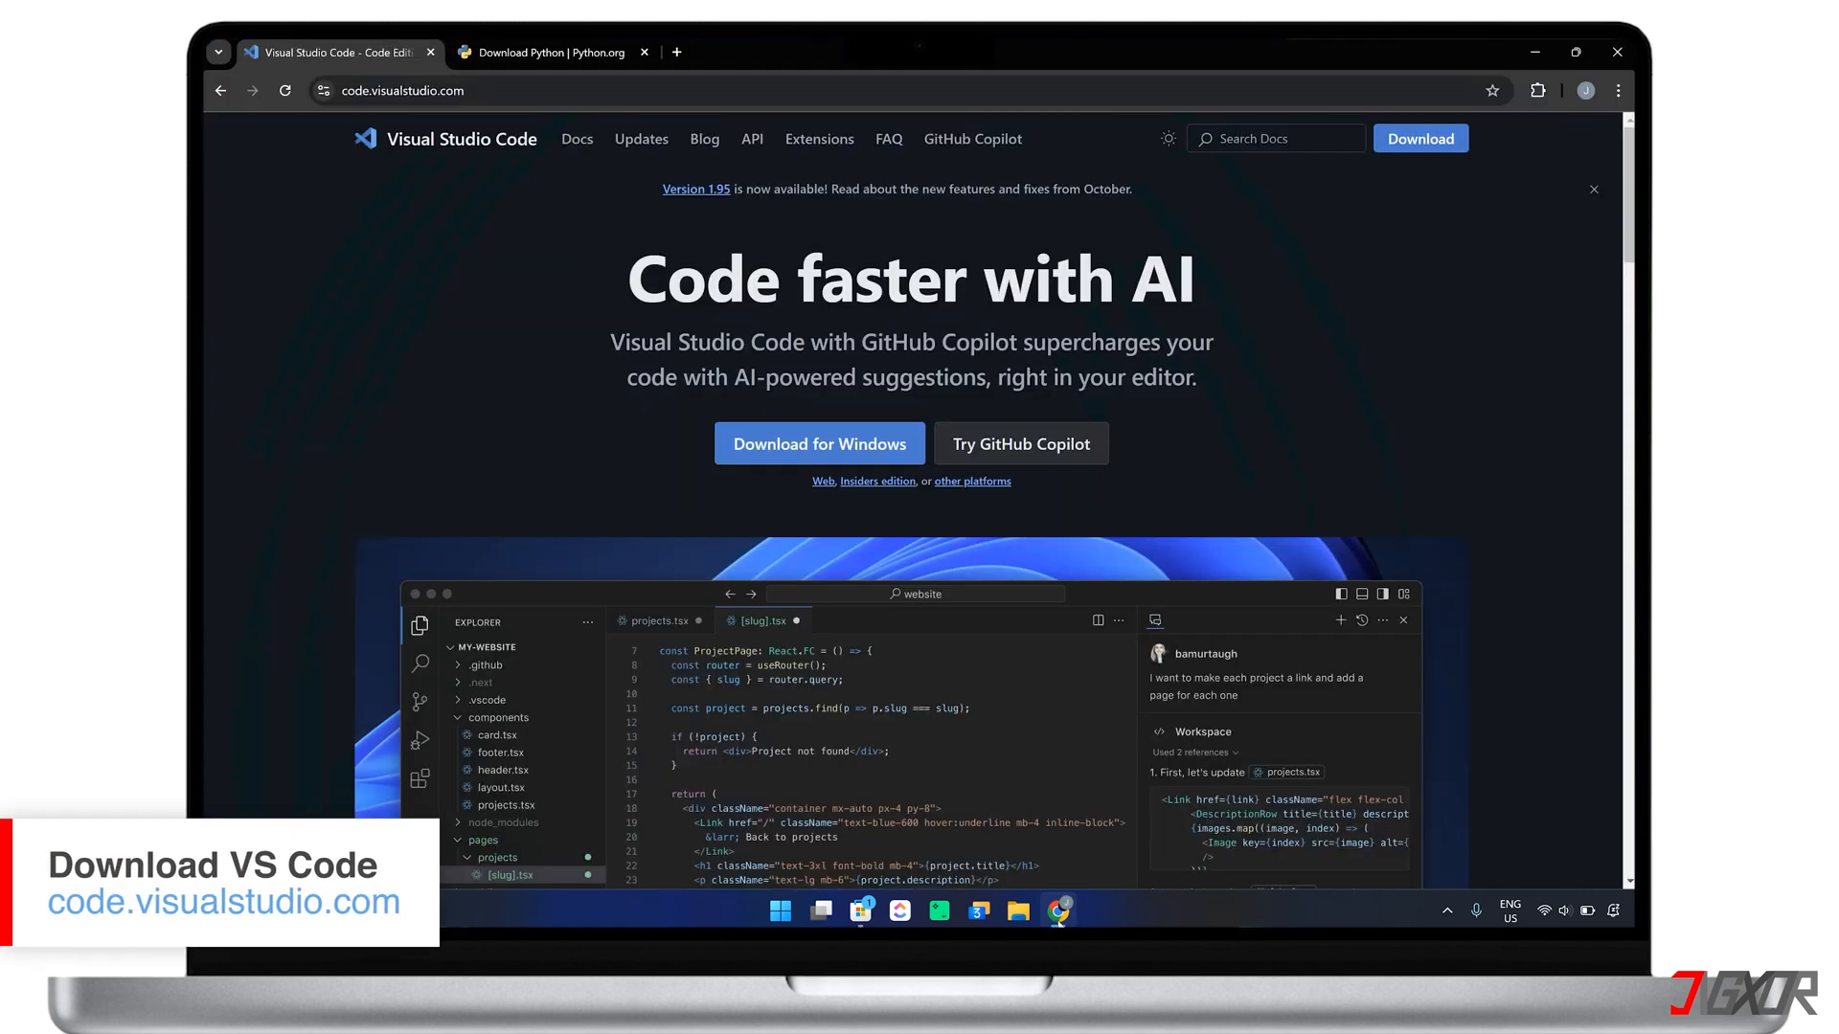
mouse_move(577, 419)
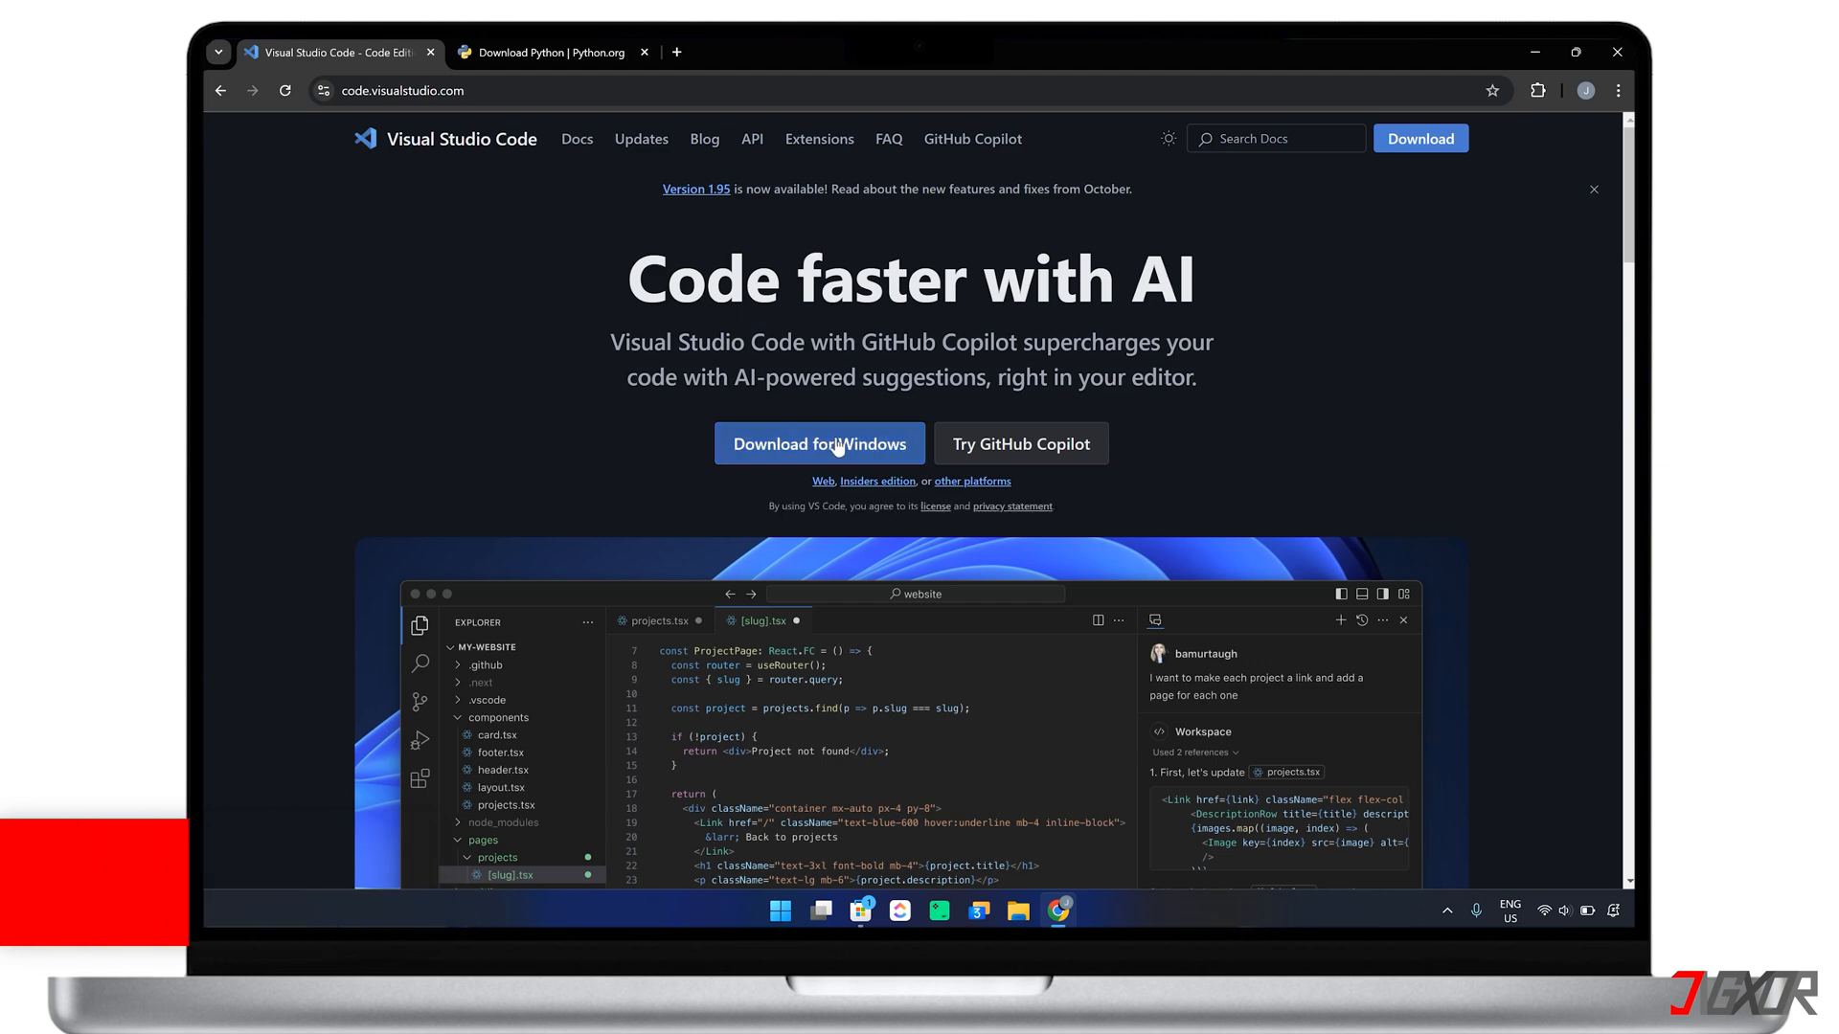
- Download VS Code for Windows from code.visualstudio.com
click(818, 443)
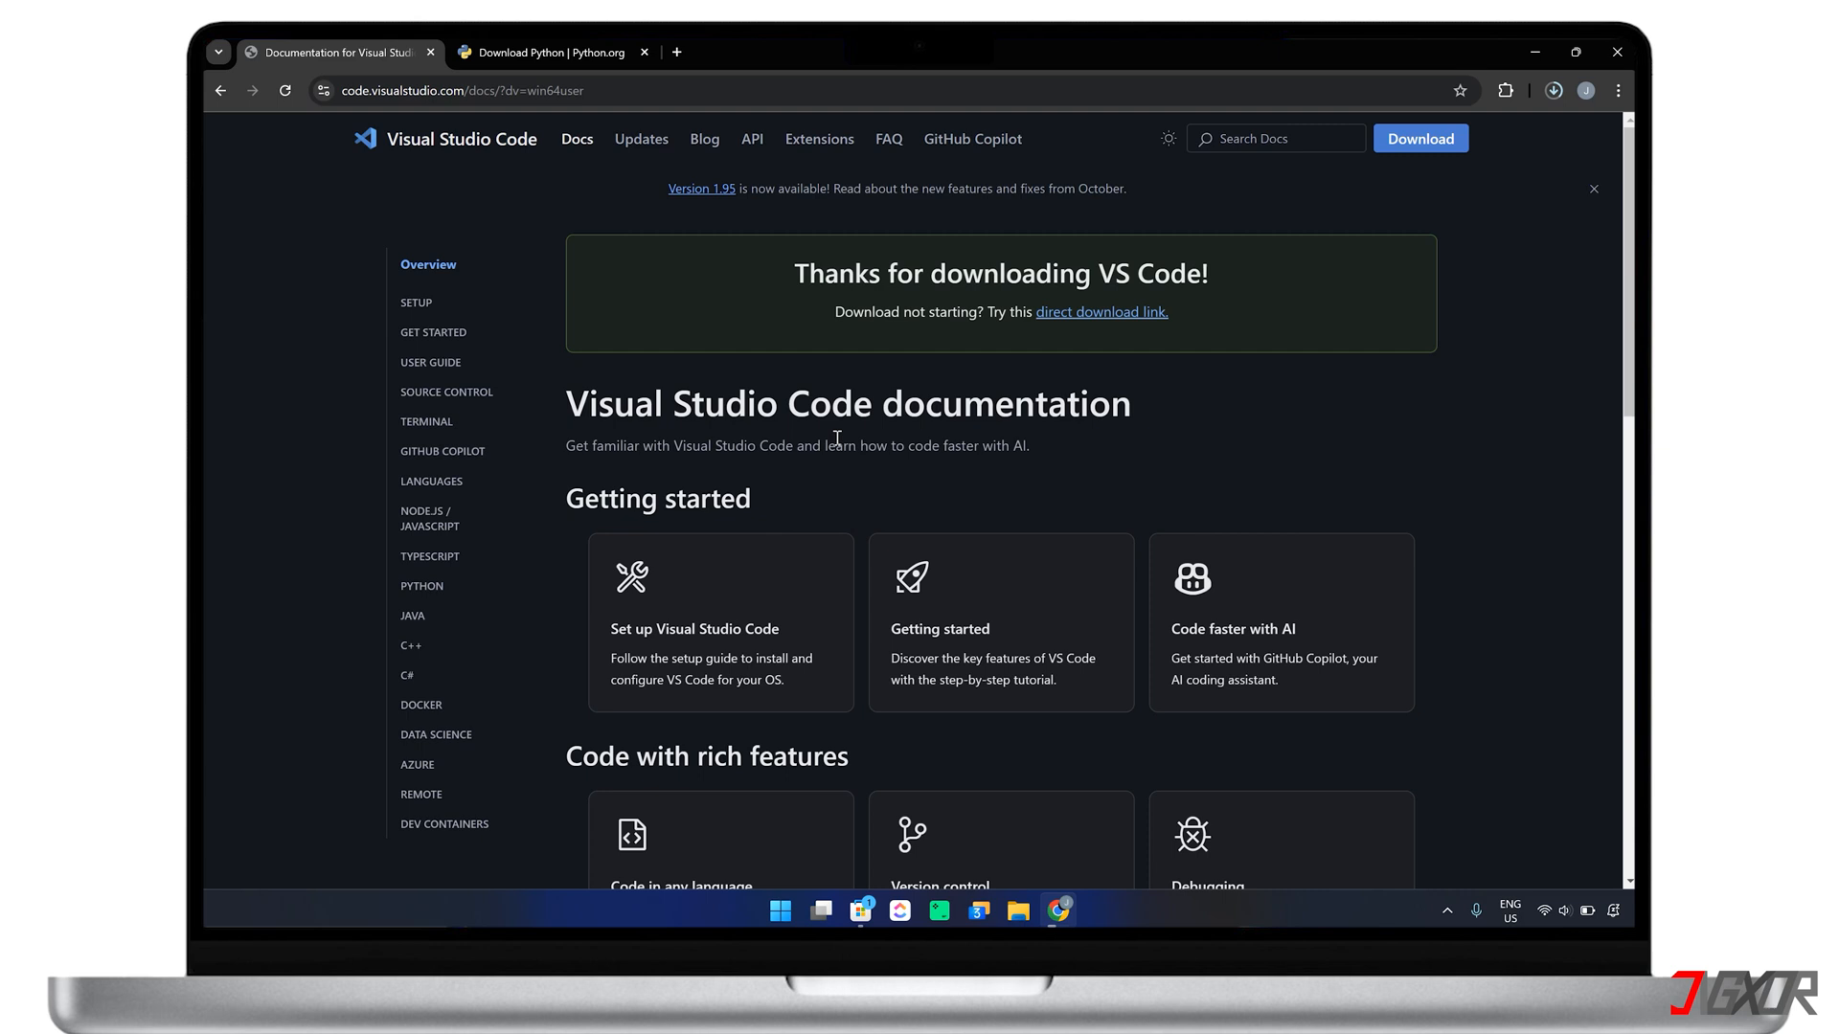
click(1553, 90)
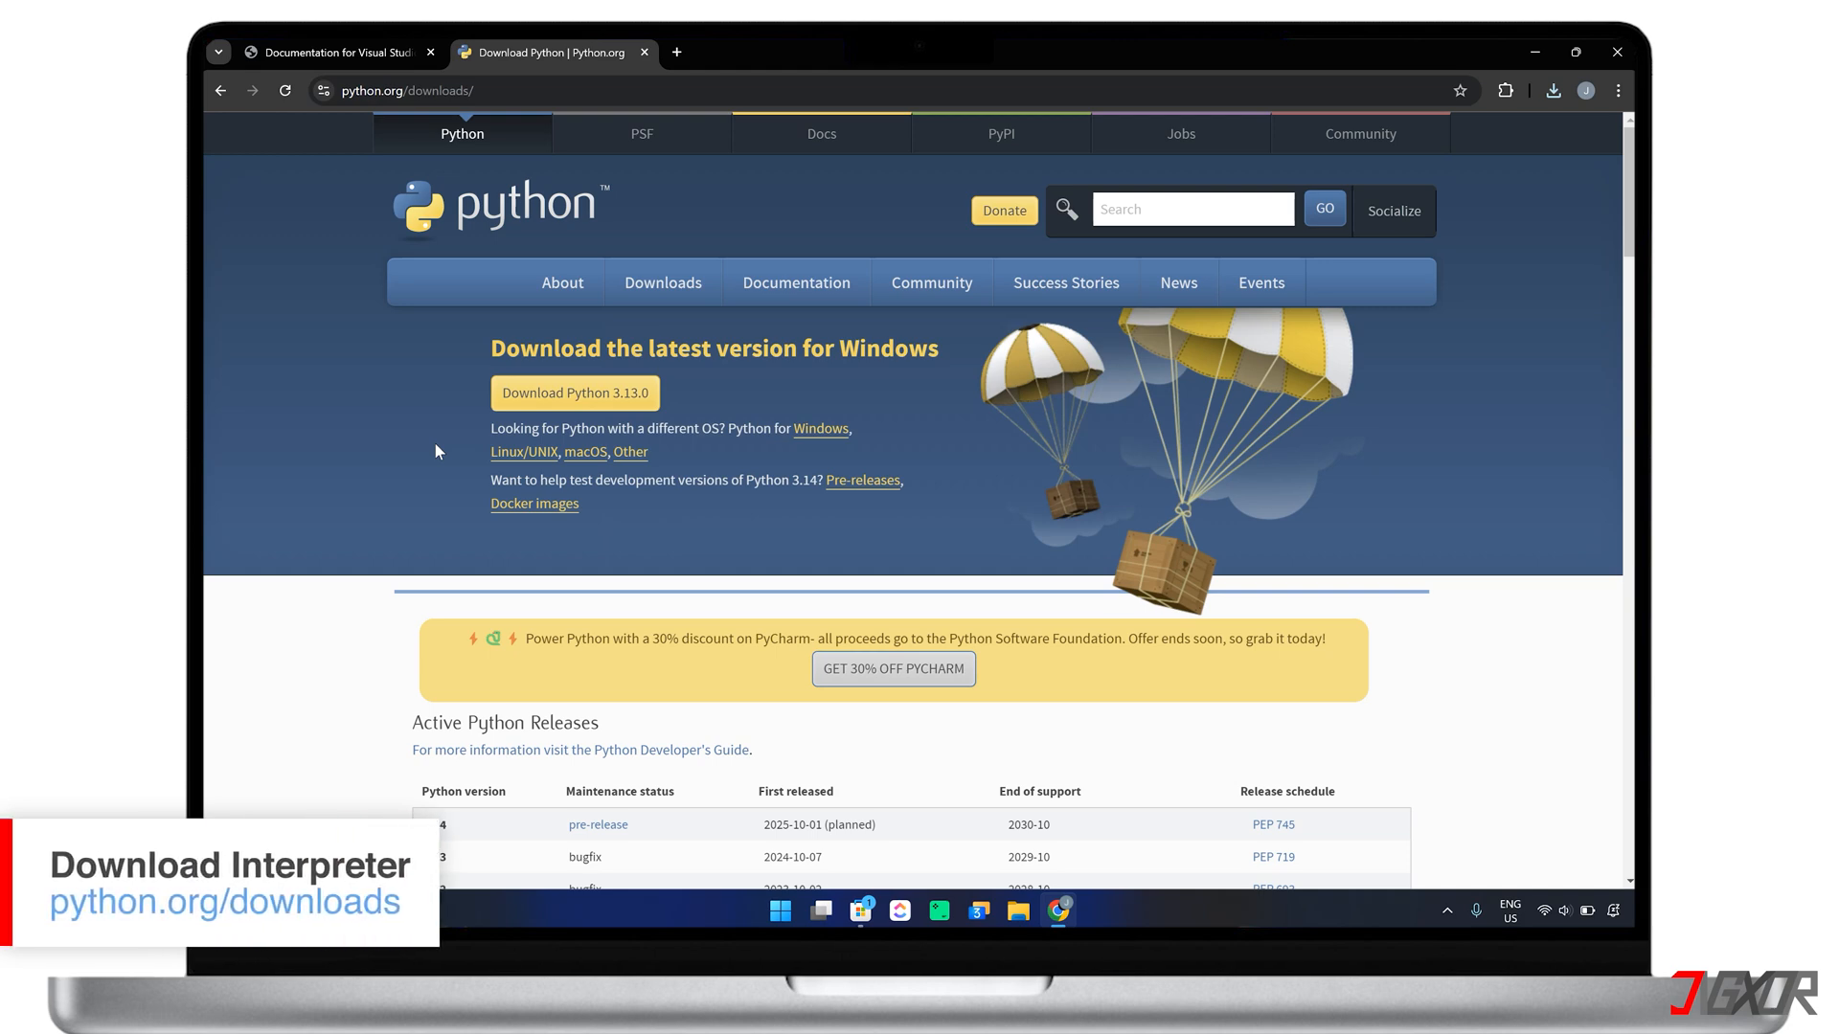
- Download python-3.13.0-amd64.exe from python.org and launch it from Chrome's downloads
click(577, 393)
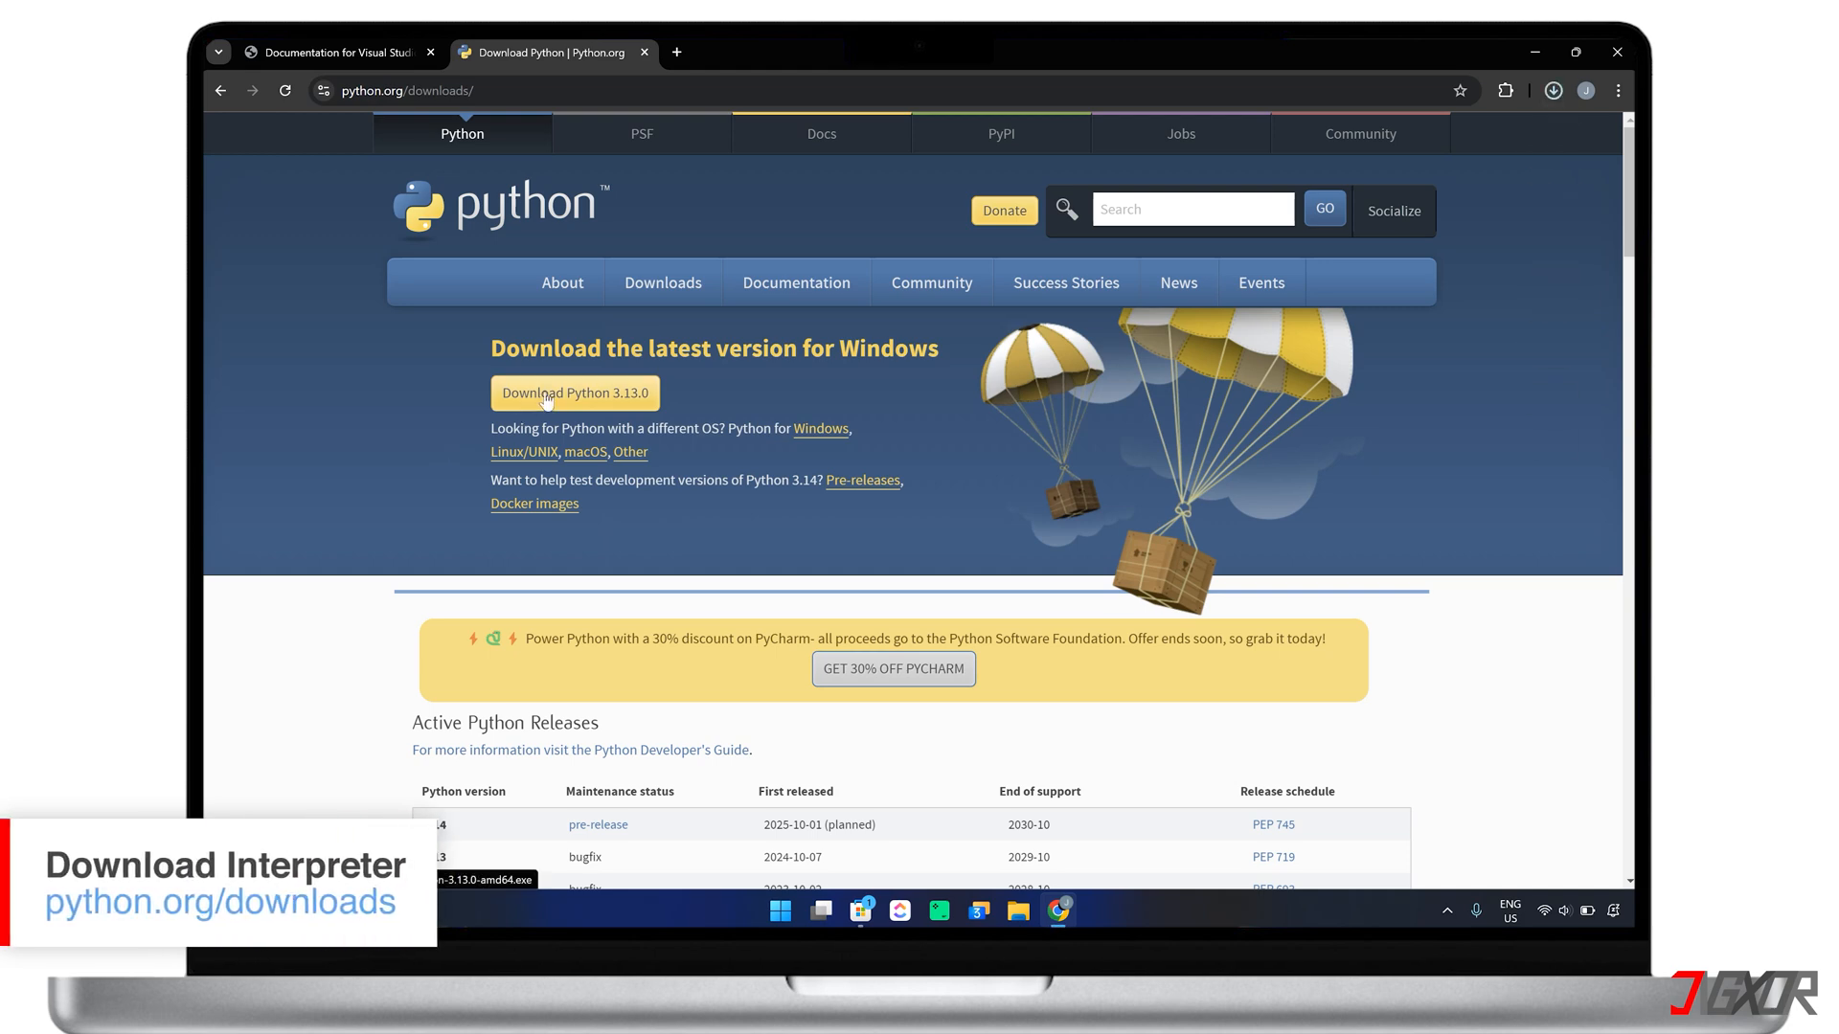
click(1552, 90)
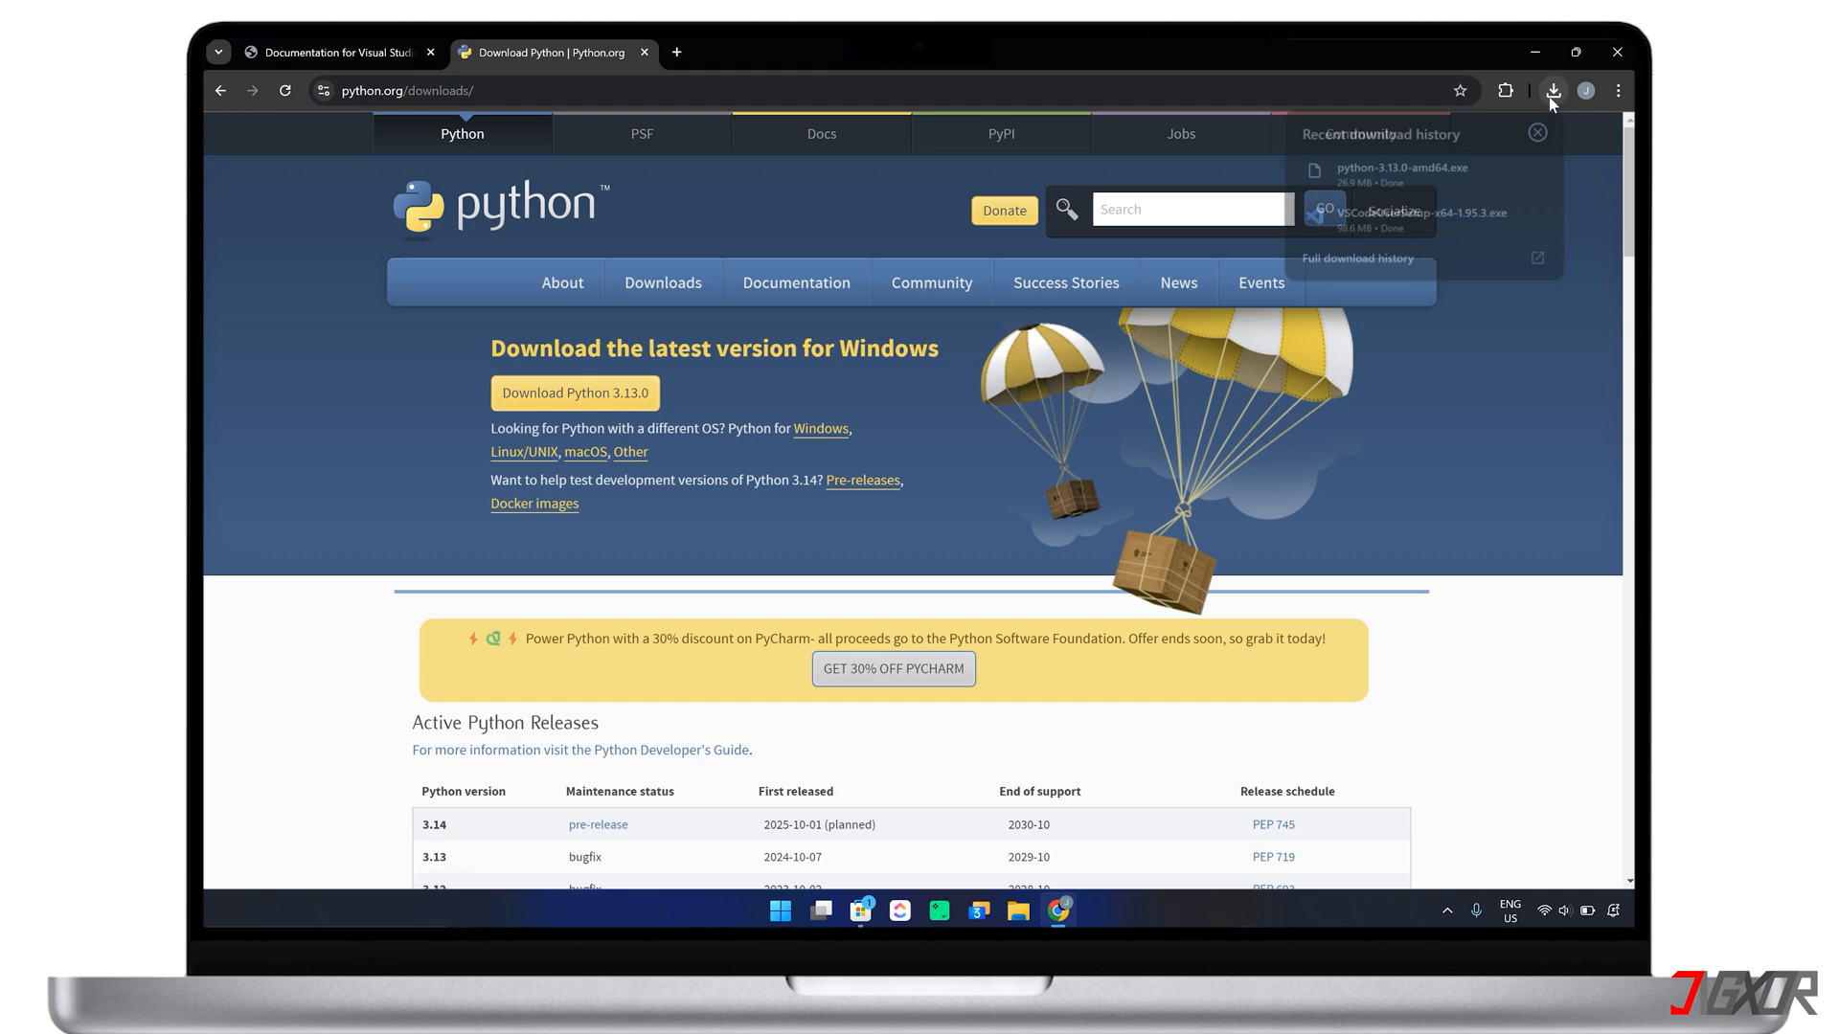
click(1551, 90)
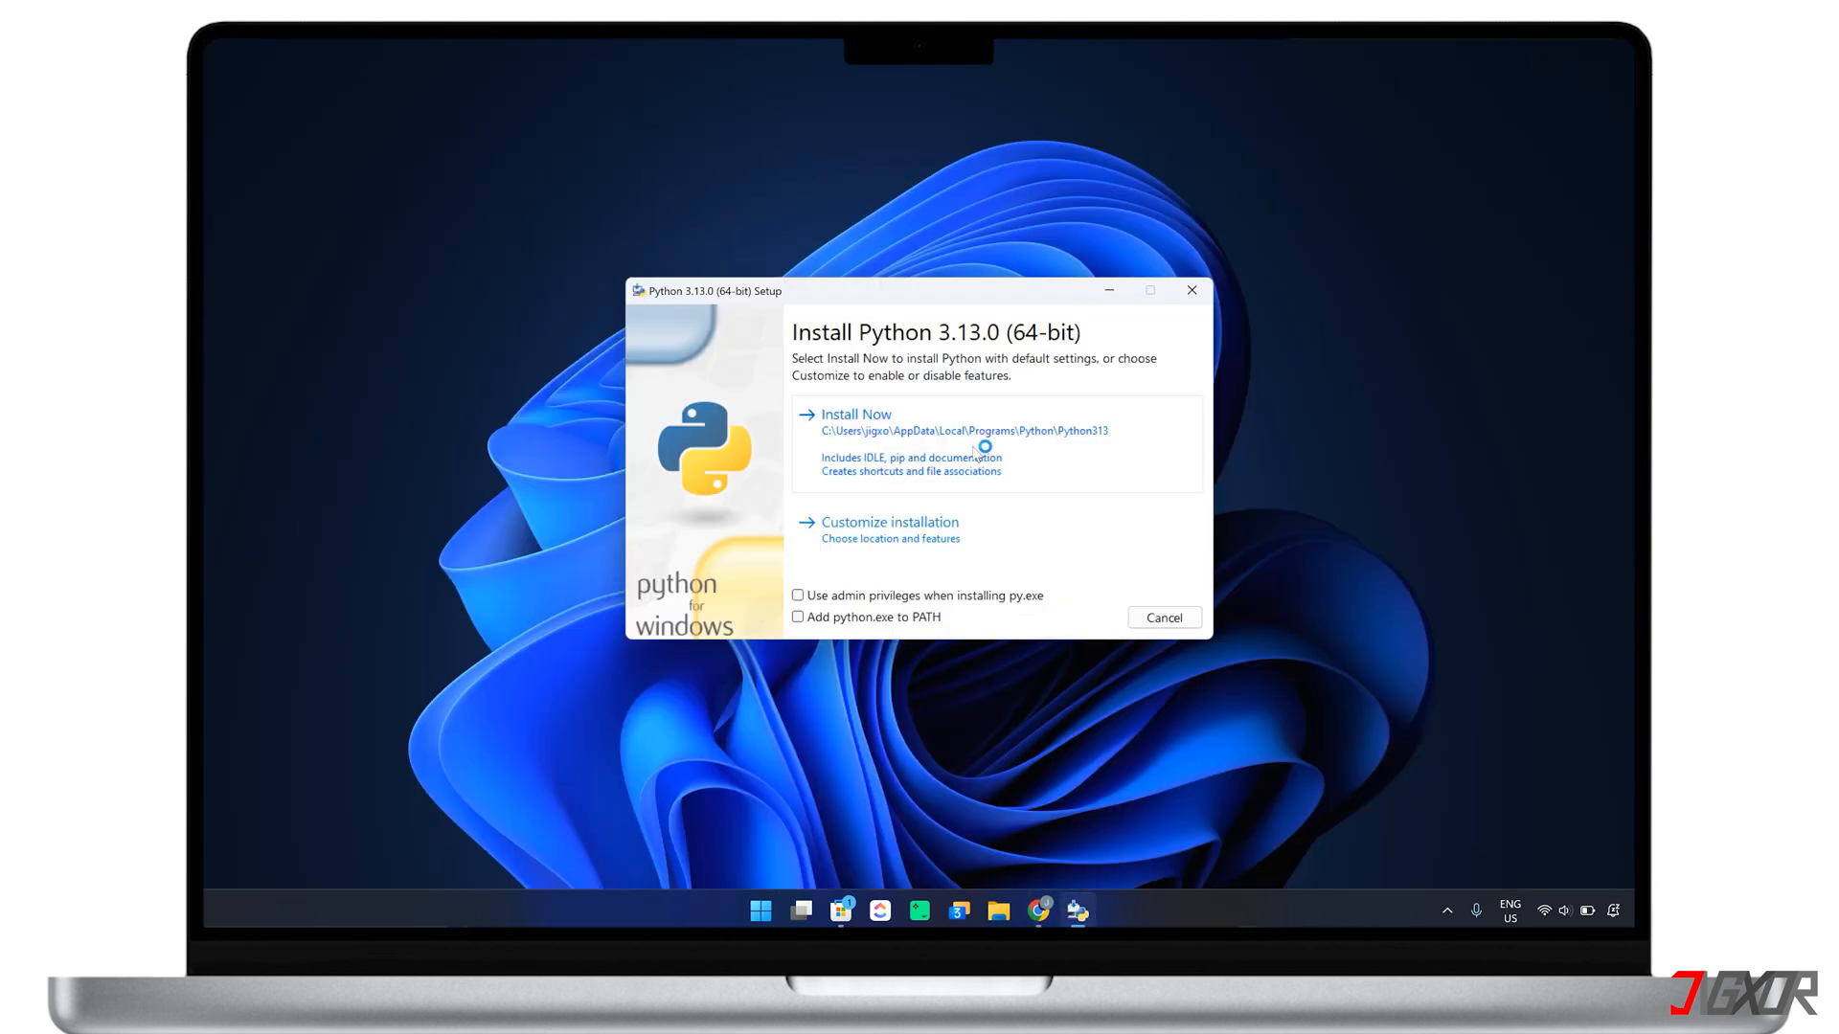
- Install Python 3.13.0 with python.exe added to PATH and close the finished setup
click(797, 617)
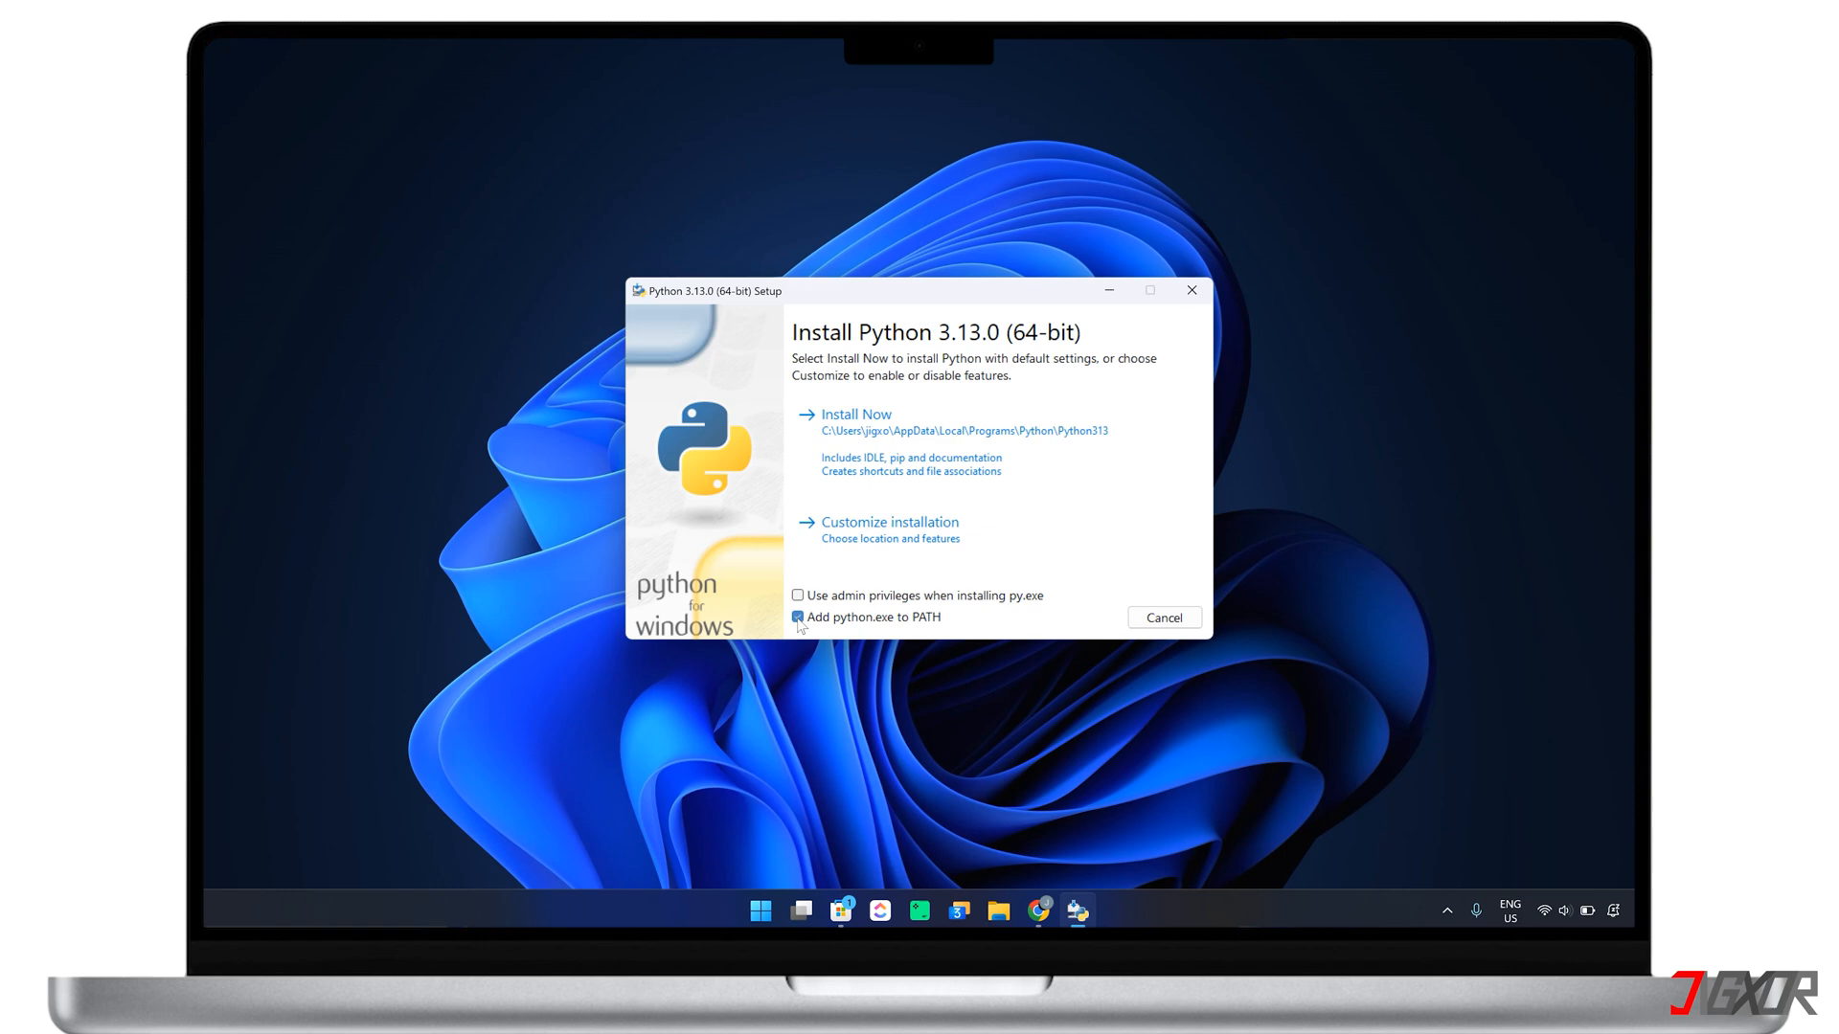
click(856, 413)
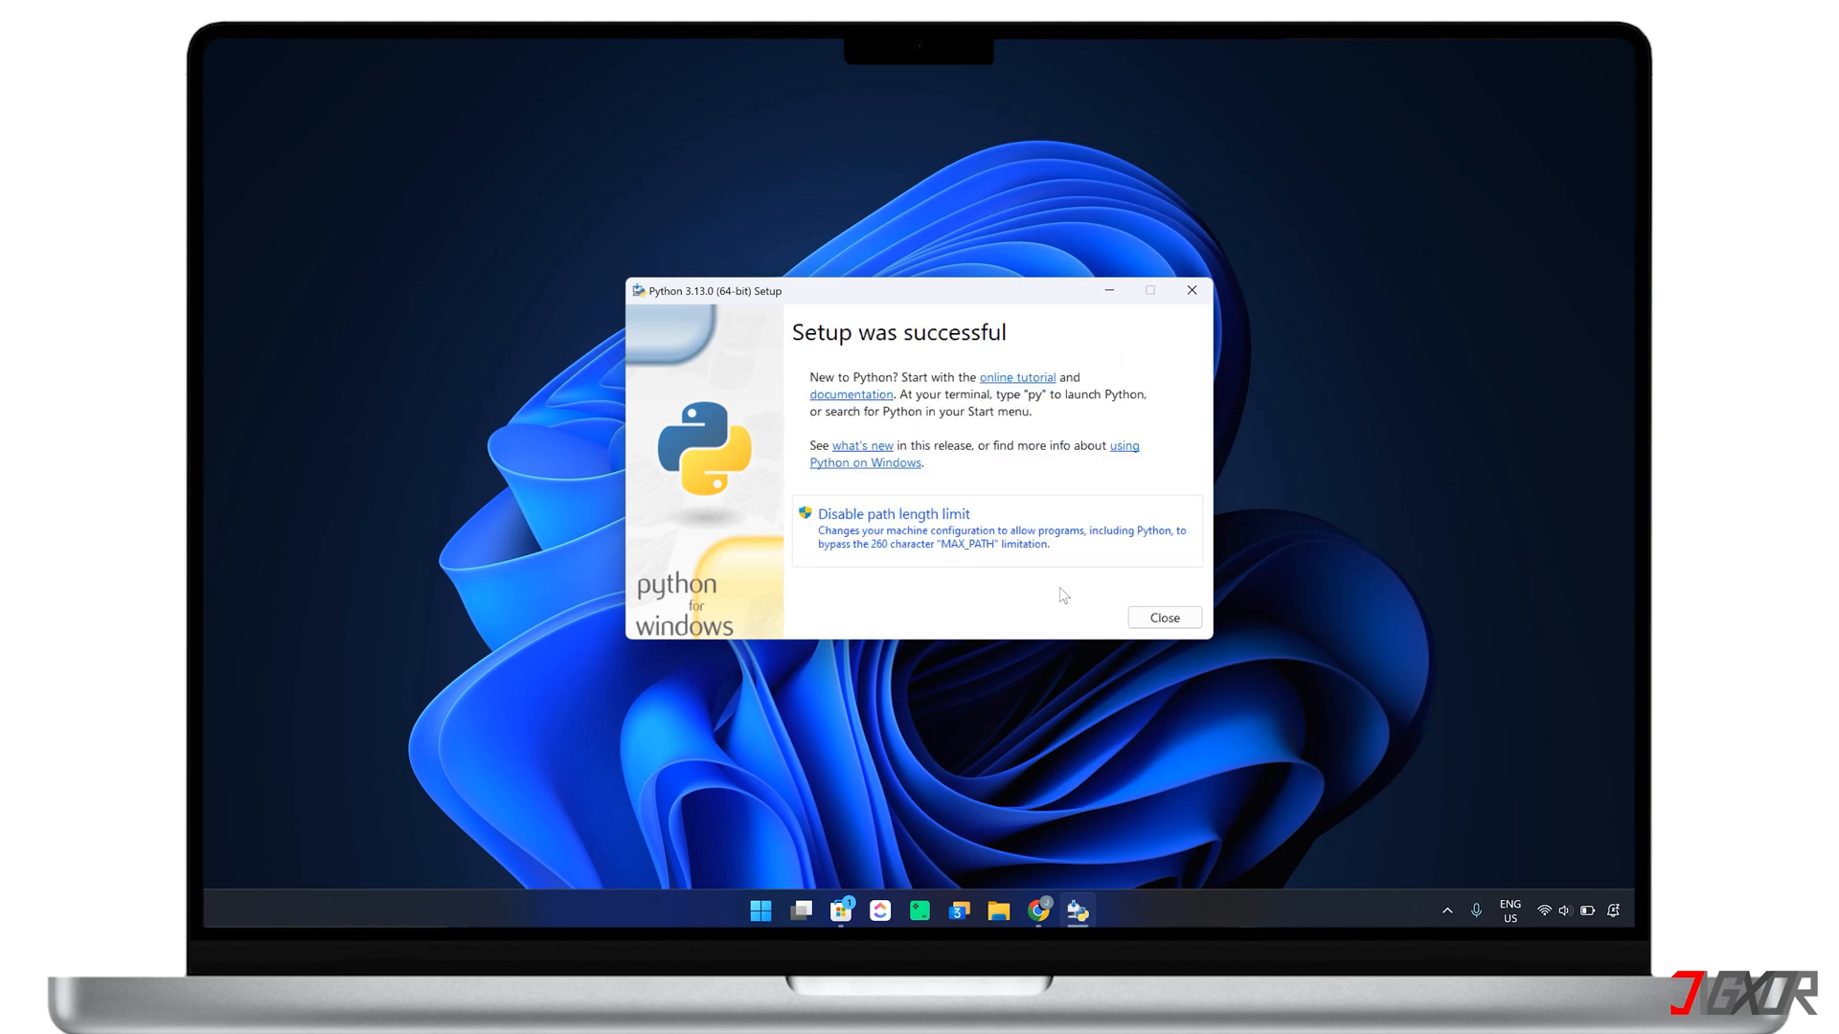
click(1163, 617)
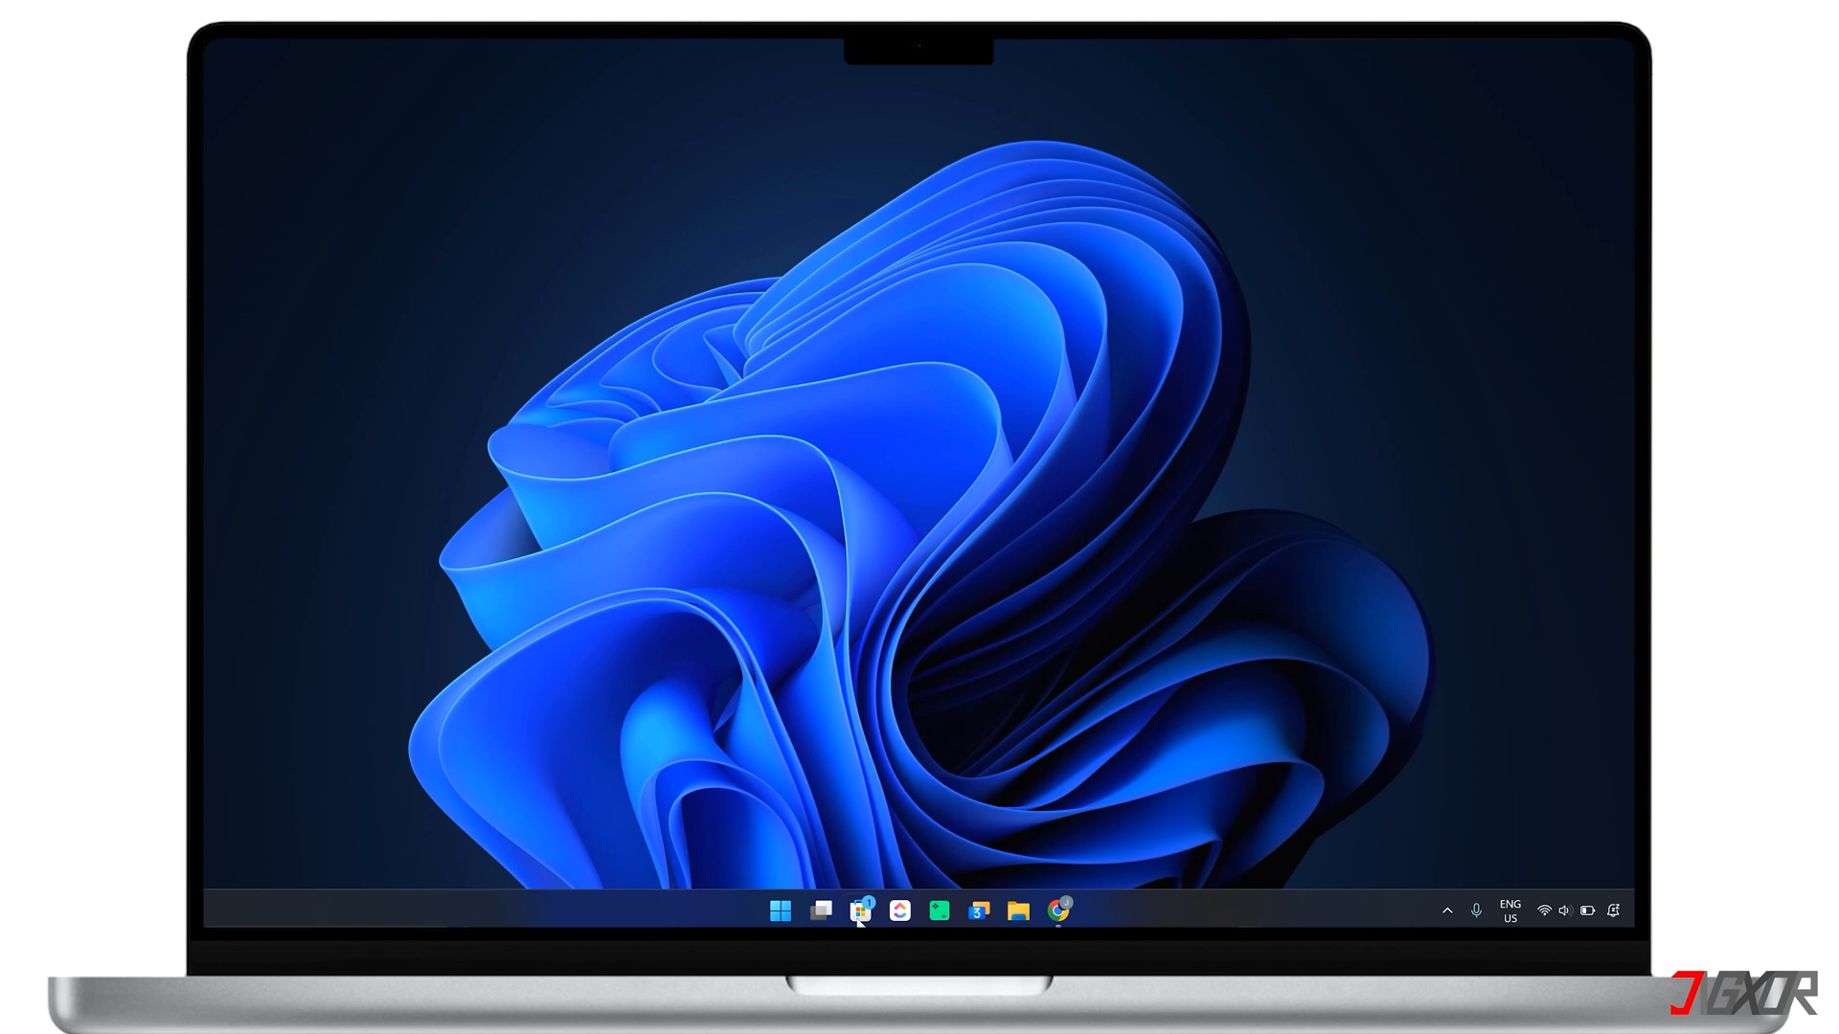
- Get the Python 3.13 app from its Microsoft Store listing
click(860, 910)
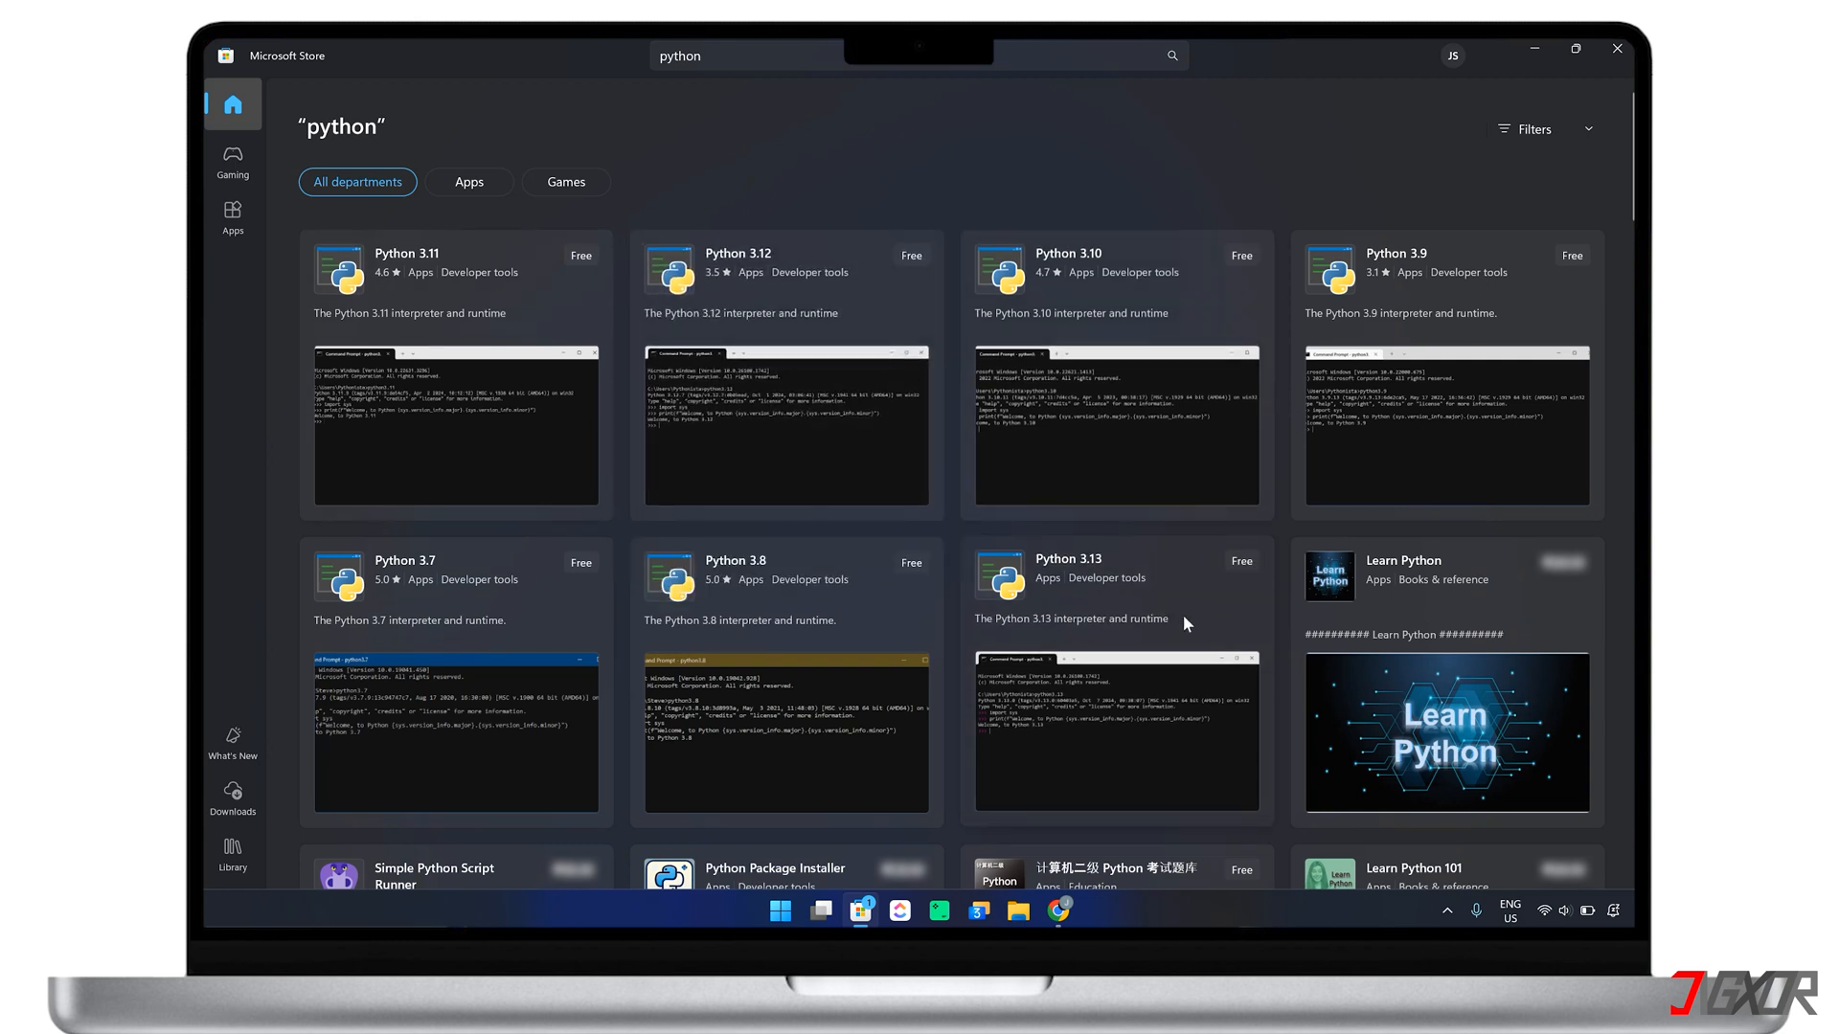
click(1067, 557)
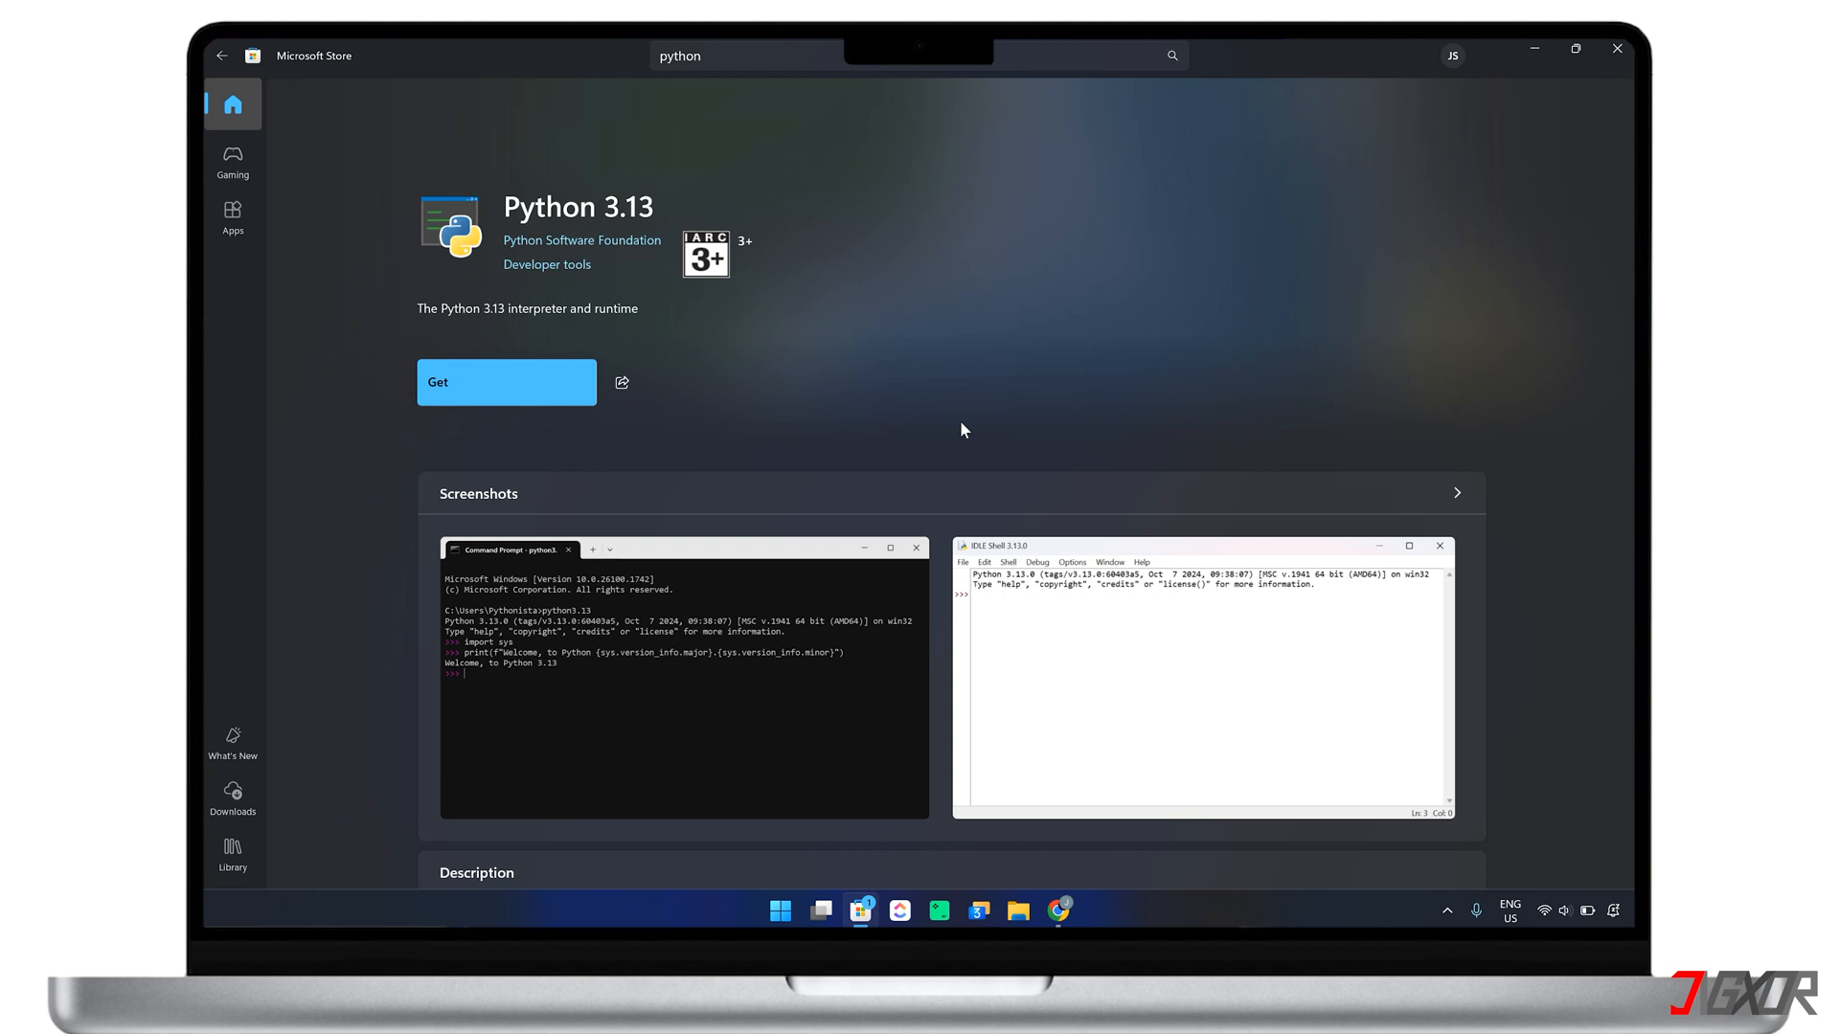
click(1617, 55)
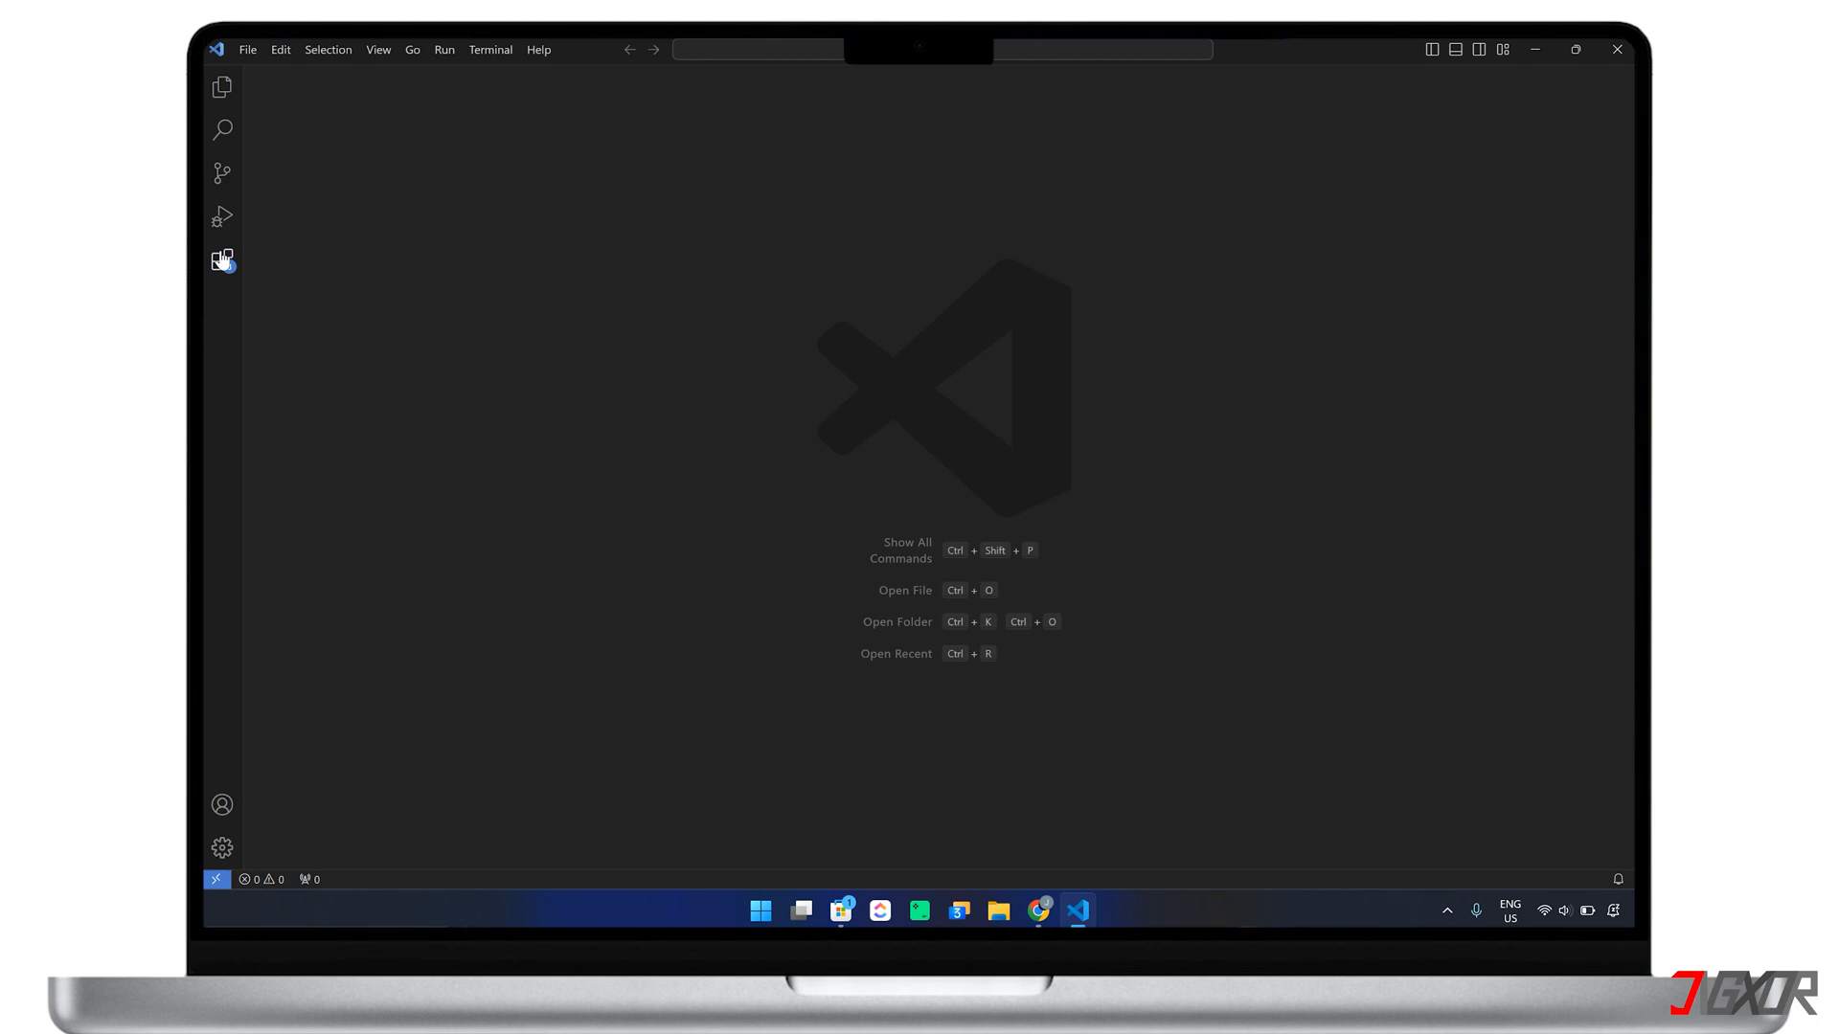
- Search the Extensions marketplace for 'python' and install Microsoft's Python extension
click(223, 259)
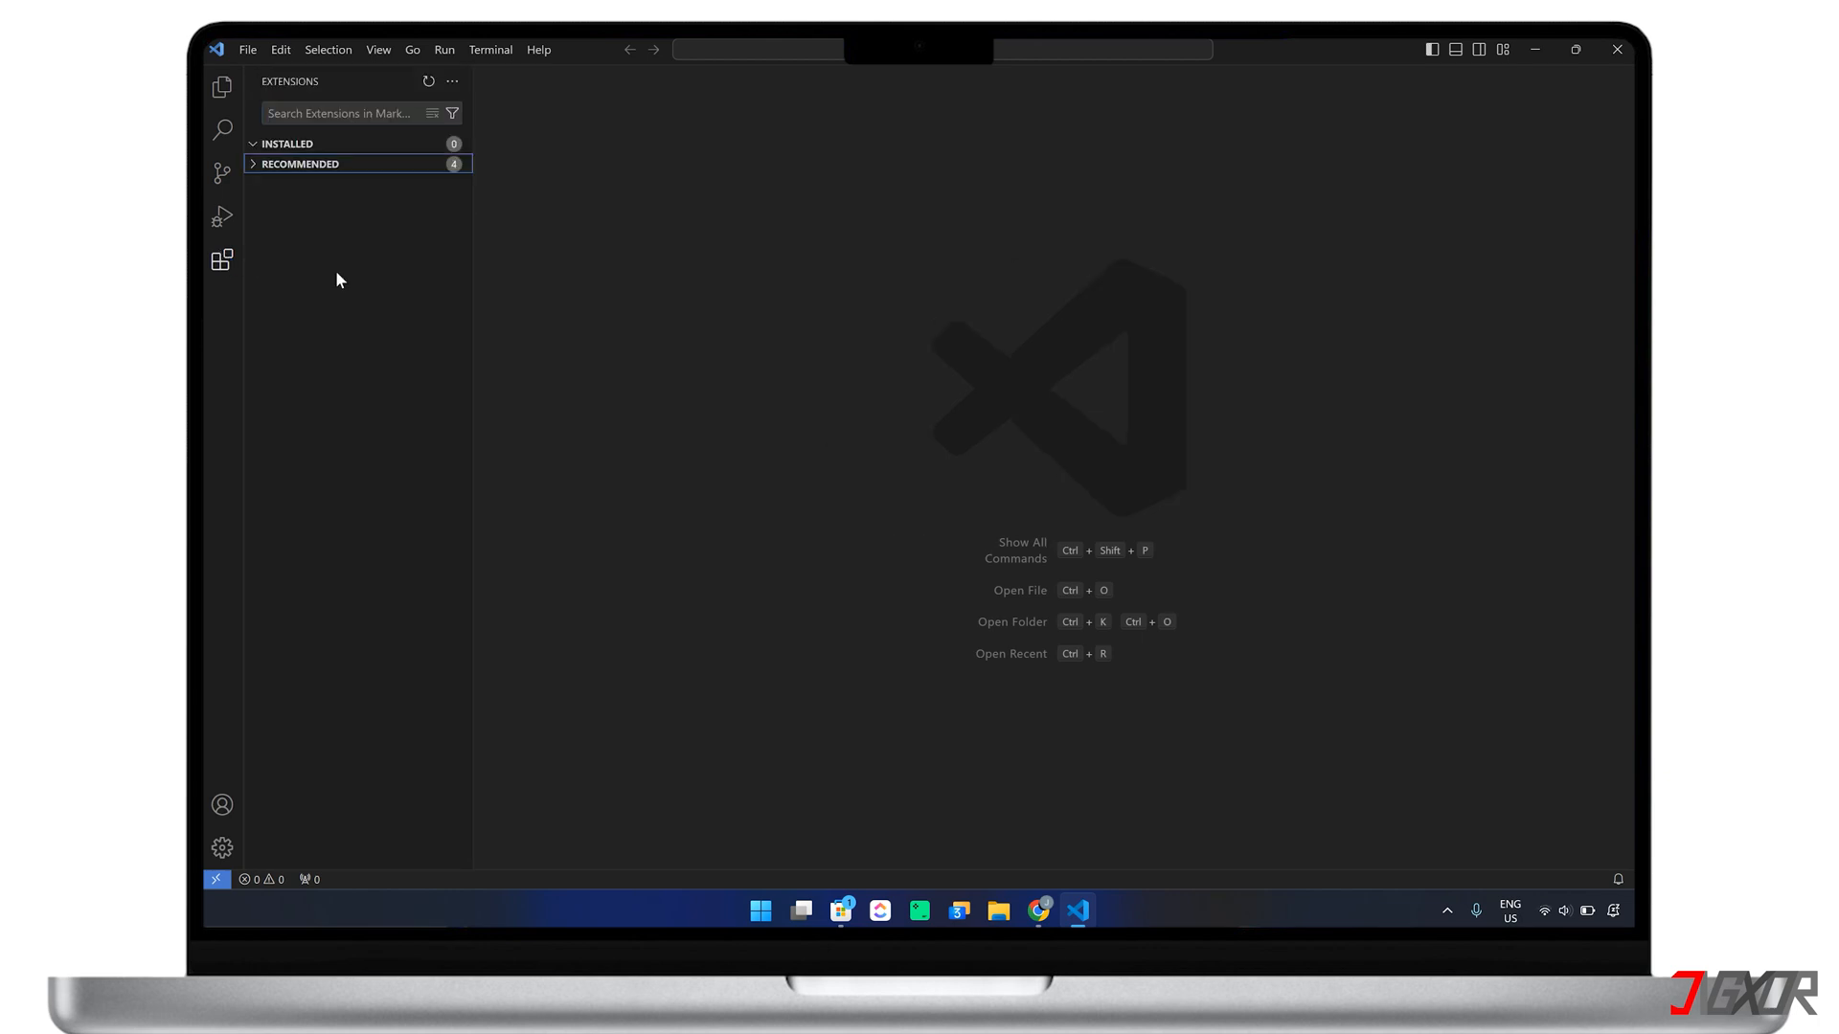
text(p)
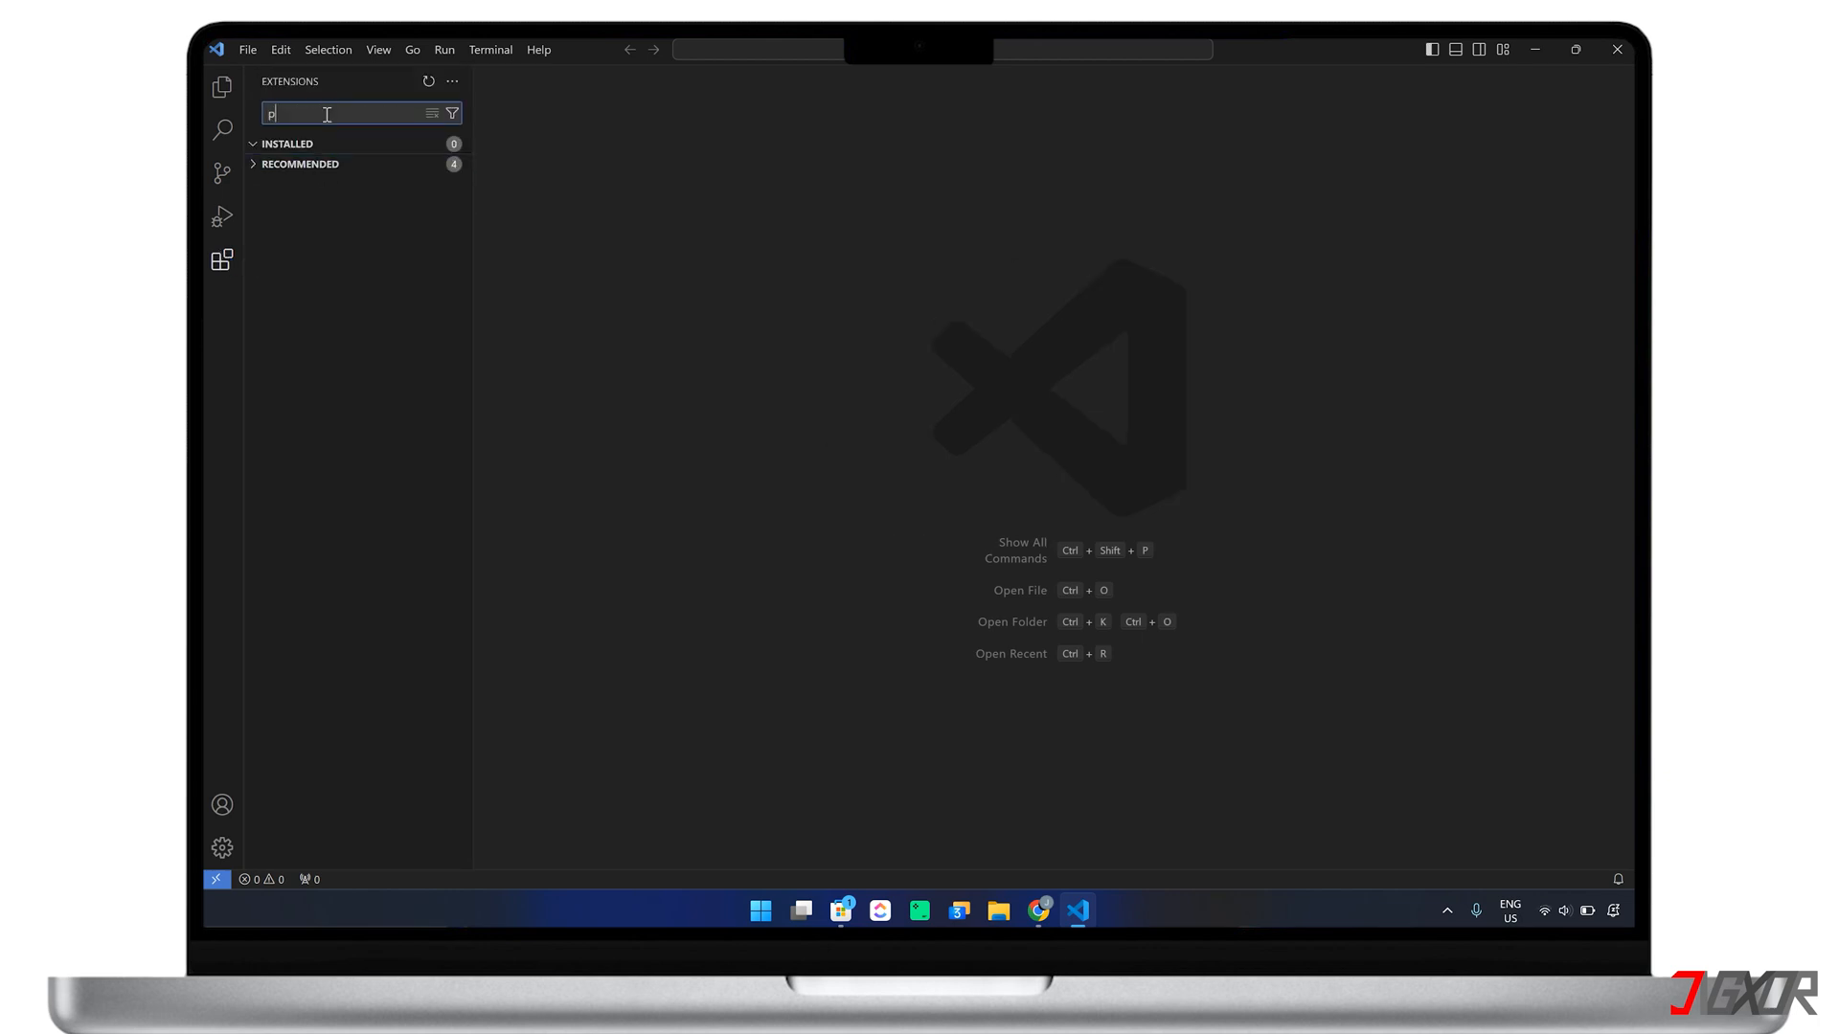
text(ython)
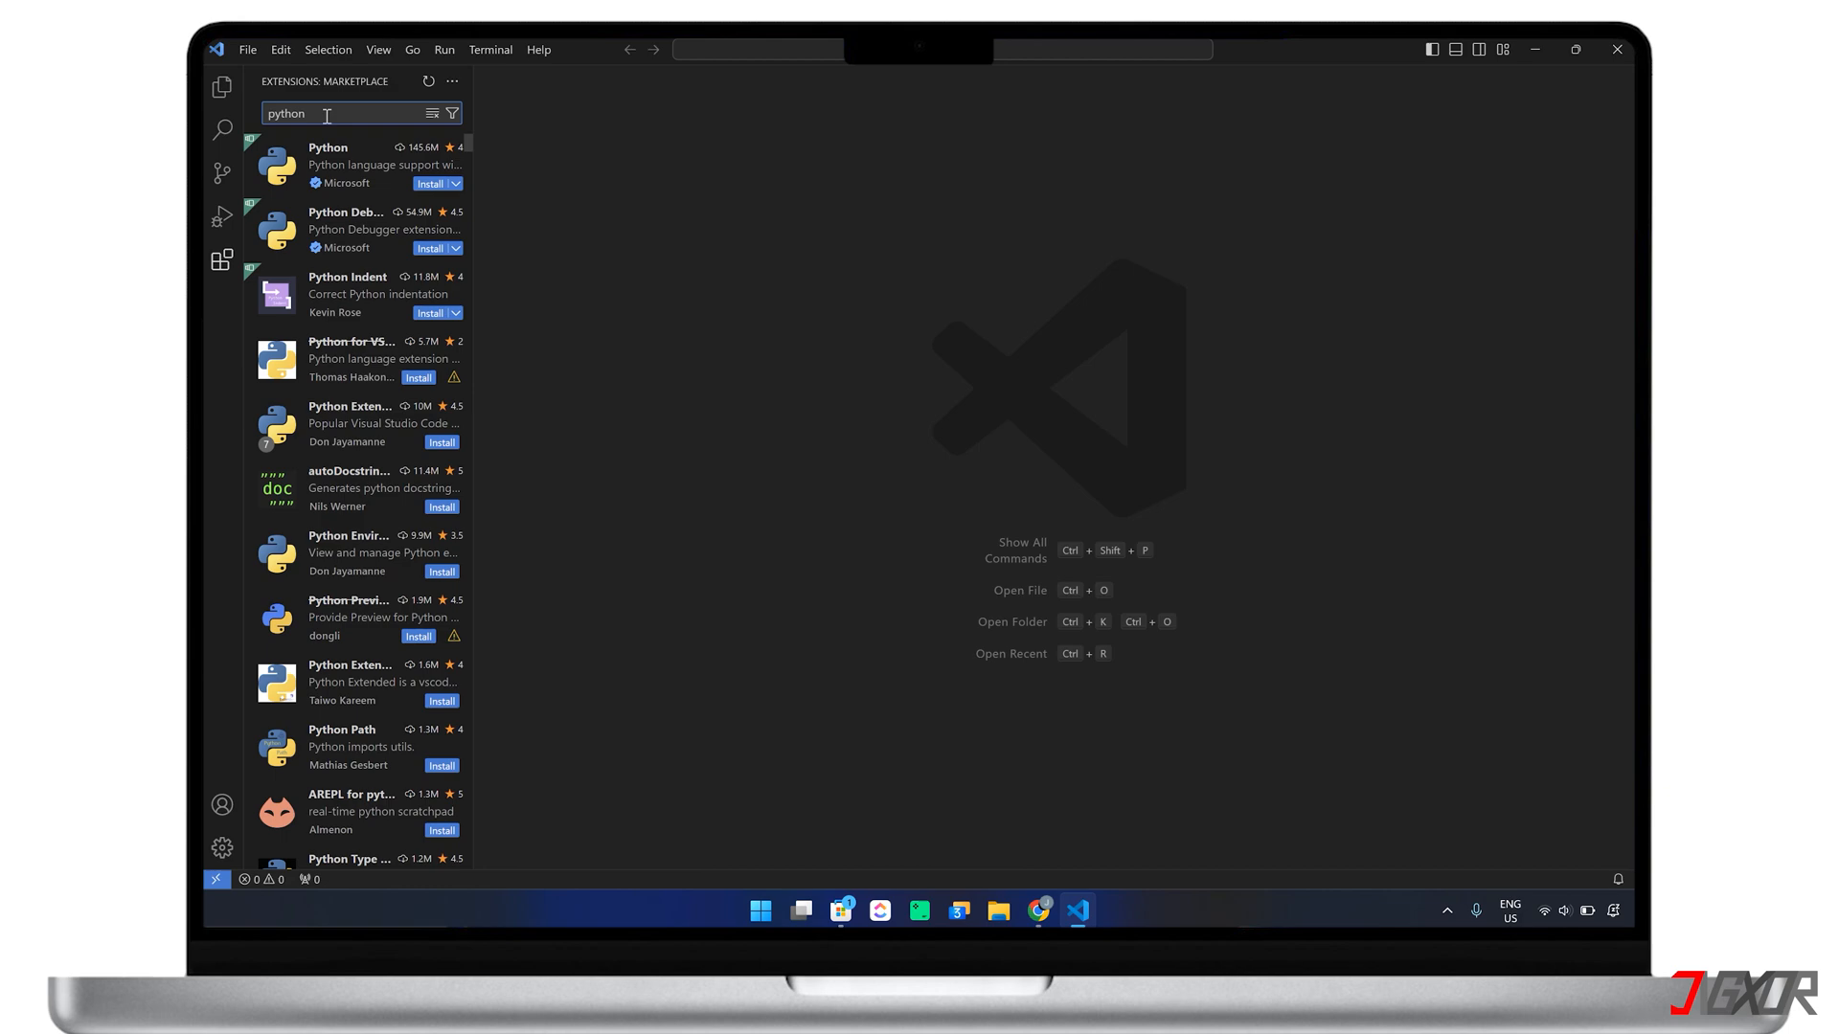
click(358, 165)
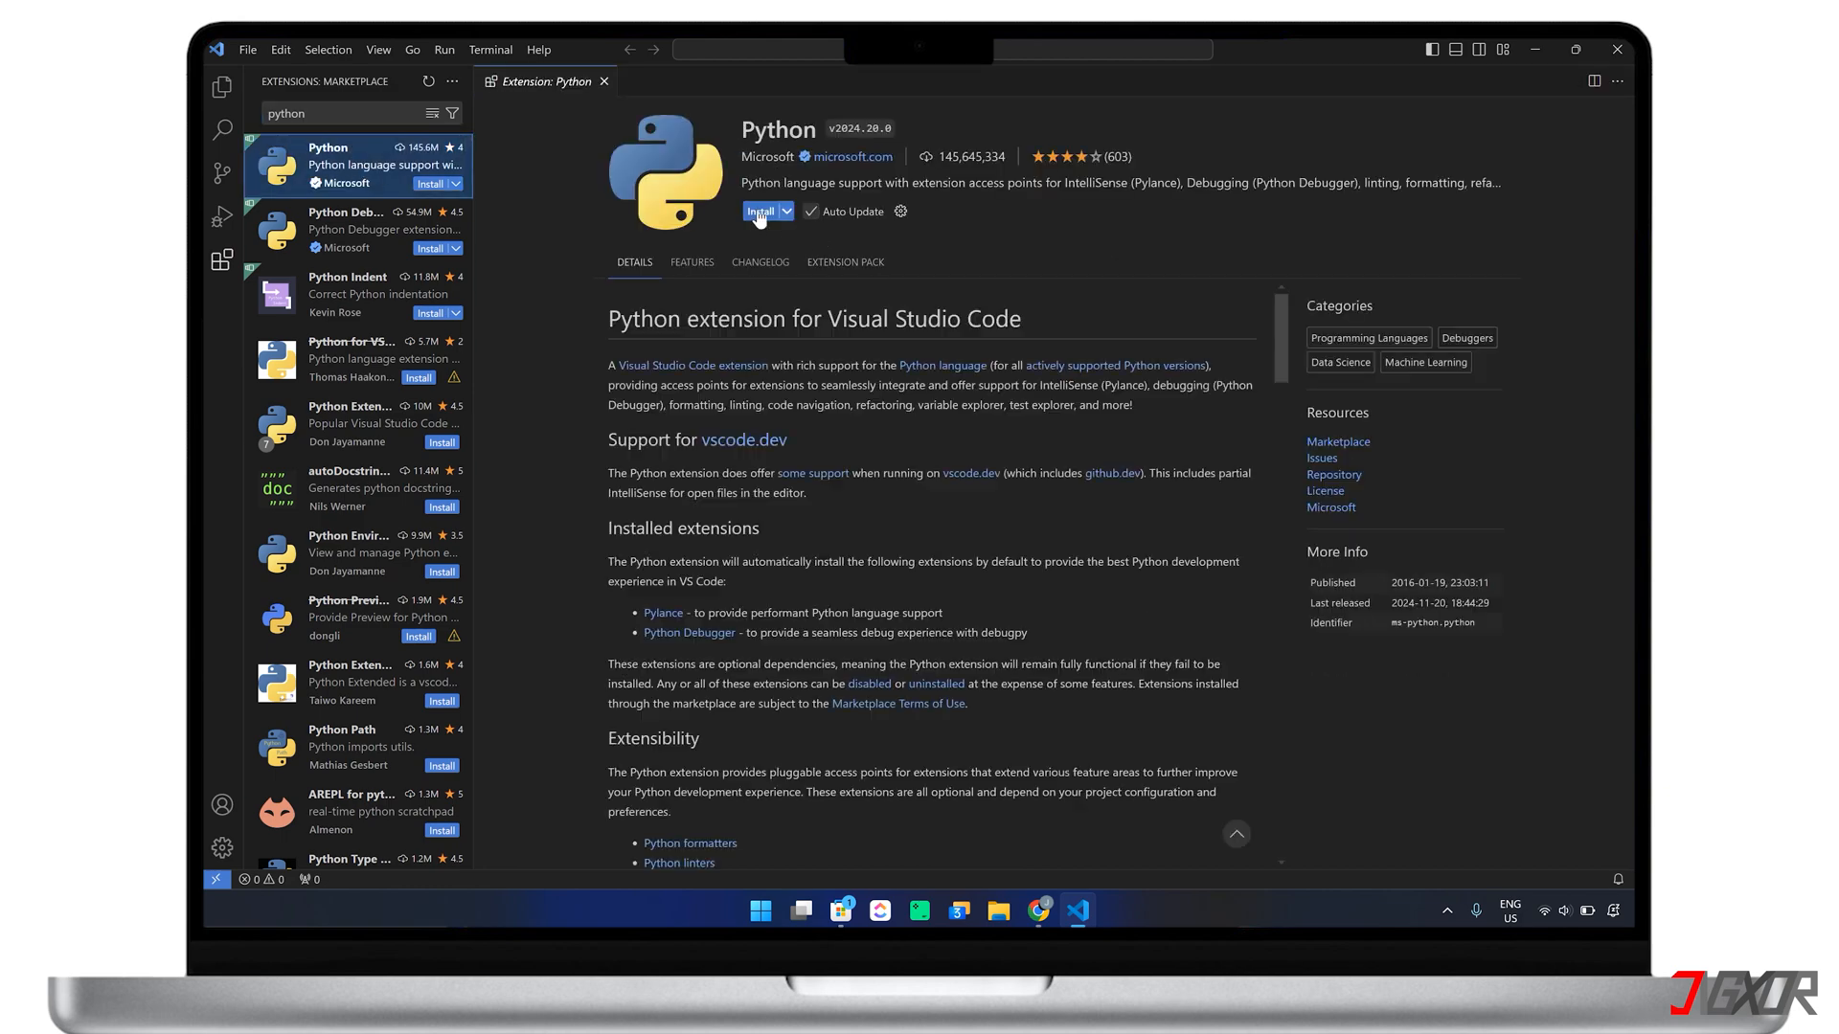
click(759, 210)
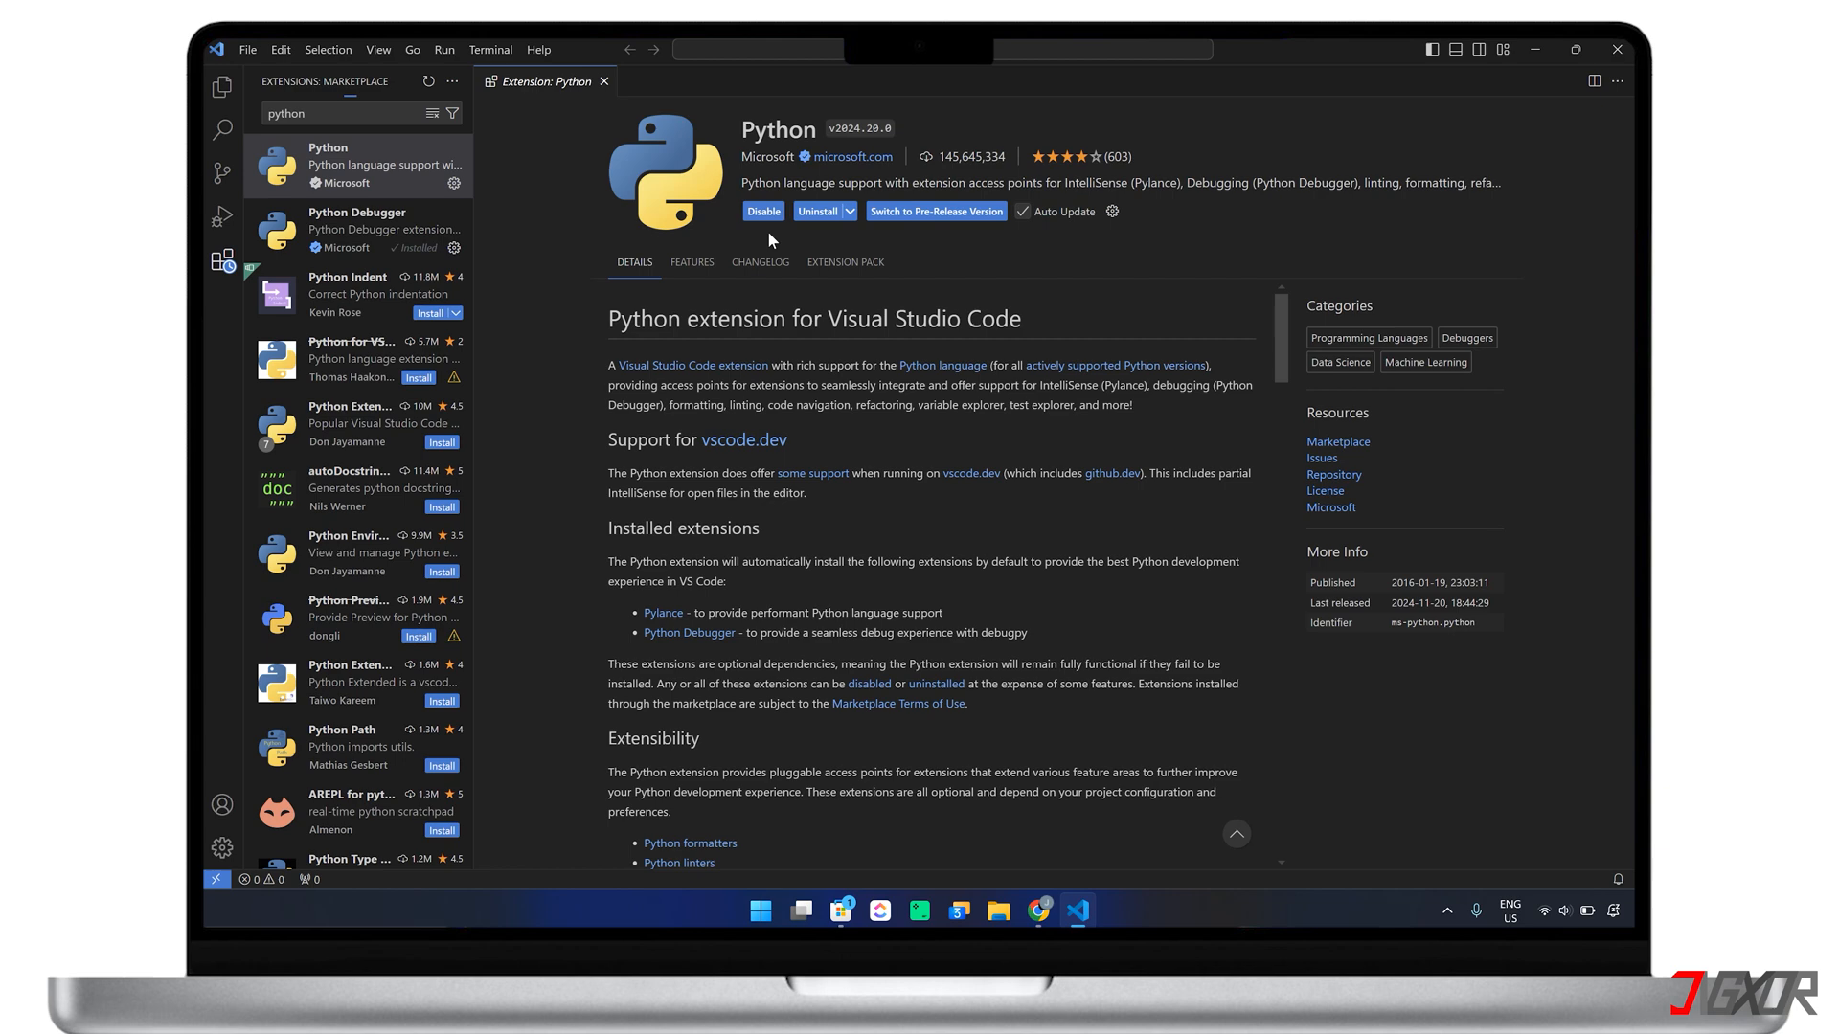
mouse_move(760, 262)
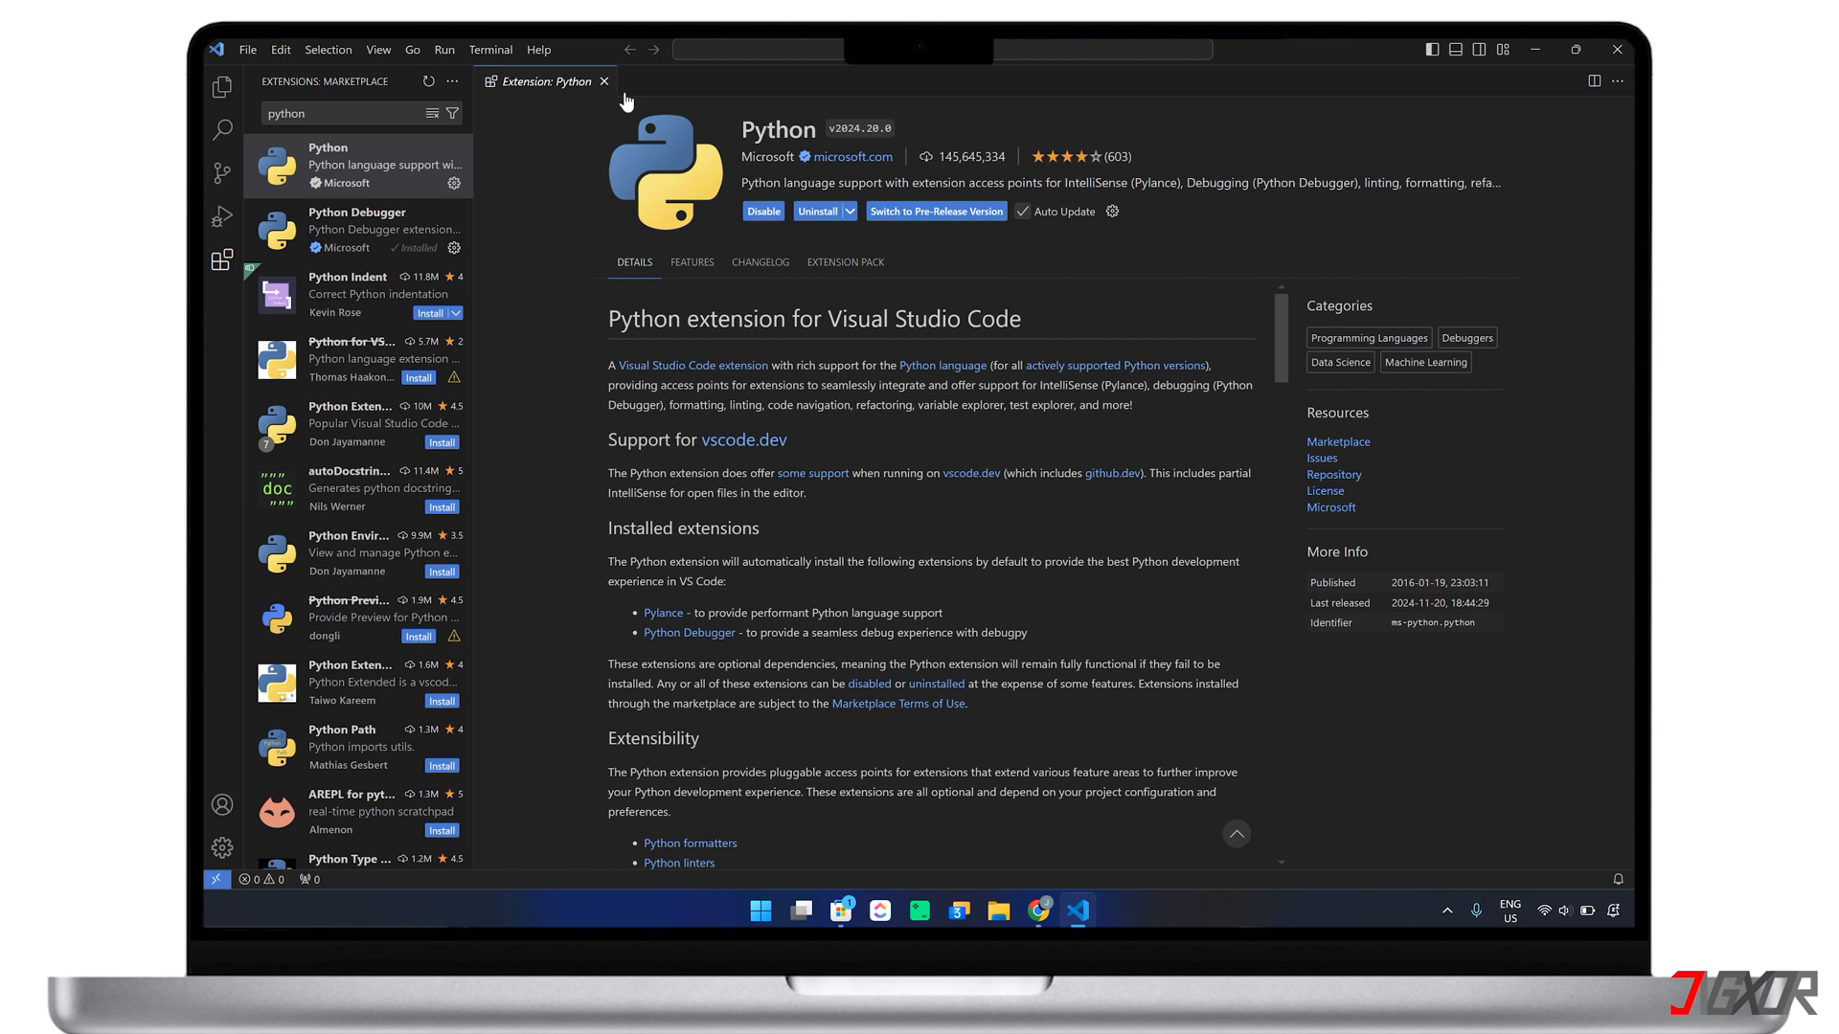
- Close the Python extension page and open the Python folder containing records.py as the workspace
click(222, 86)
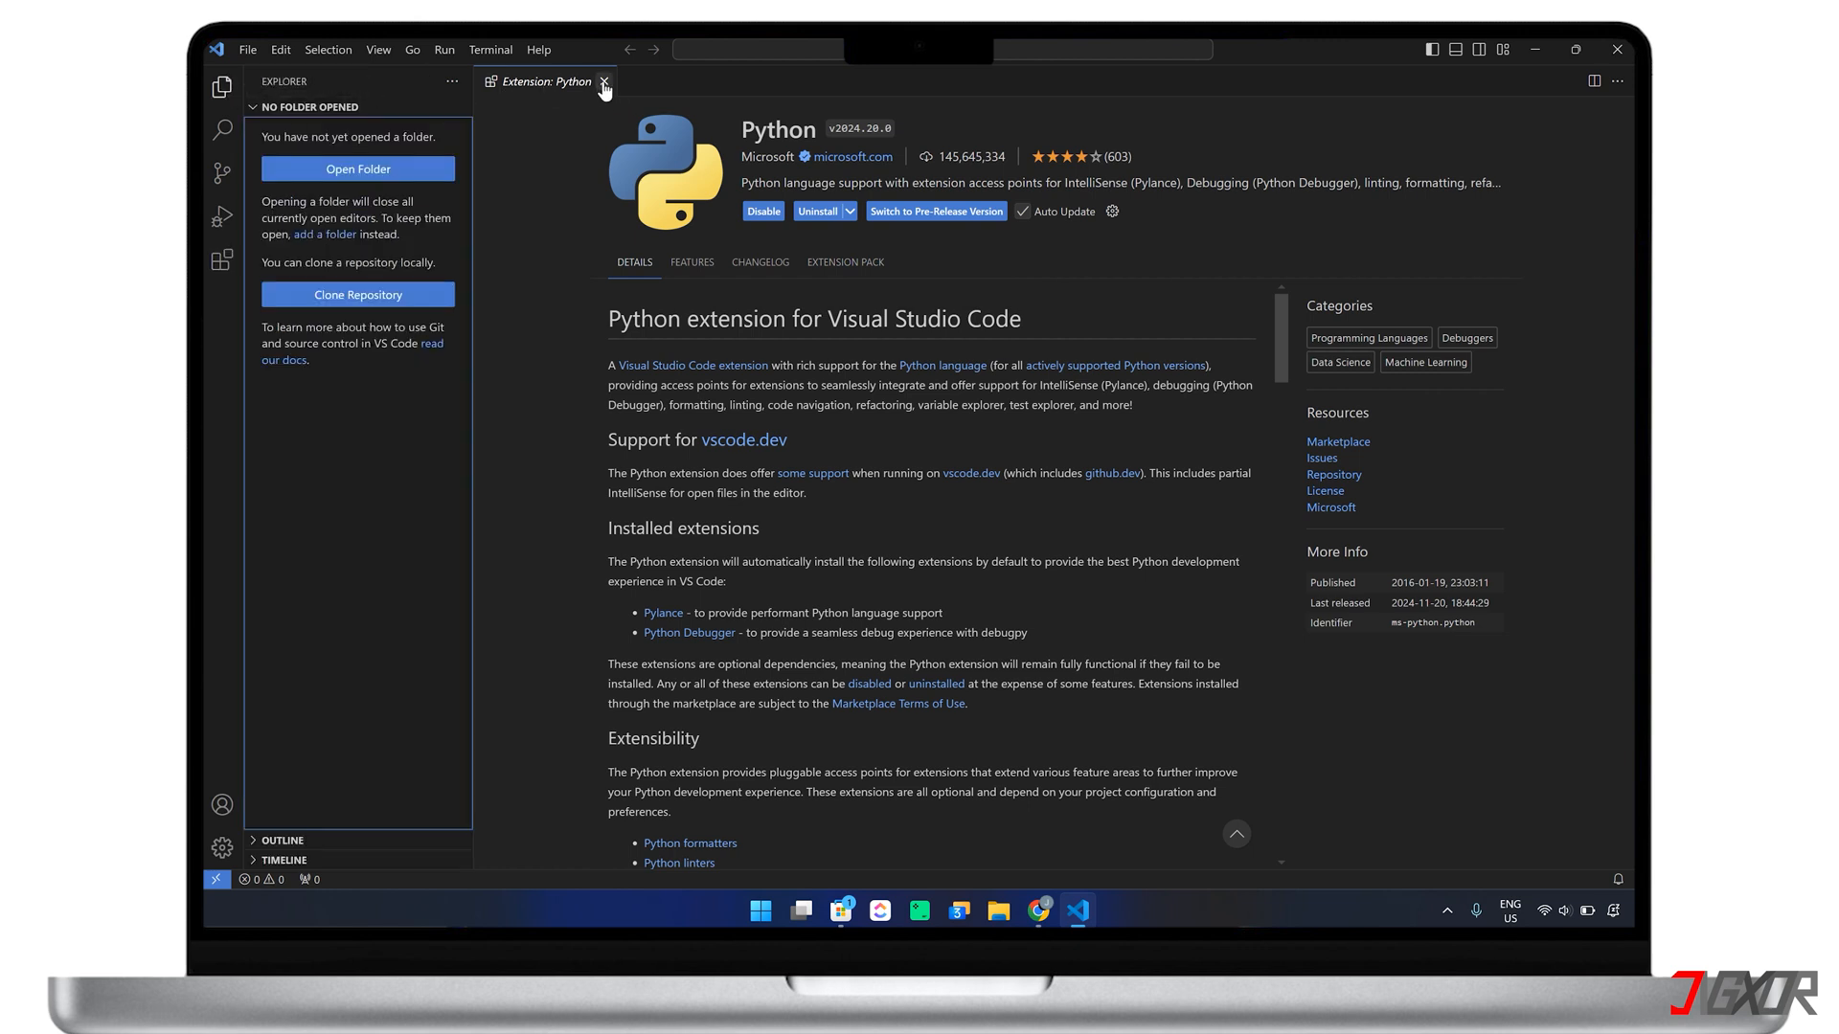
click(605, 80)
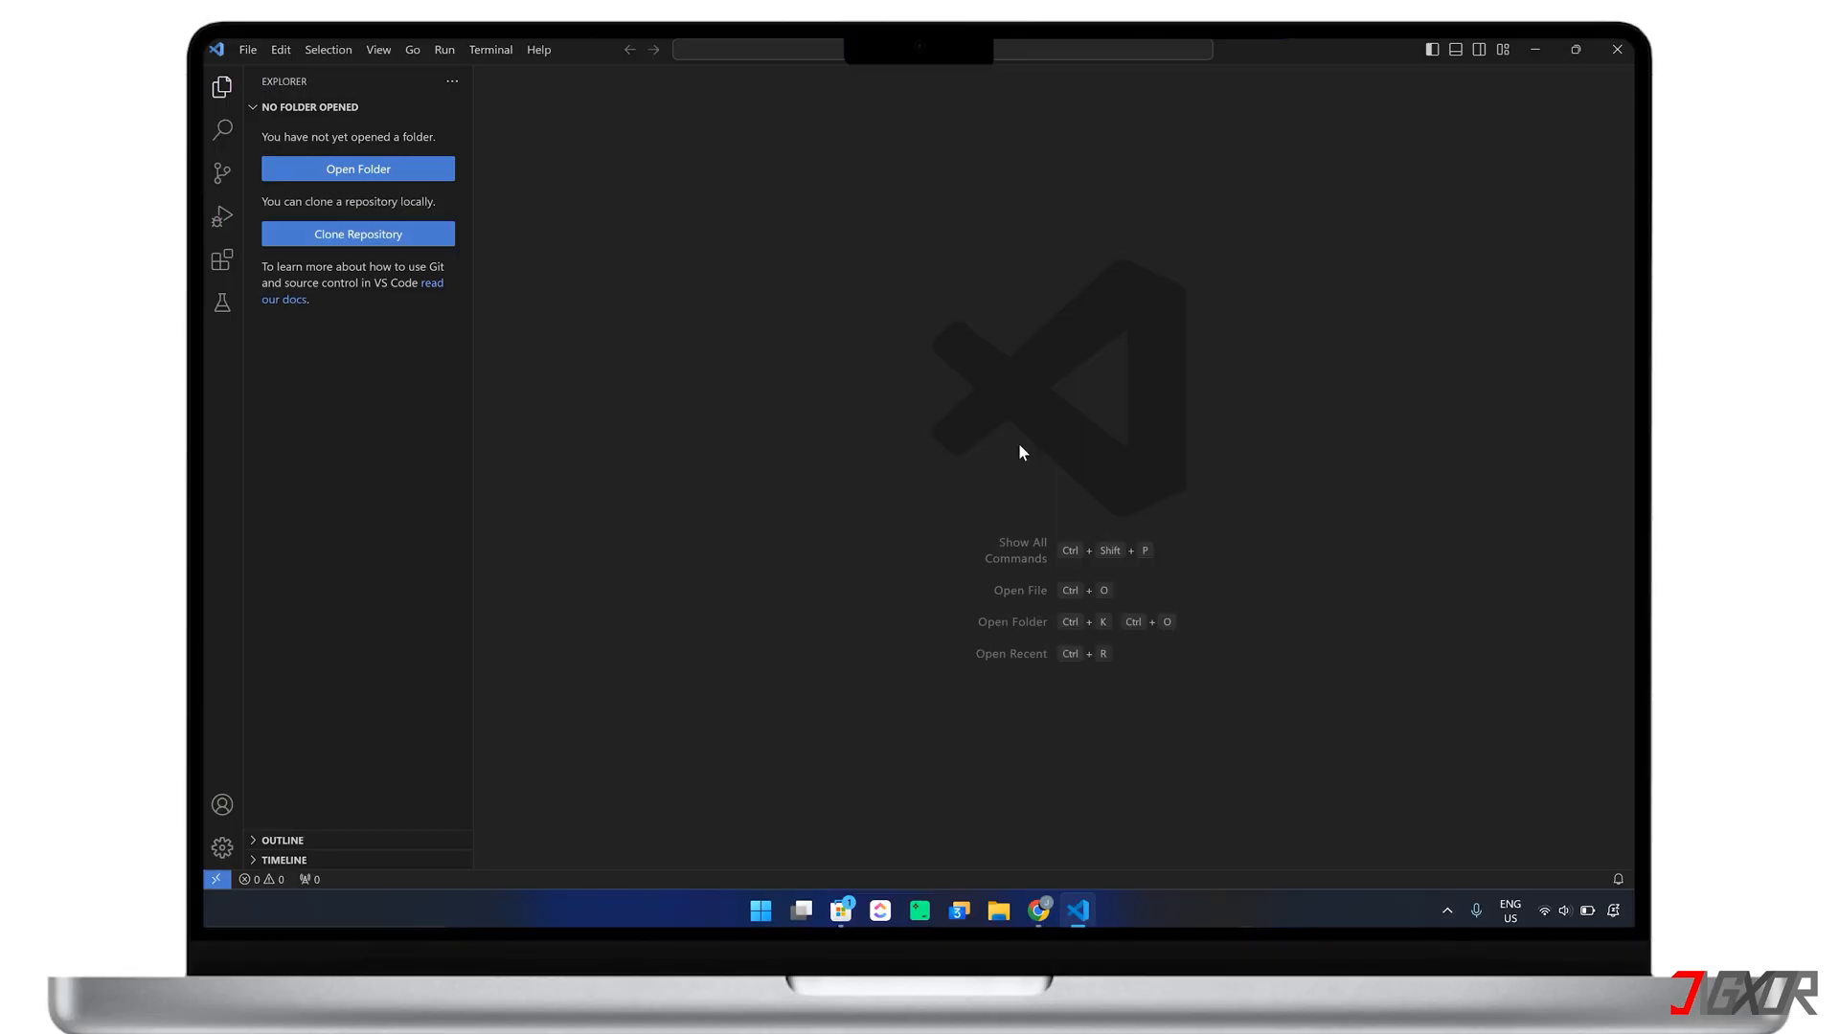
click(357, 168)
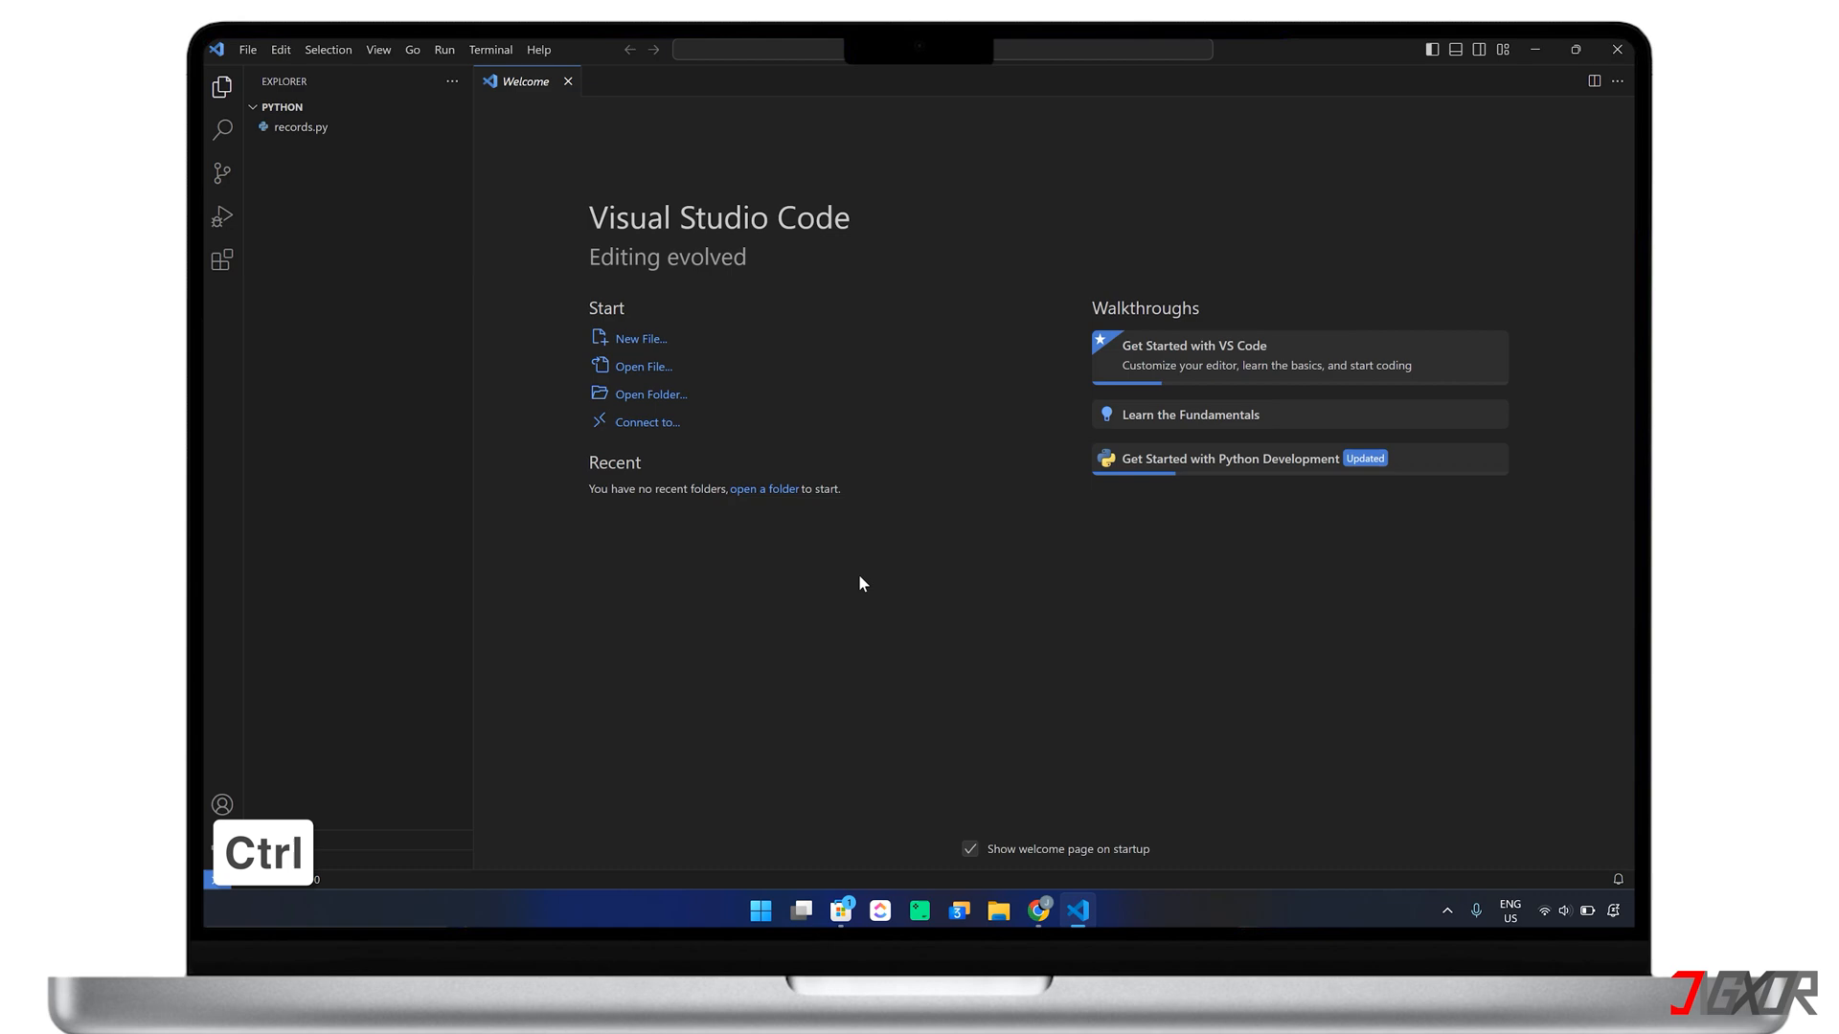
- Run Python: Create Environment from the command palette to create a .venv in the workspace
key(Ctrl+Shift+P)
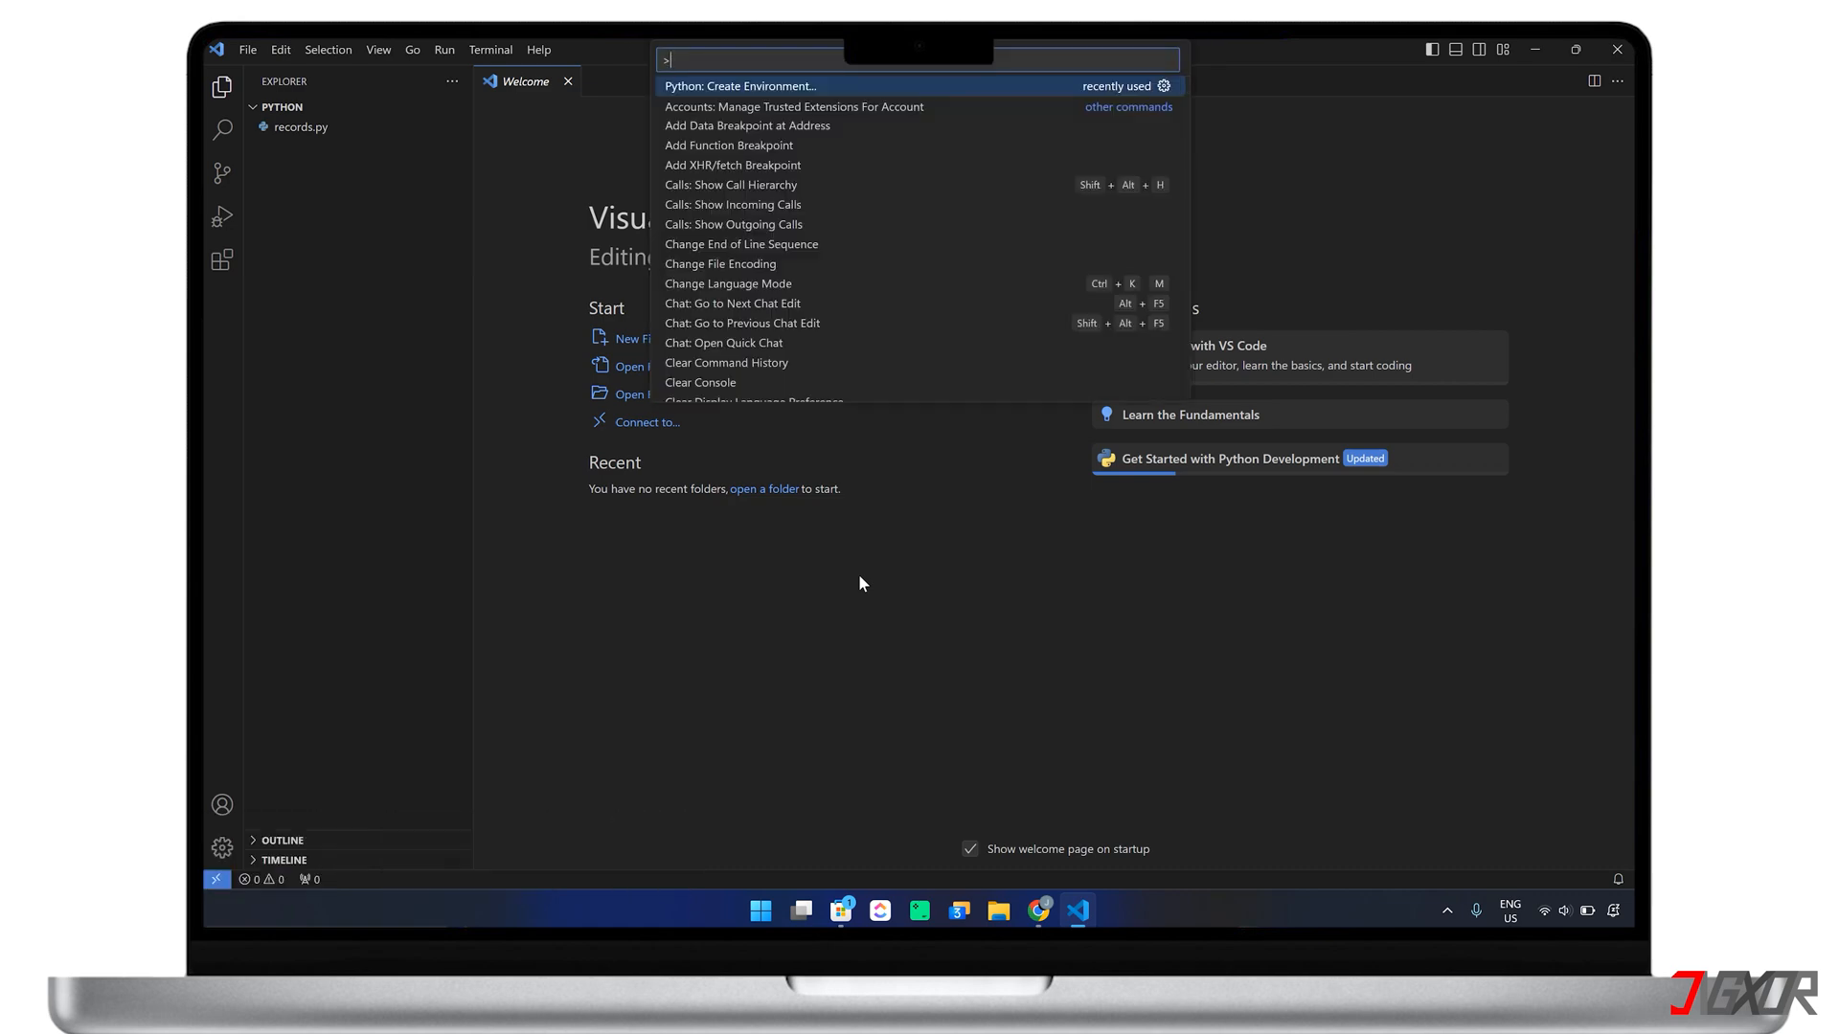
text(Python:)
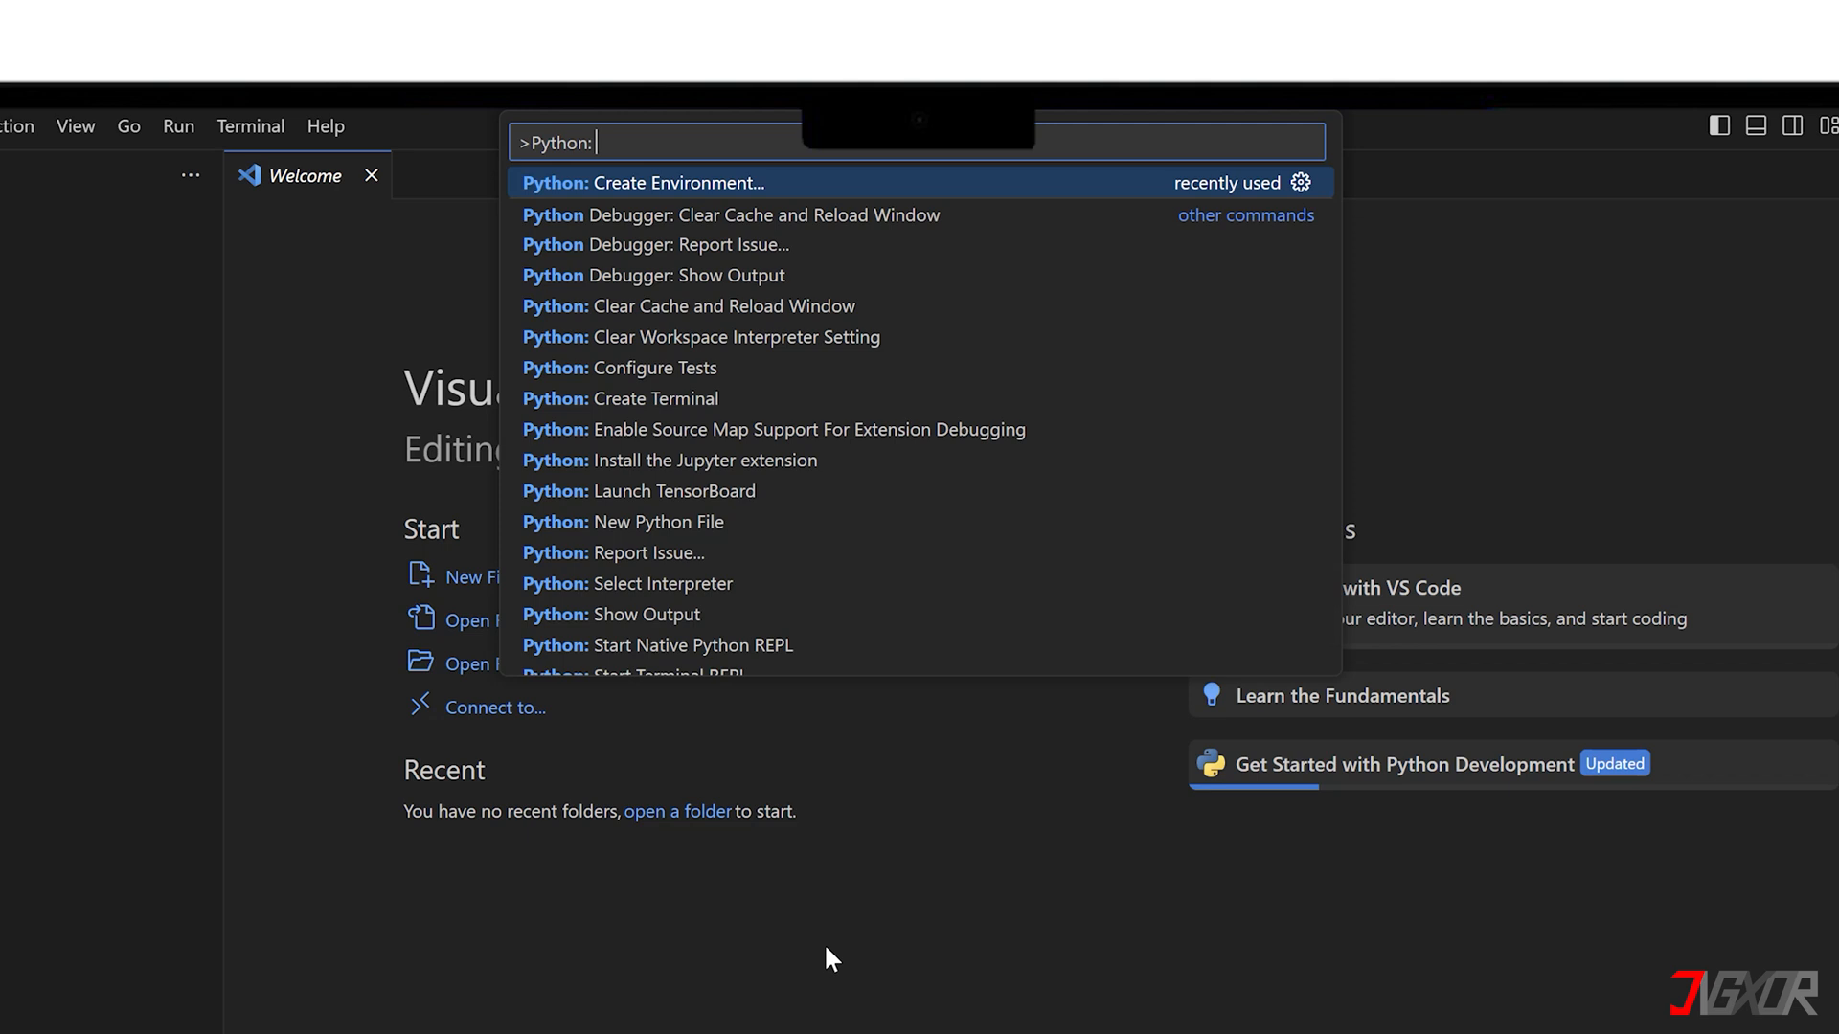
click(642, 182)
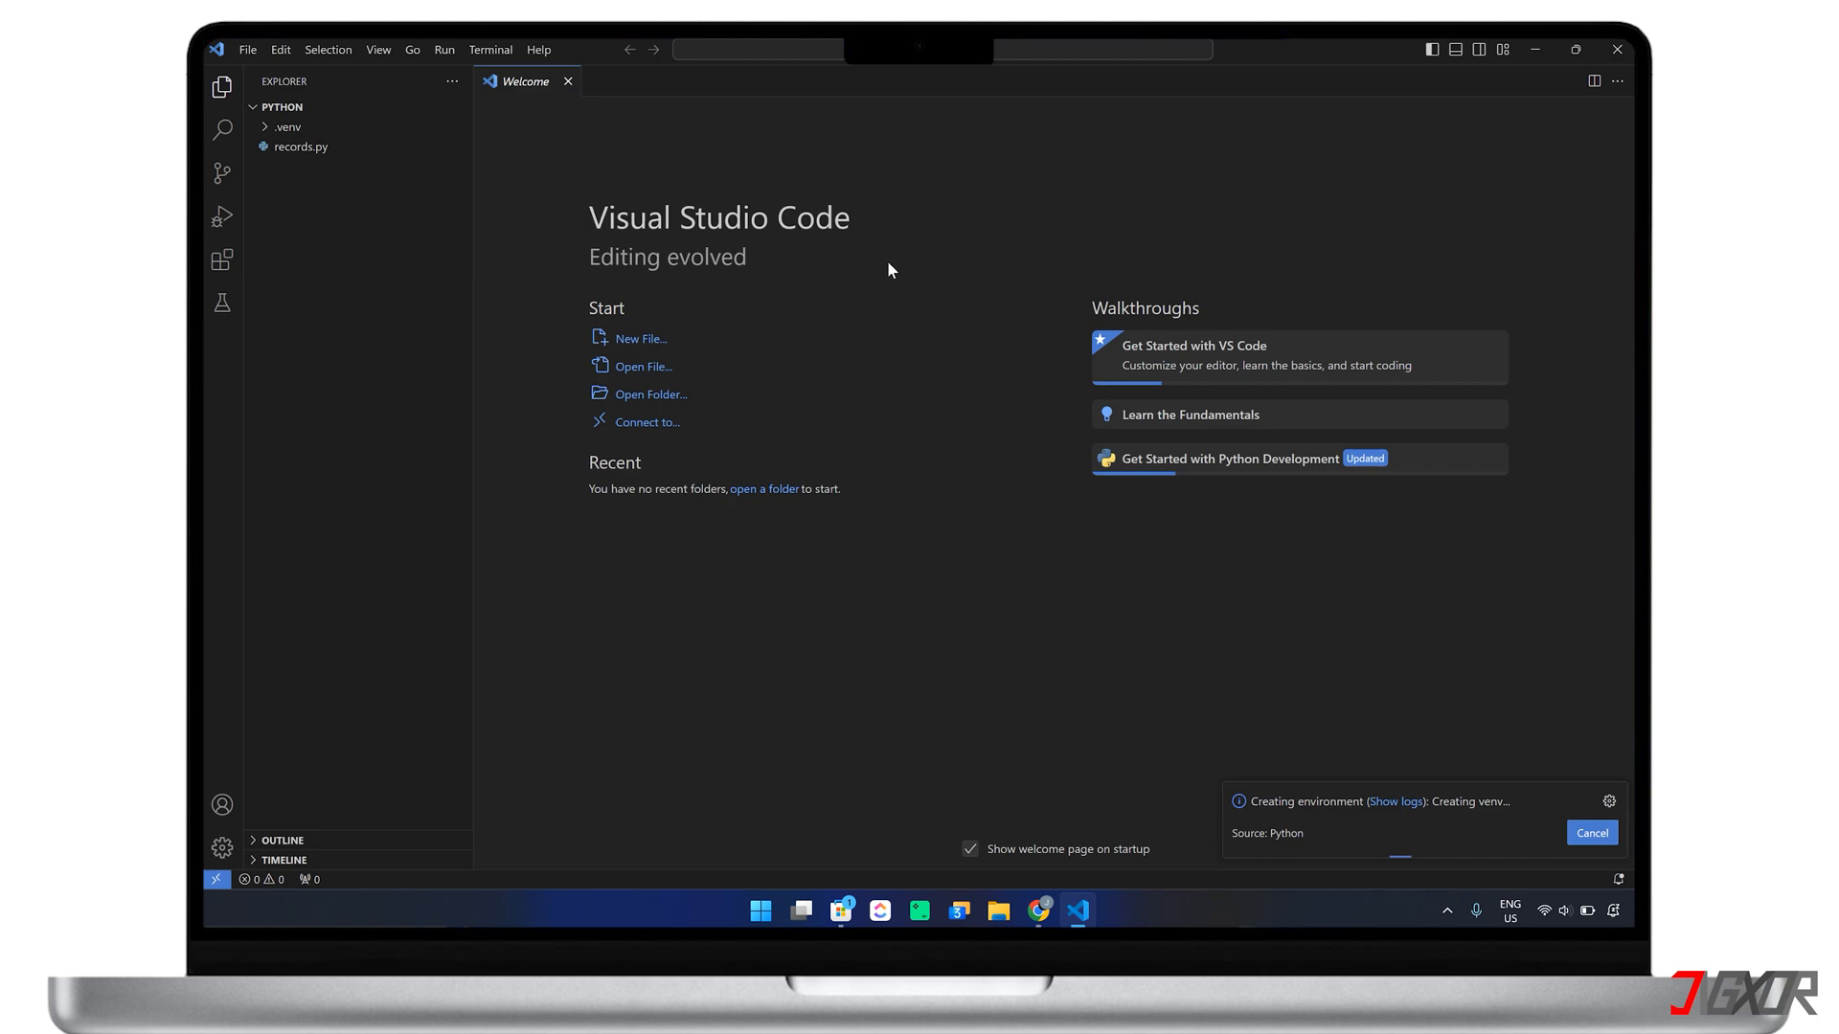
- Create a new file named hello_world.py inside the .venv folder
click(285, 127)
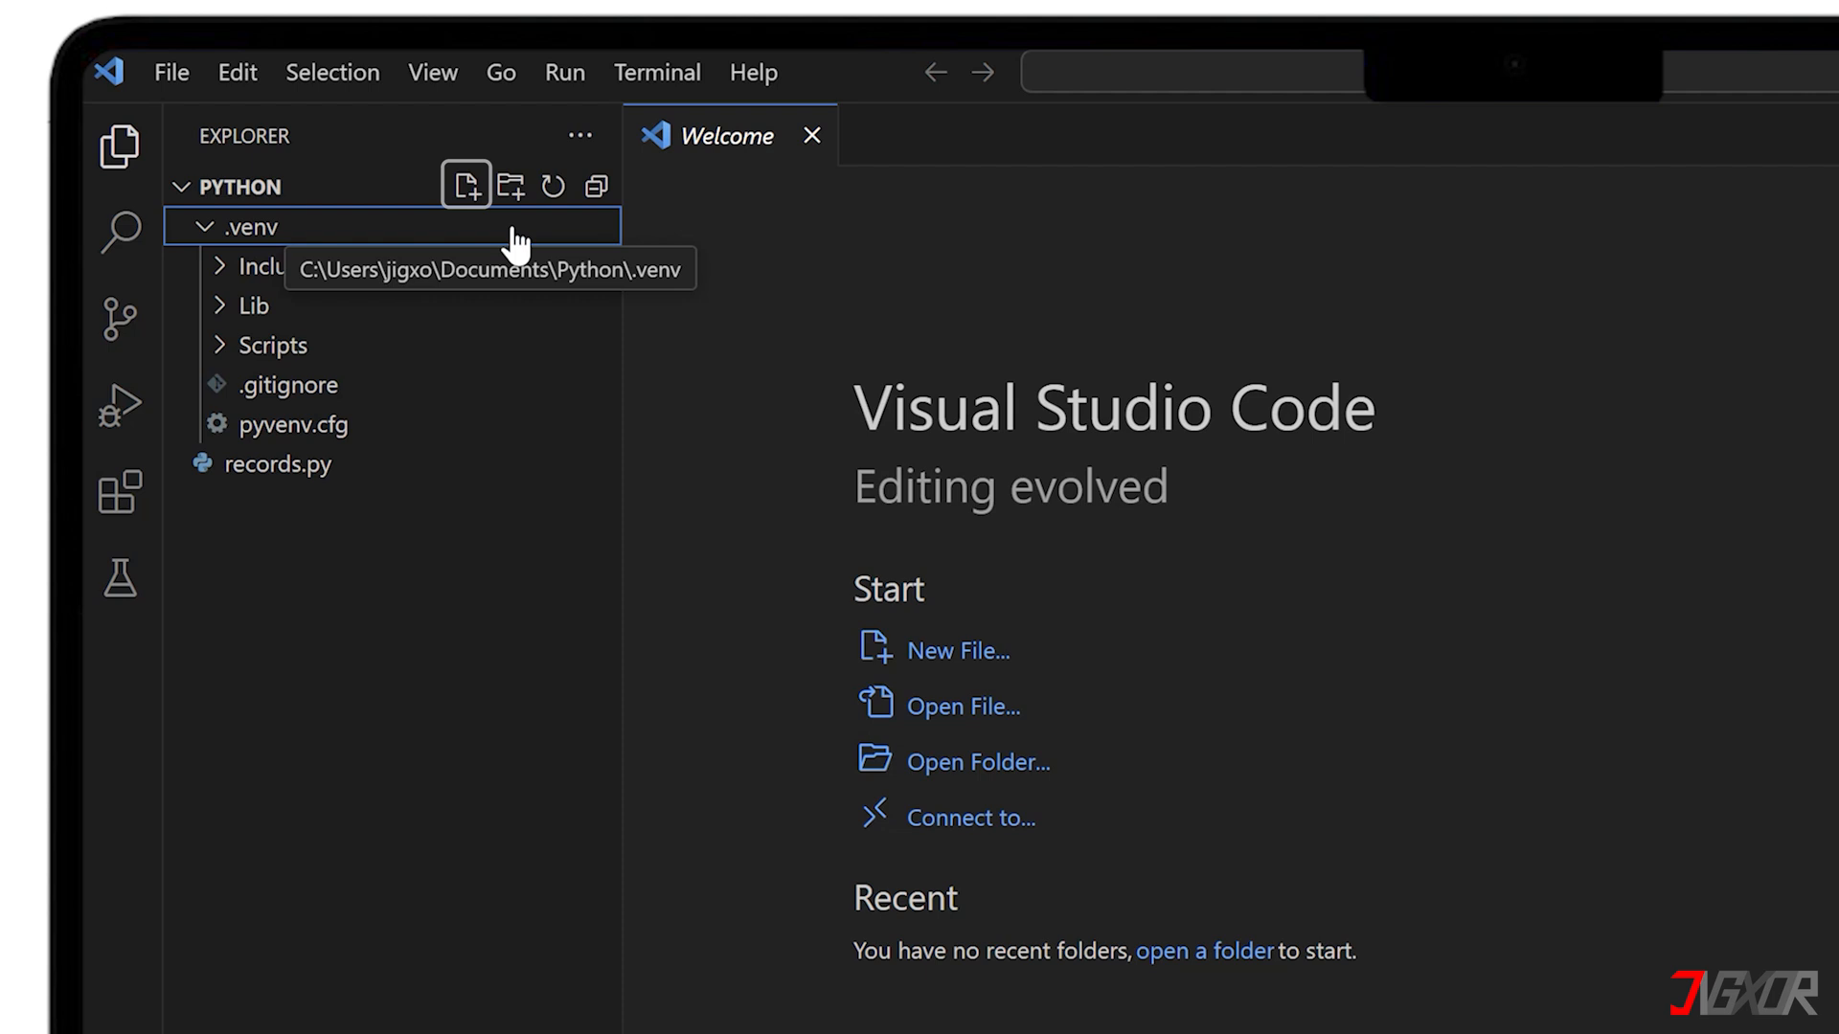
click(465, 186)
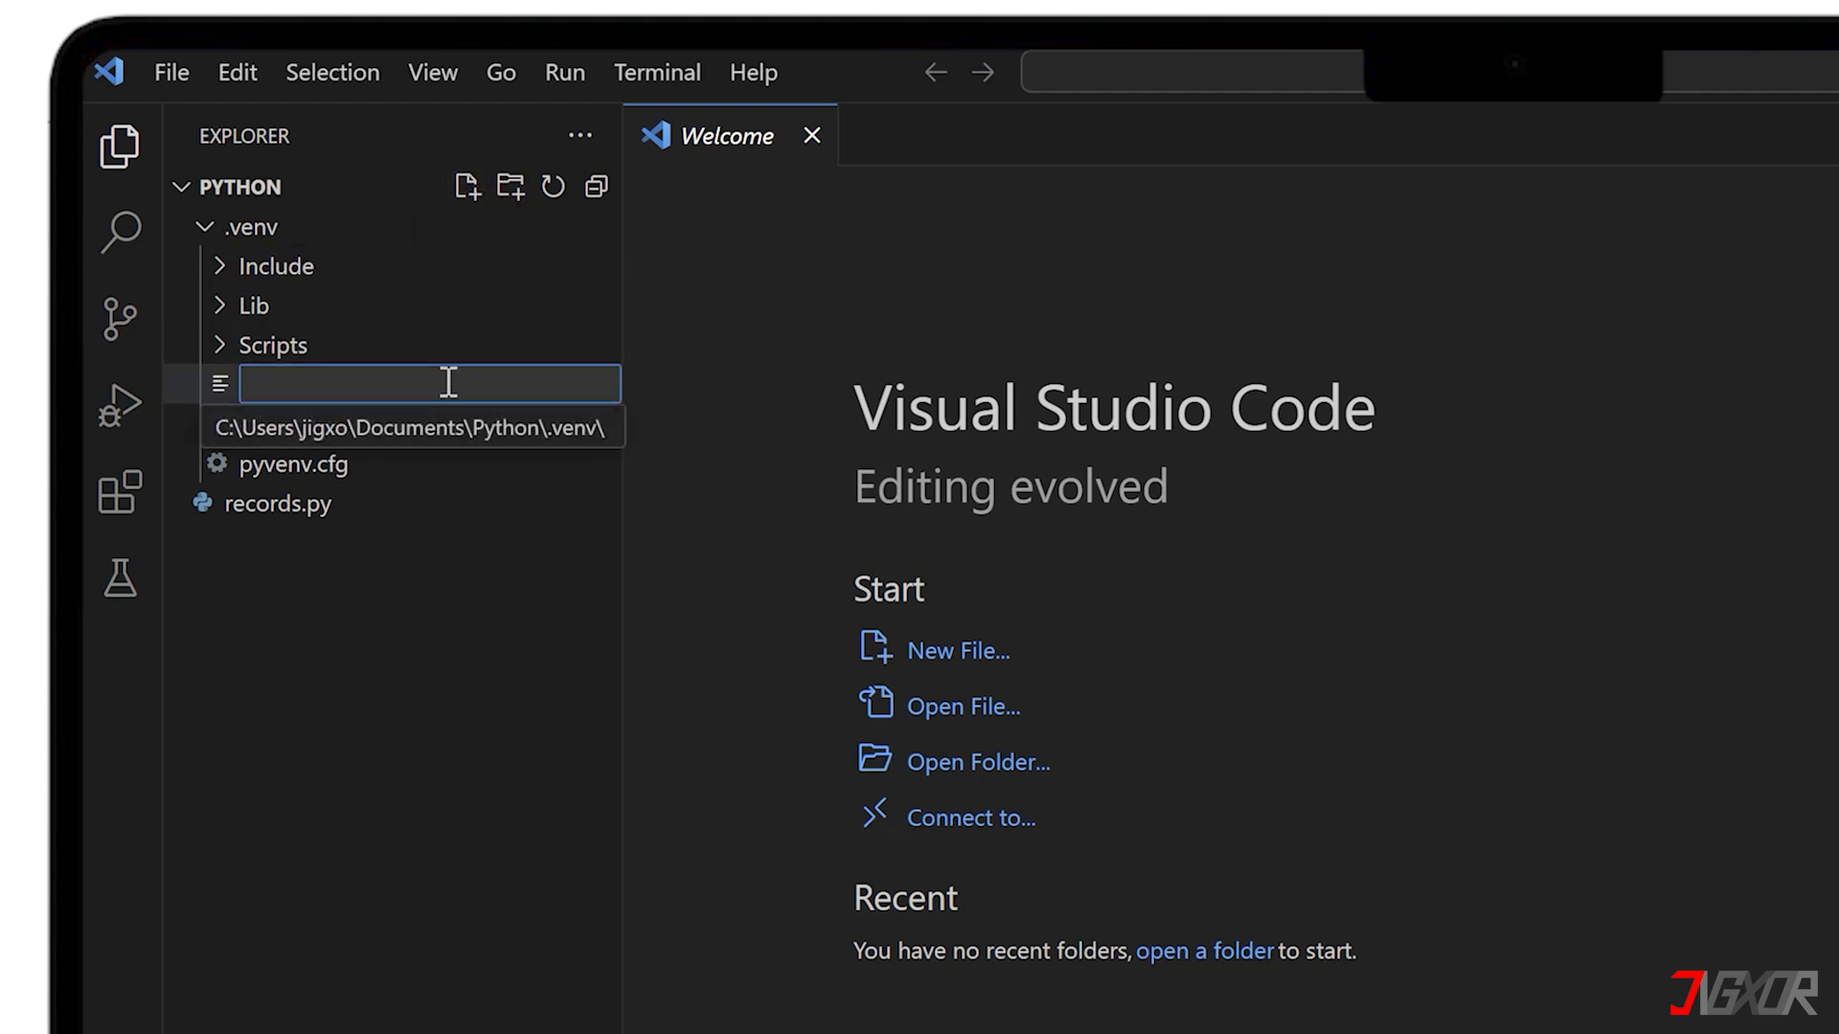
text(hello_world.py)
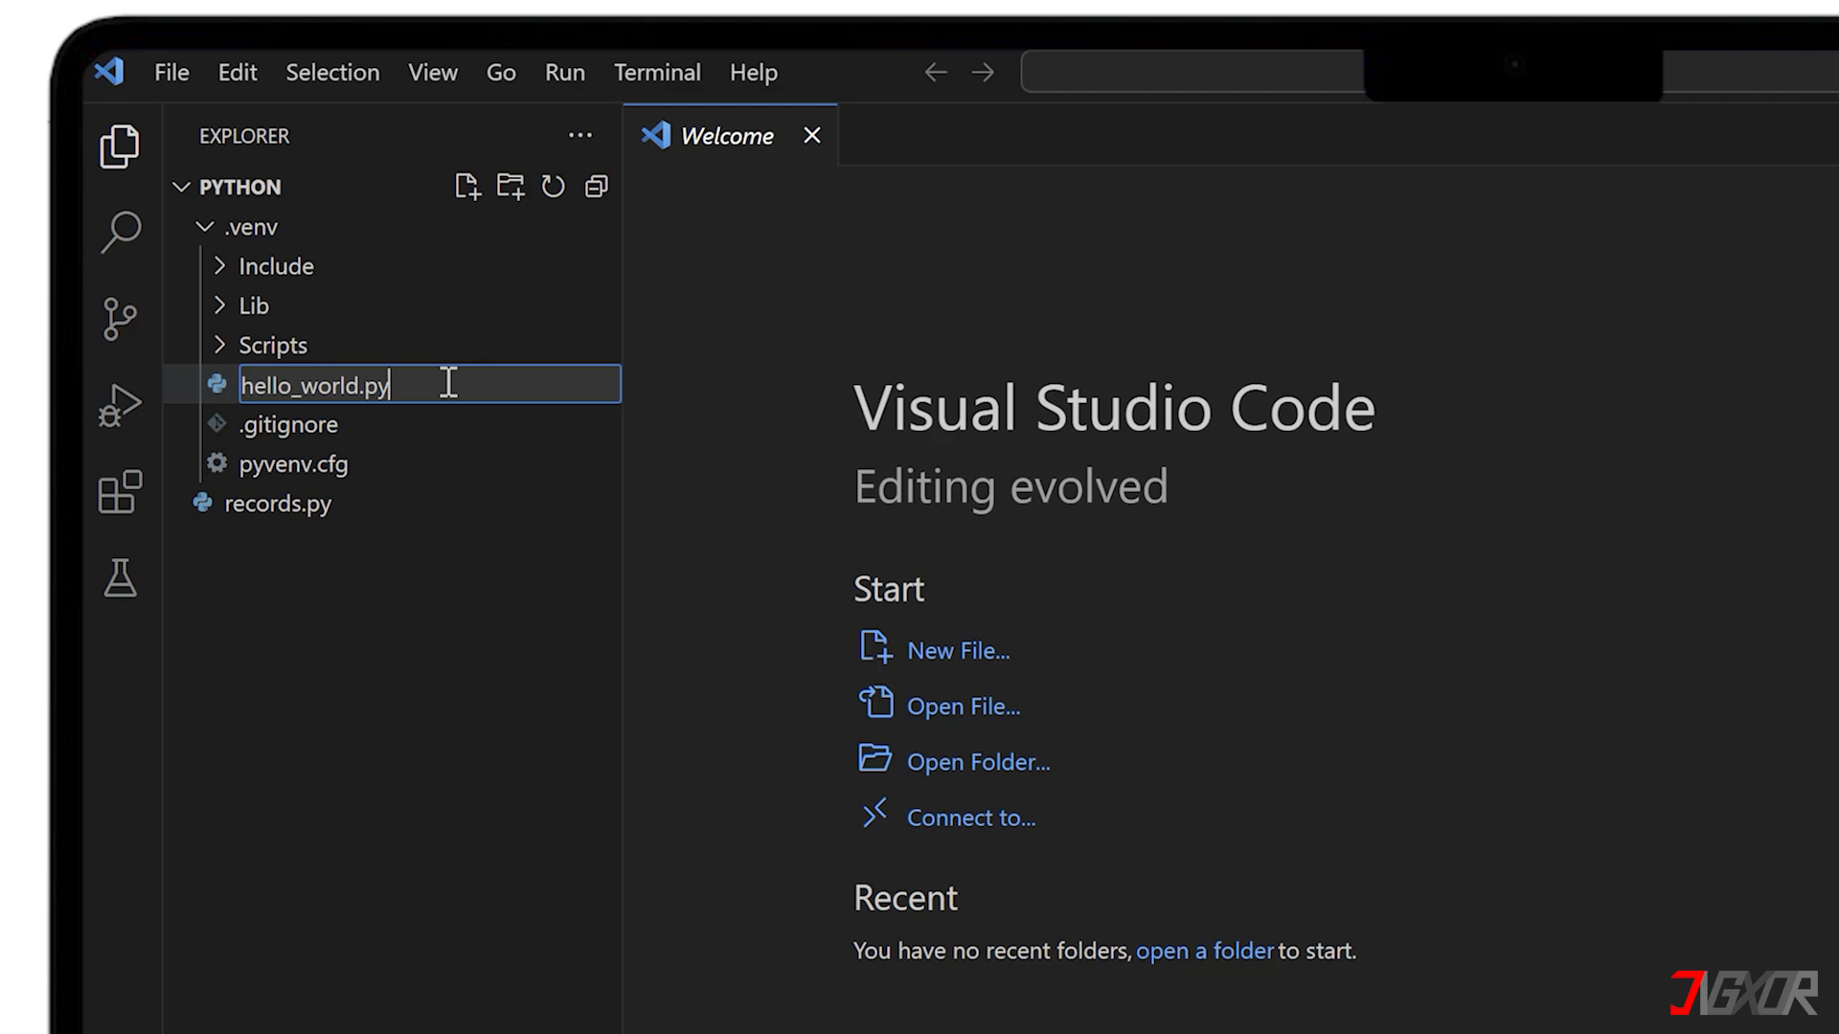
key(Enter)
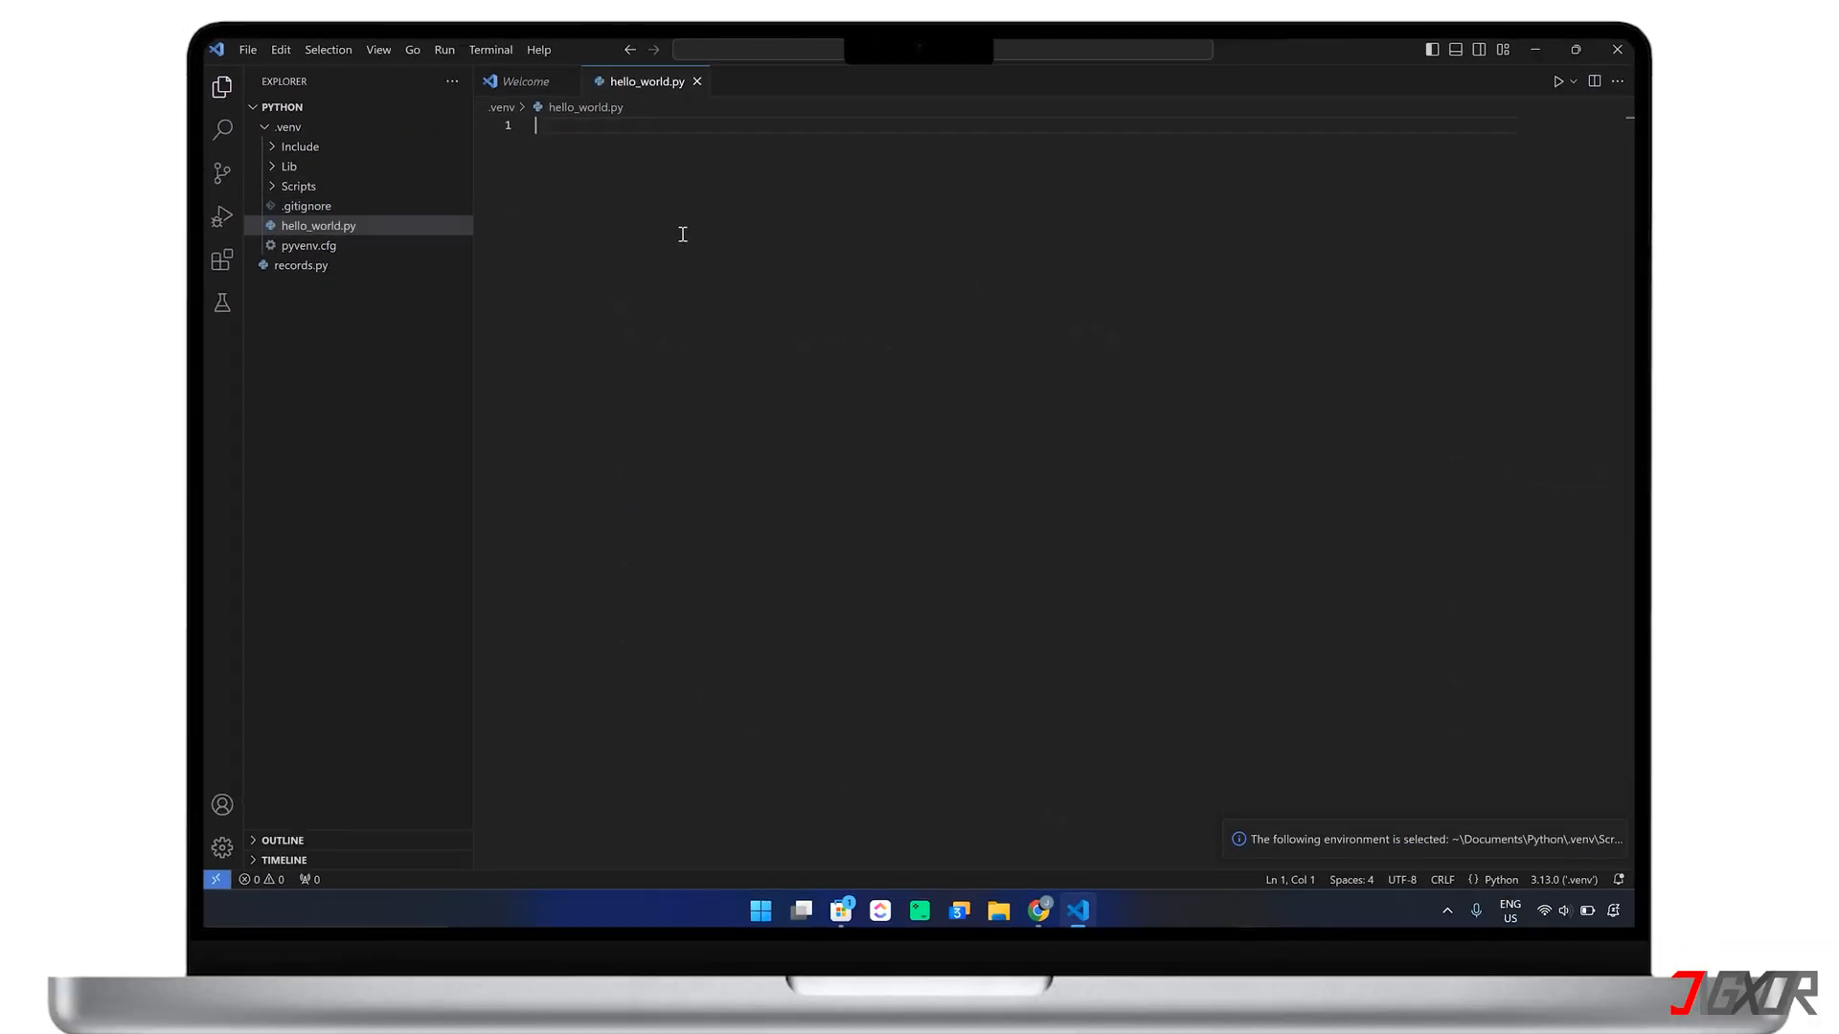
- Write str_message = "Hello World" and print(str_message) in hello_world.py
text(str_message = "")
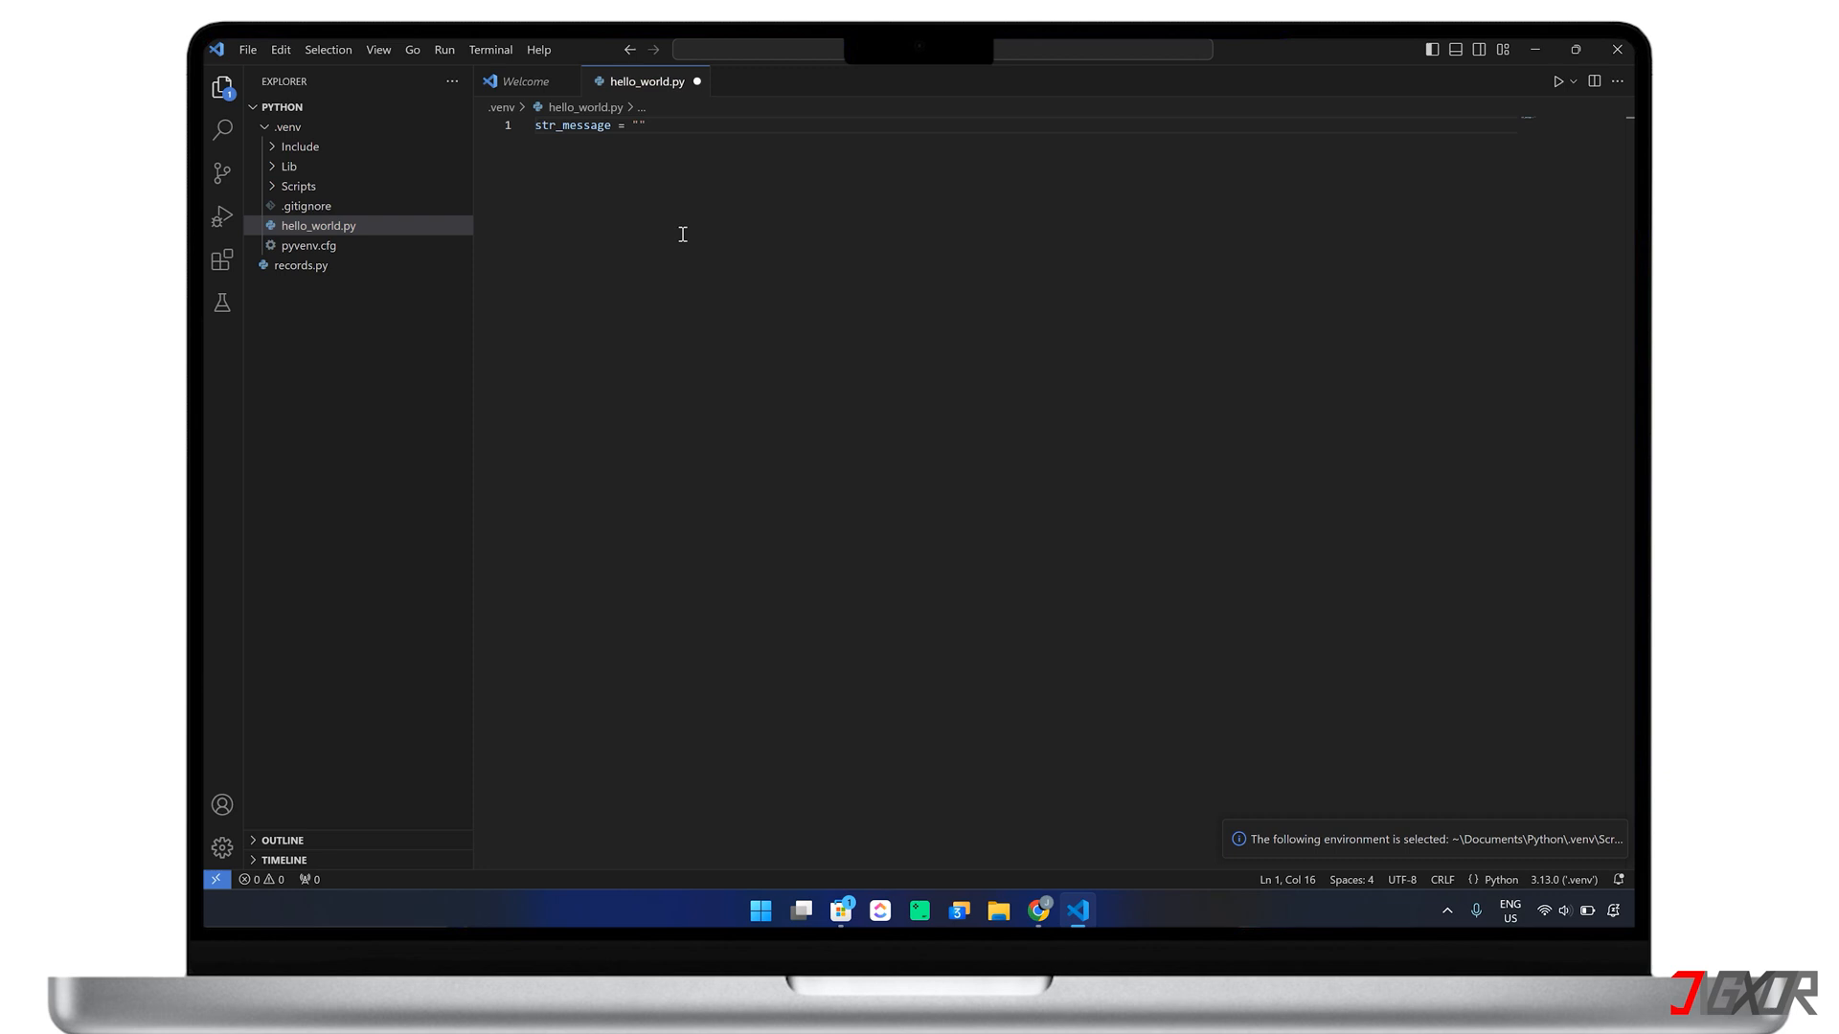
text(Hello World)
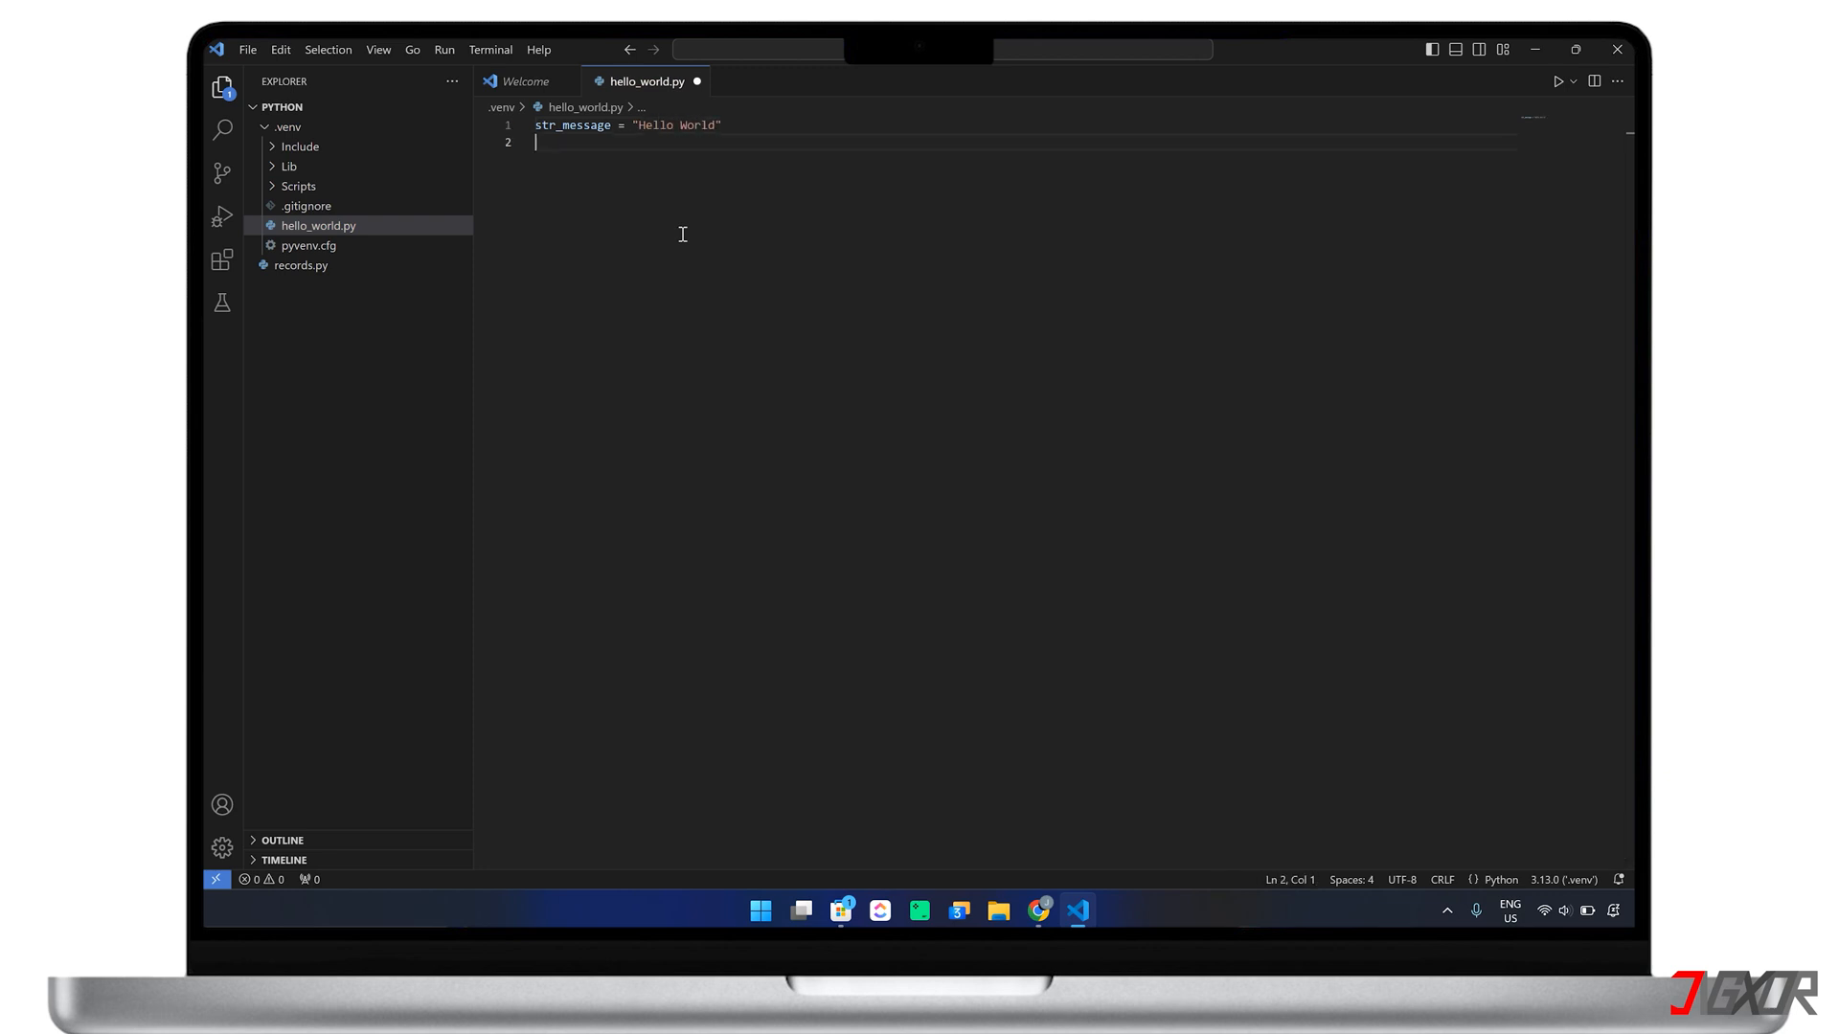
text(print()
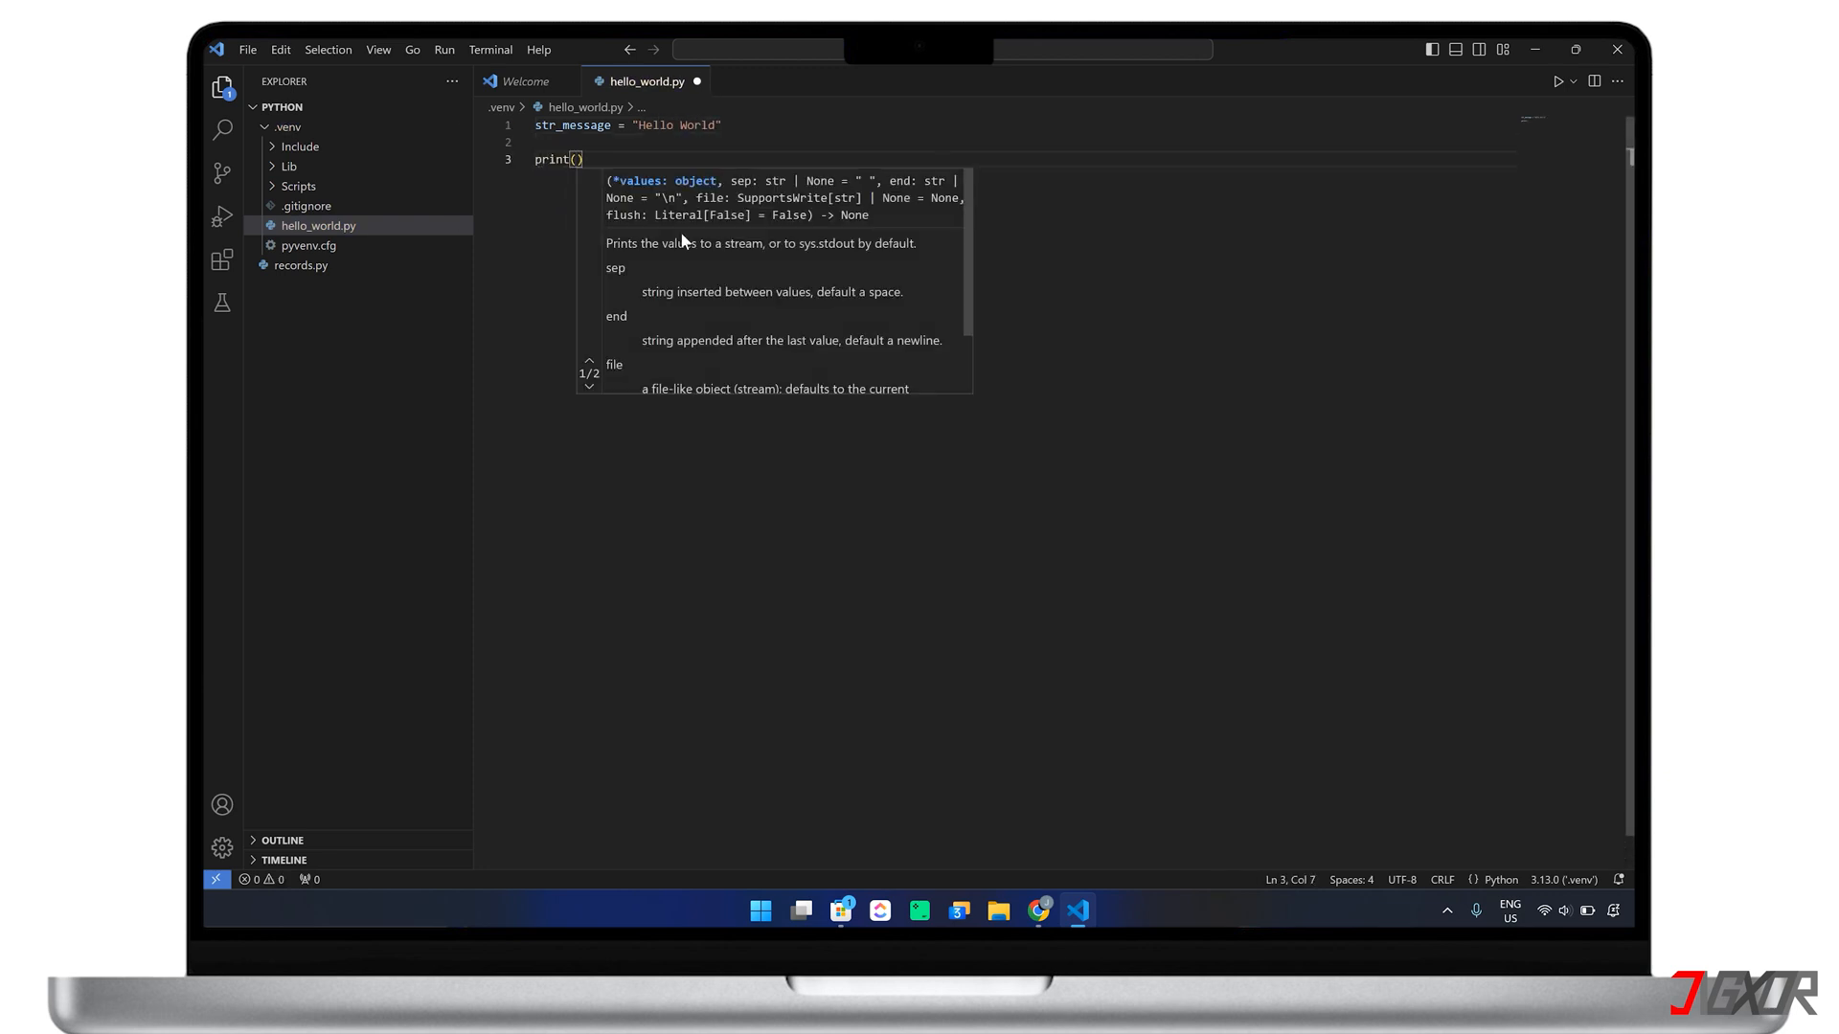
text(str_message)
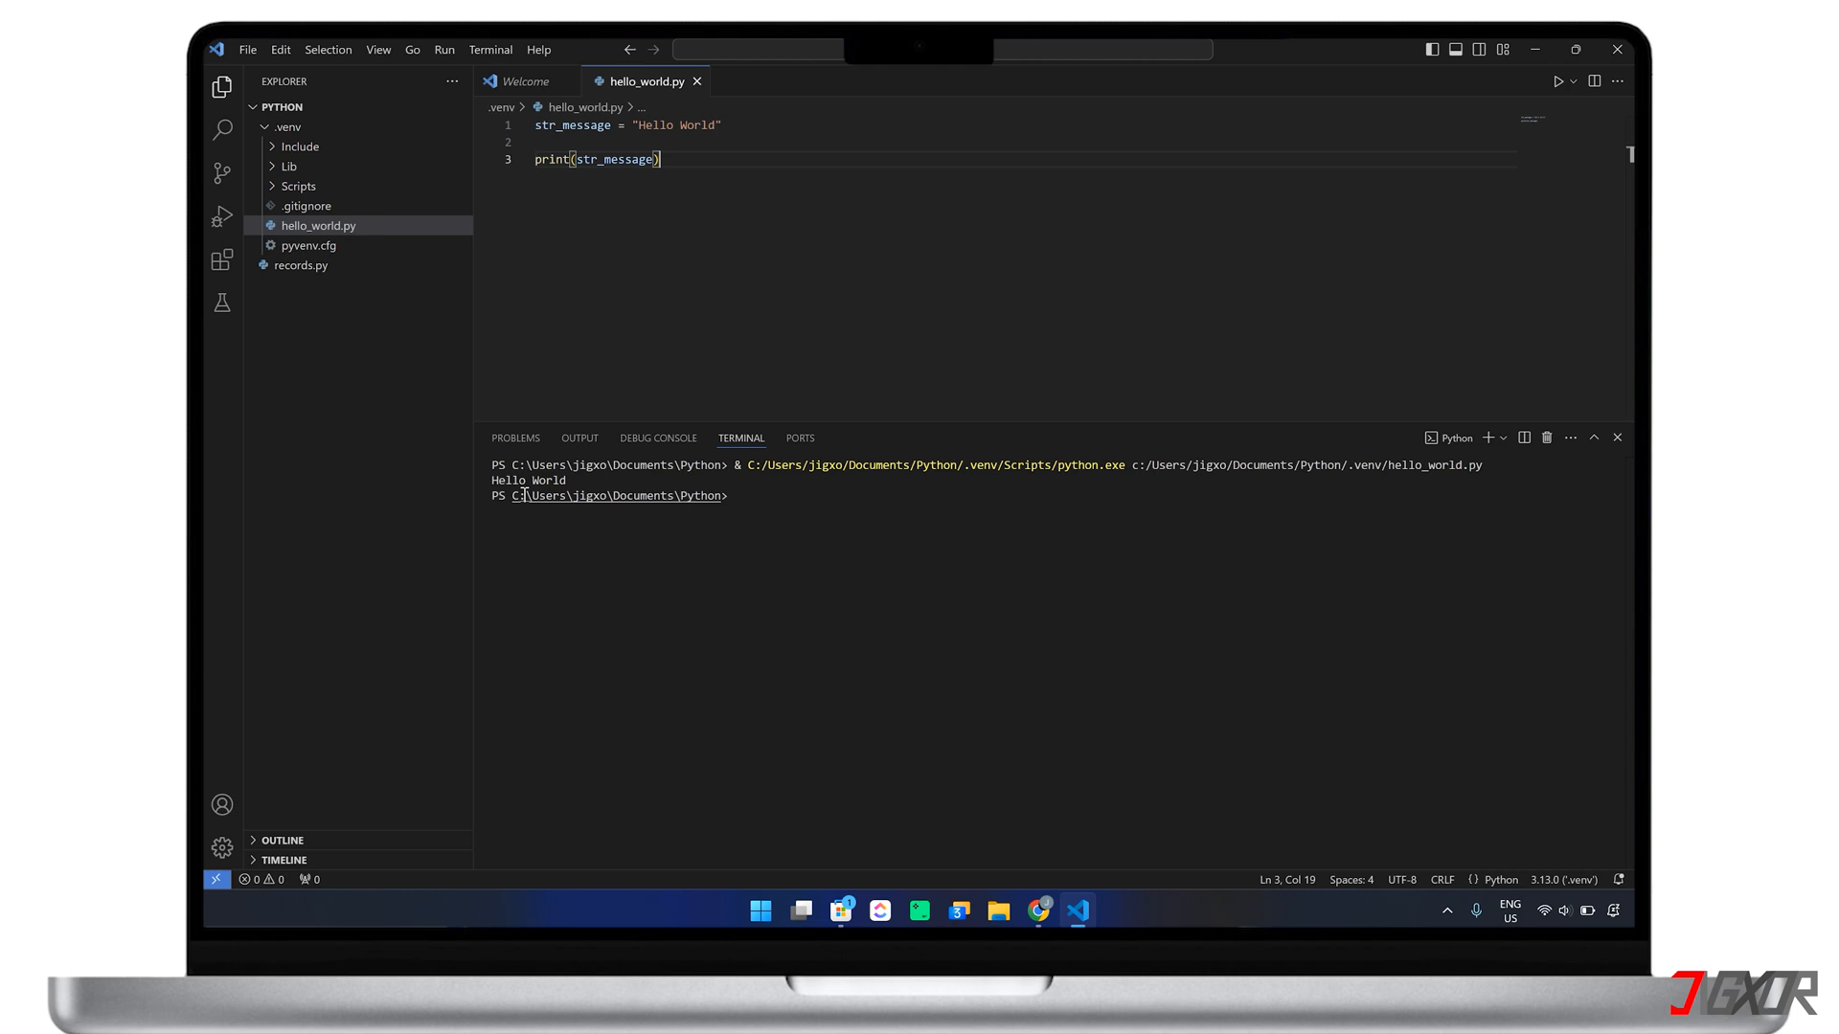
mouse_move(588, 482)
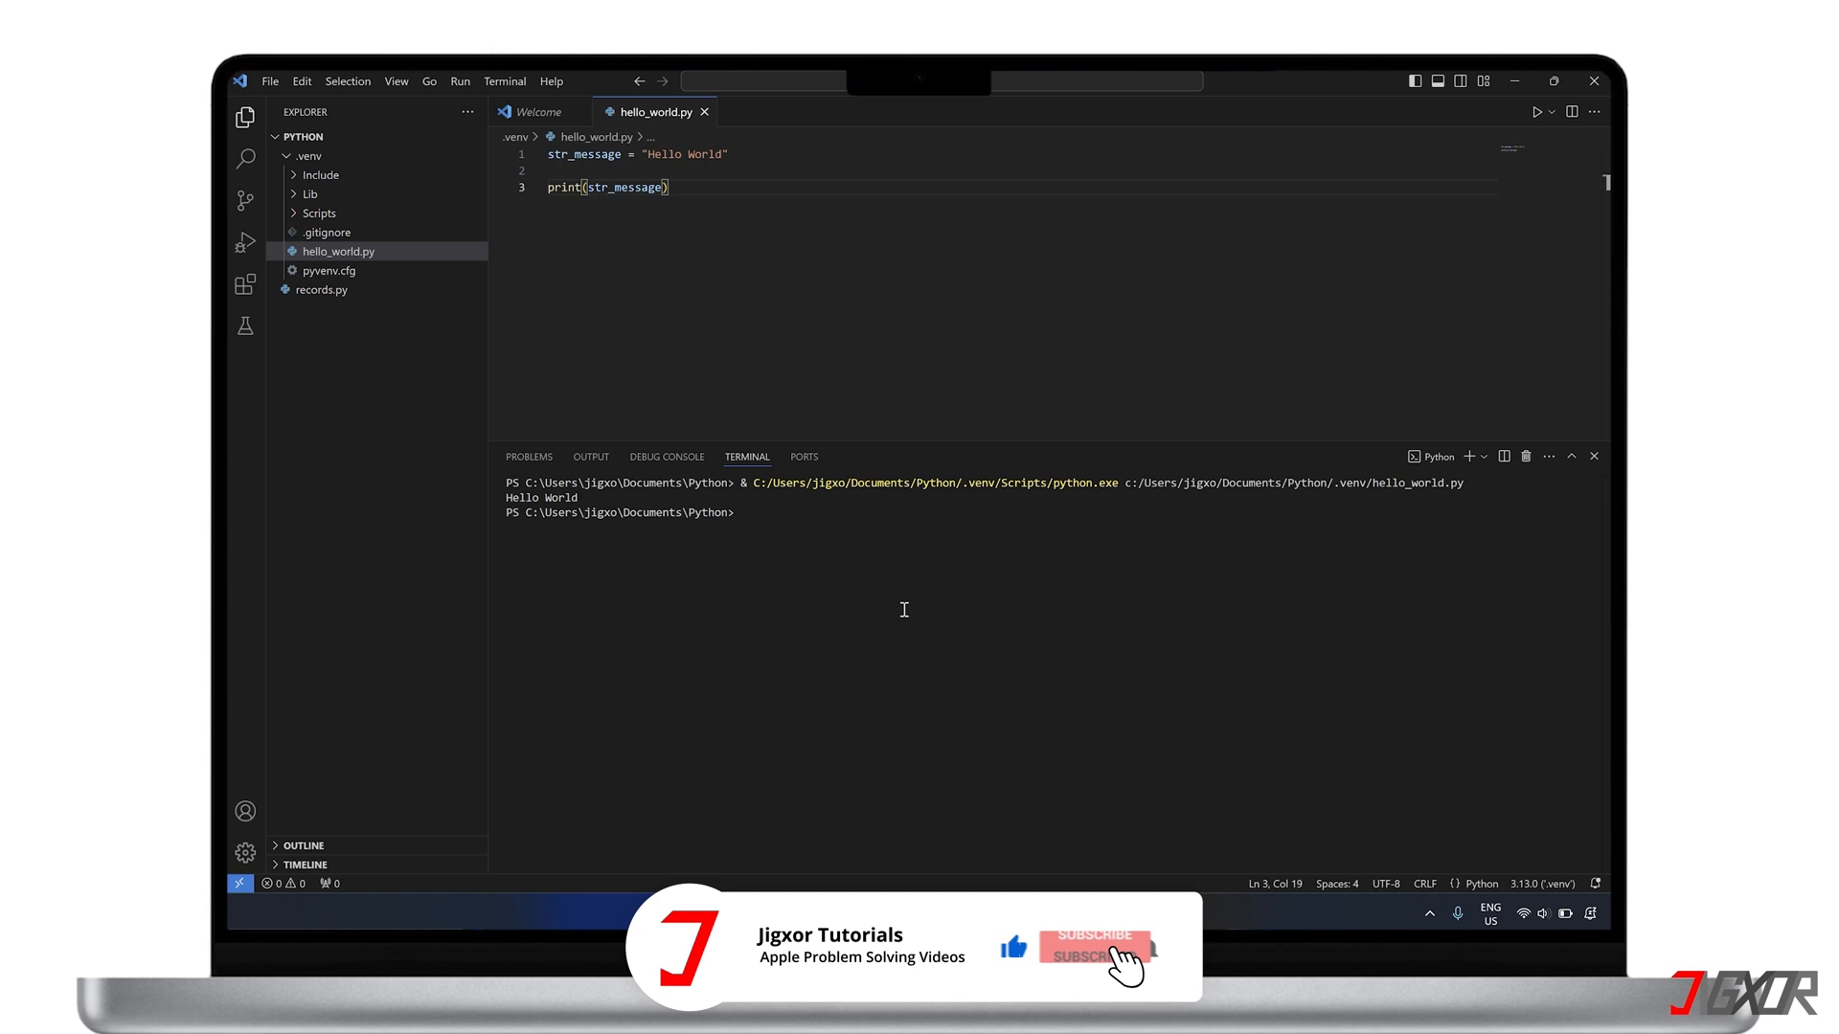
- Check the Terminal panel showing hello_world.py's Hello World output
click(1094, 937)
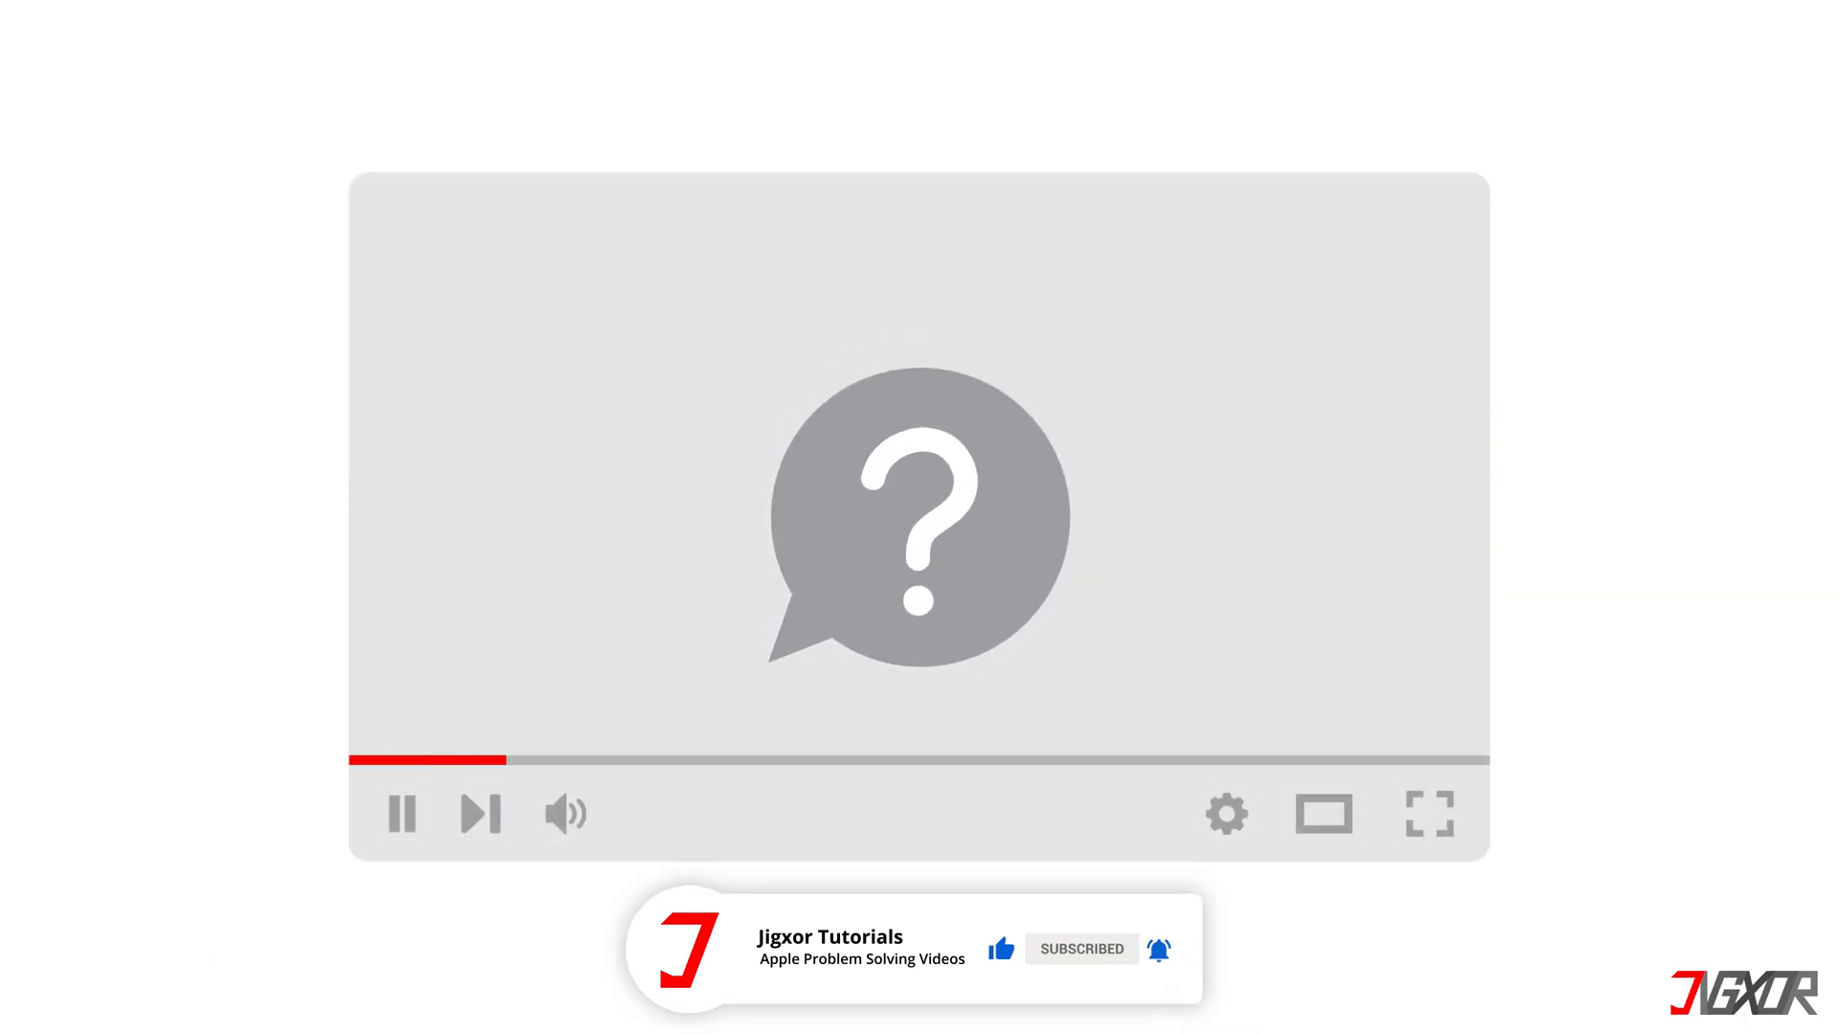